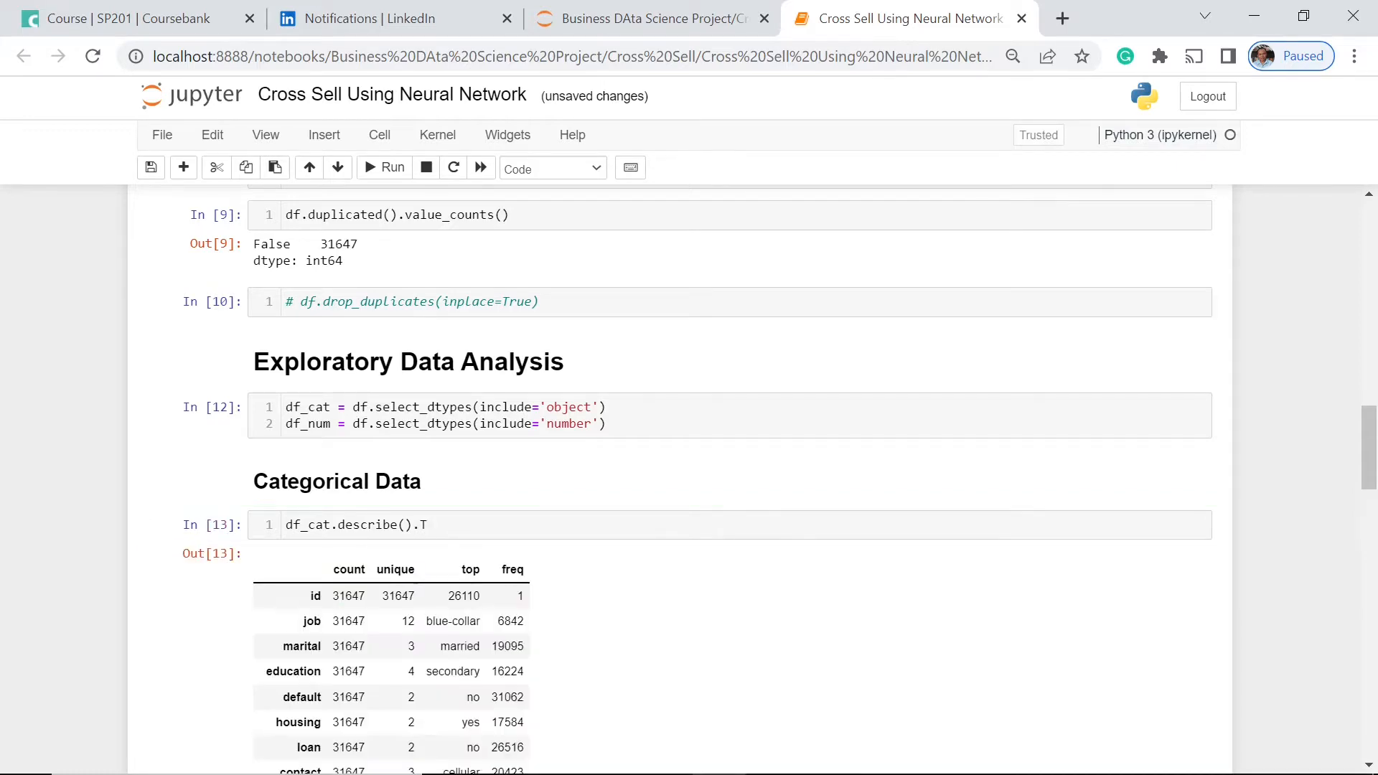
Step: Scroll through the printed value counts for marital, education and default
{"action": "scroll", "scroll_direction": "down", "scroll_amount": 3}
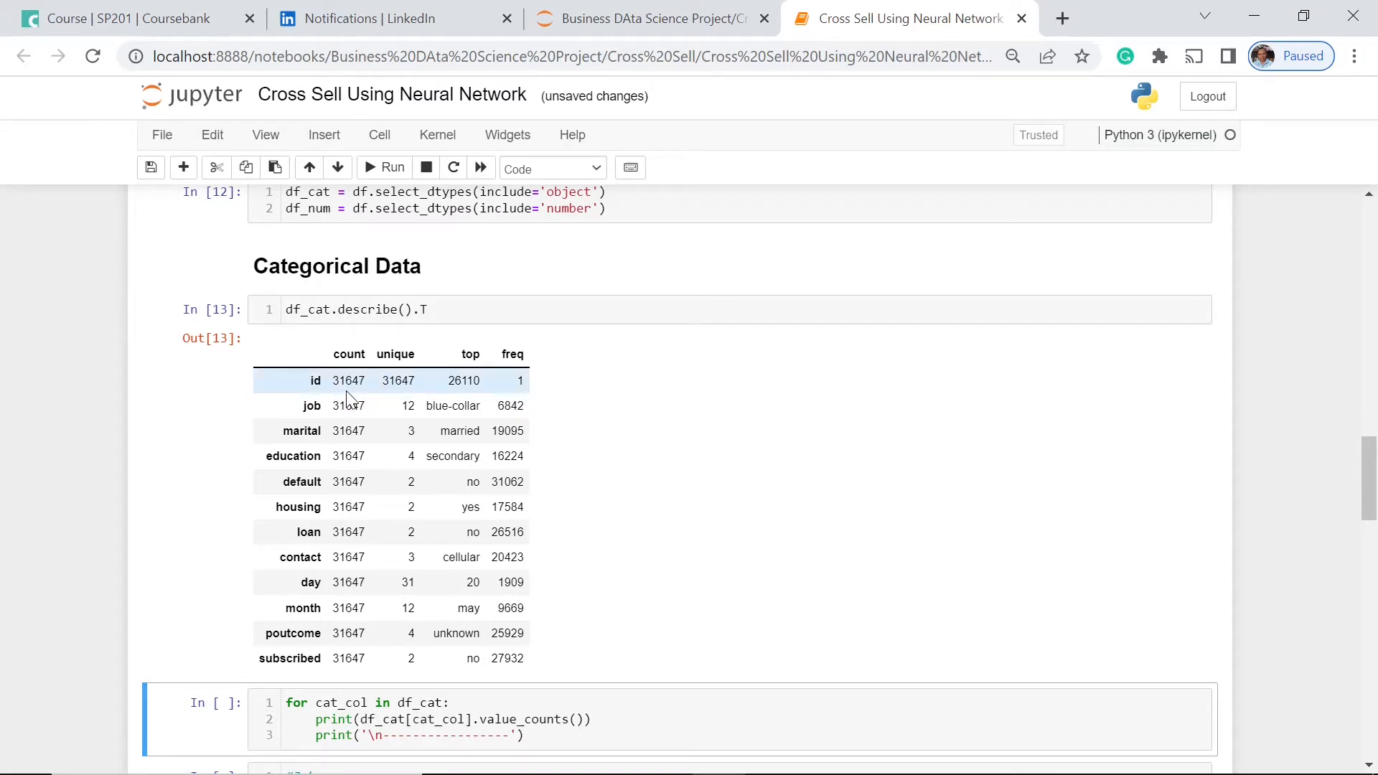
{"action": "mouse_move", "coordinate": [351, 405]}
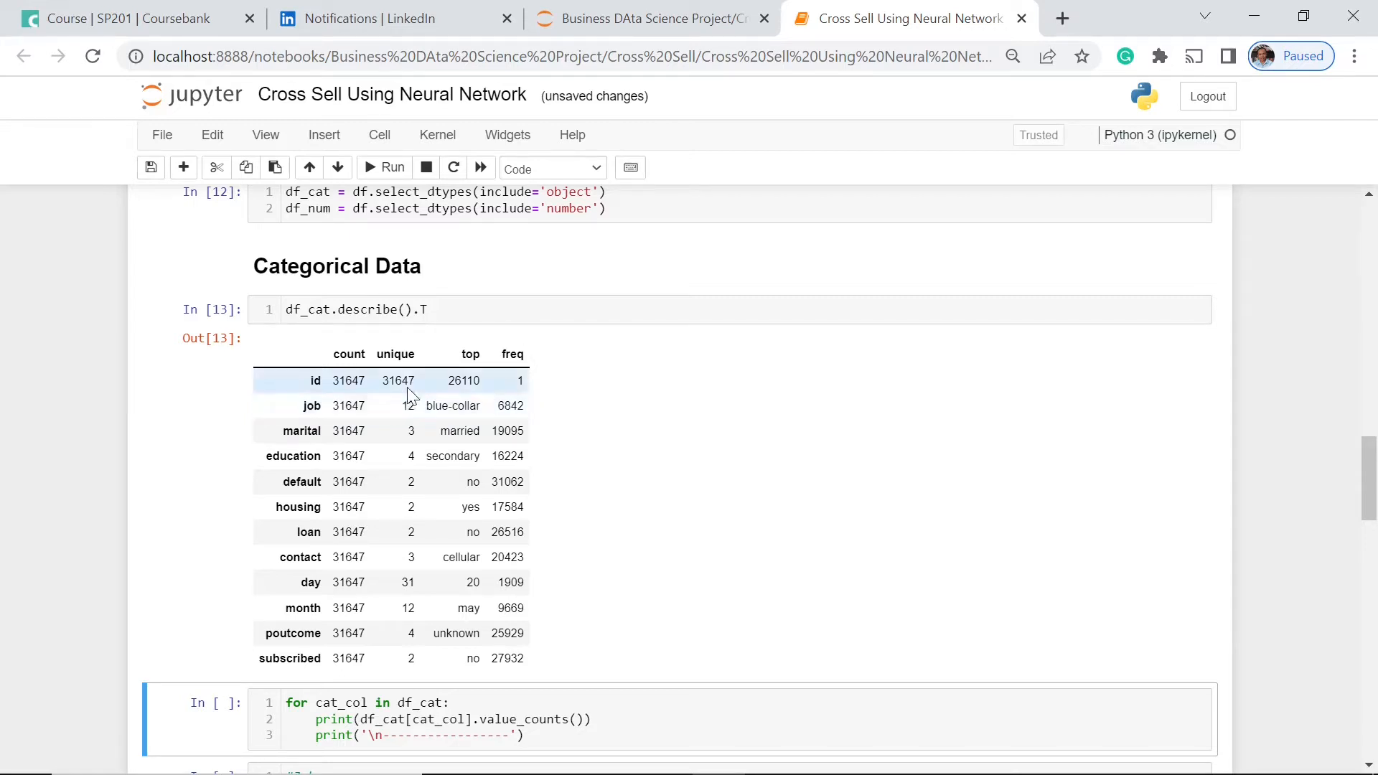
{"action": "mouse_move", "coordinate": [422, 386]}
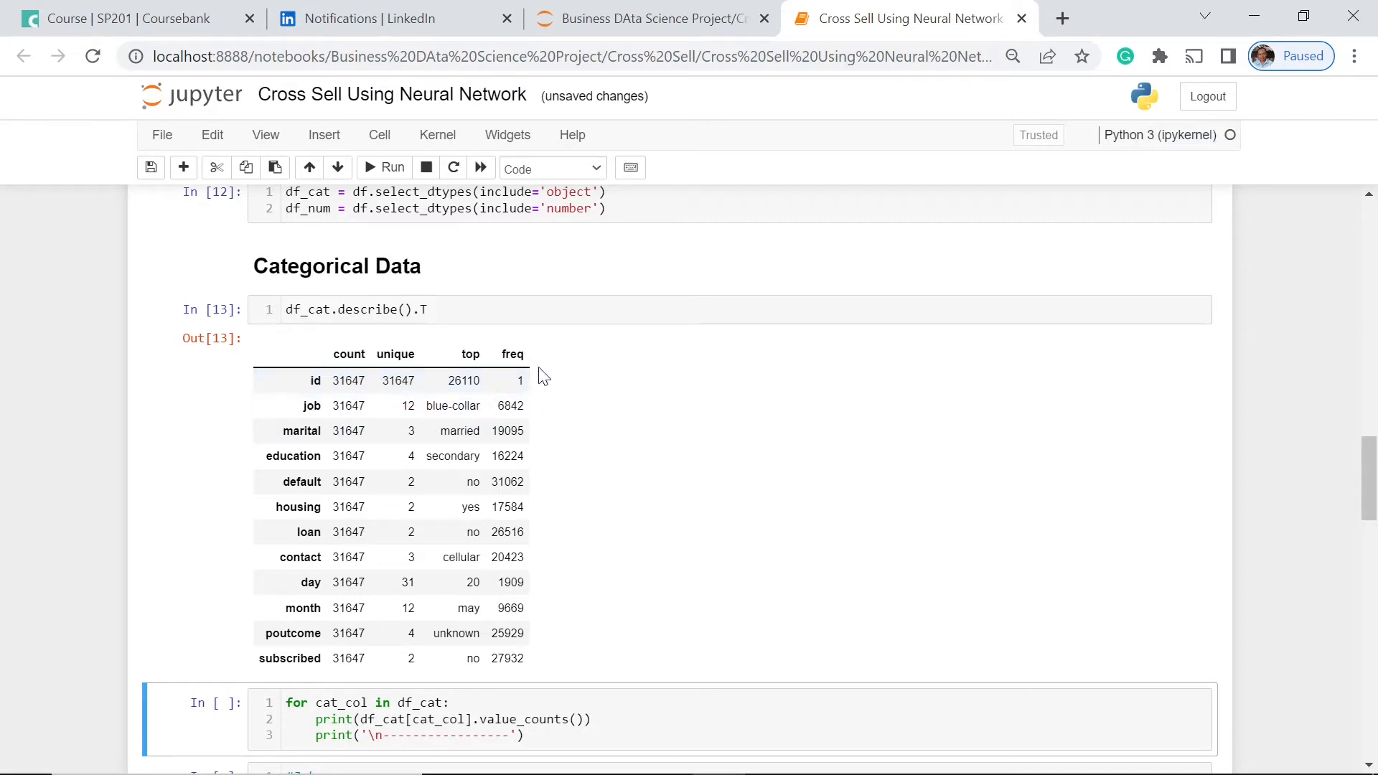
{"action": "mouse_move", "coordinate": [455, 421]}
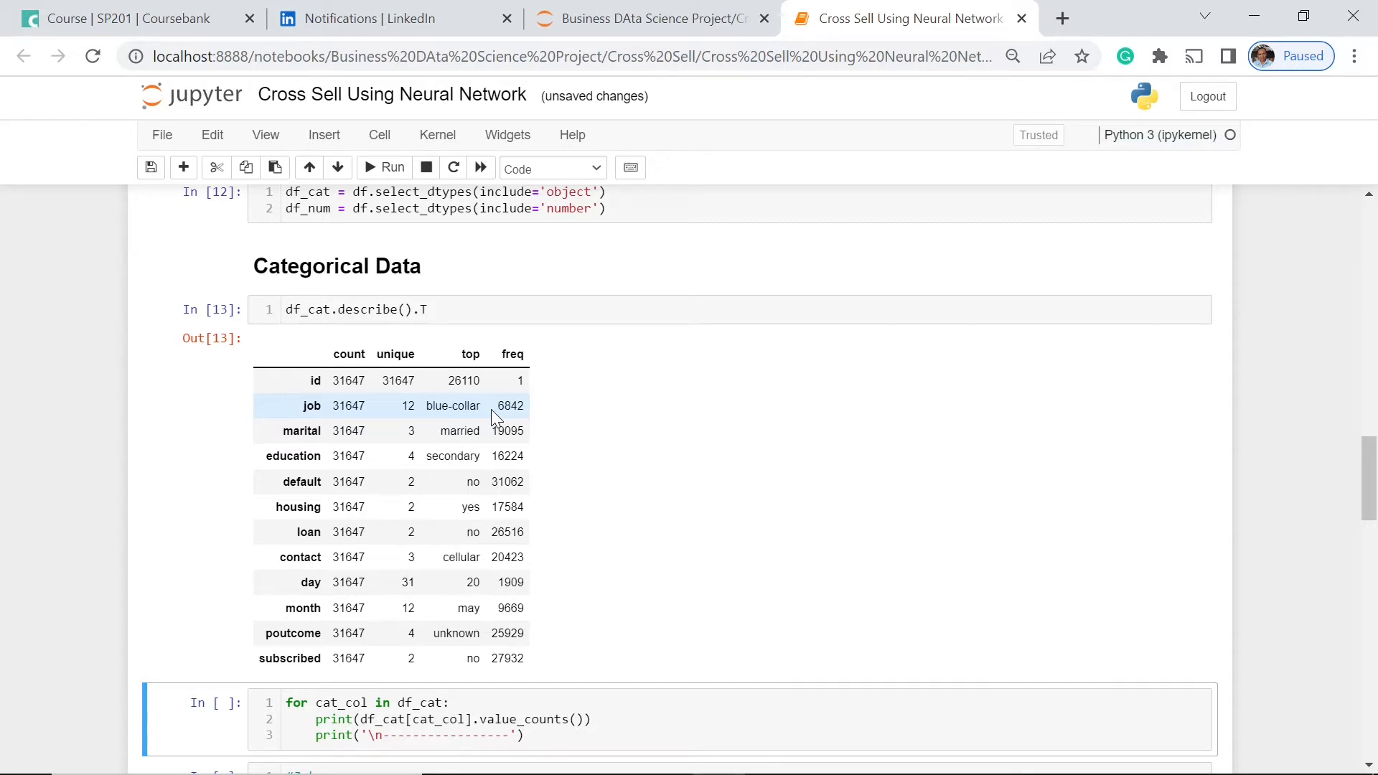
{"action": "mouse_move", "coordinate": [586, 391]}
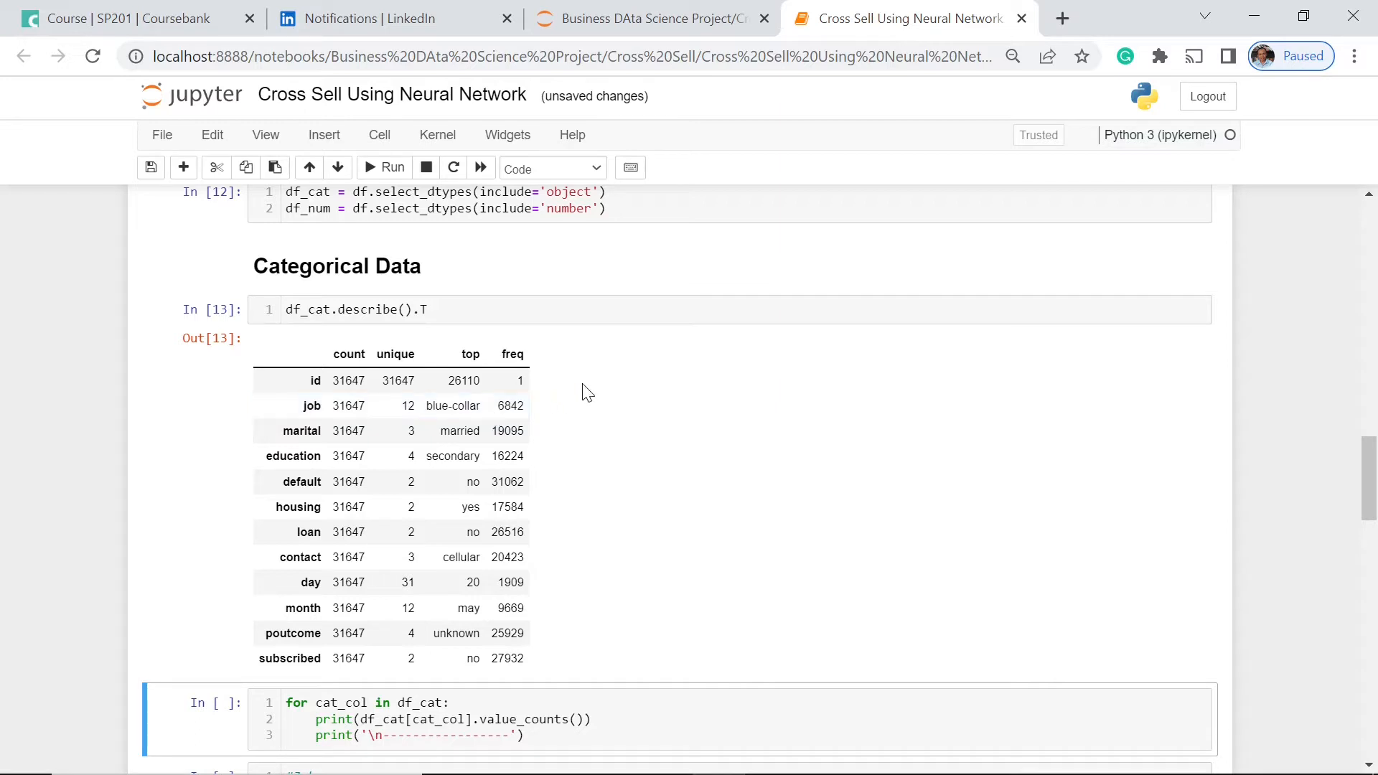
{"action": "mouse_move", "coordinate": [621, 406]}
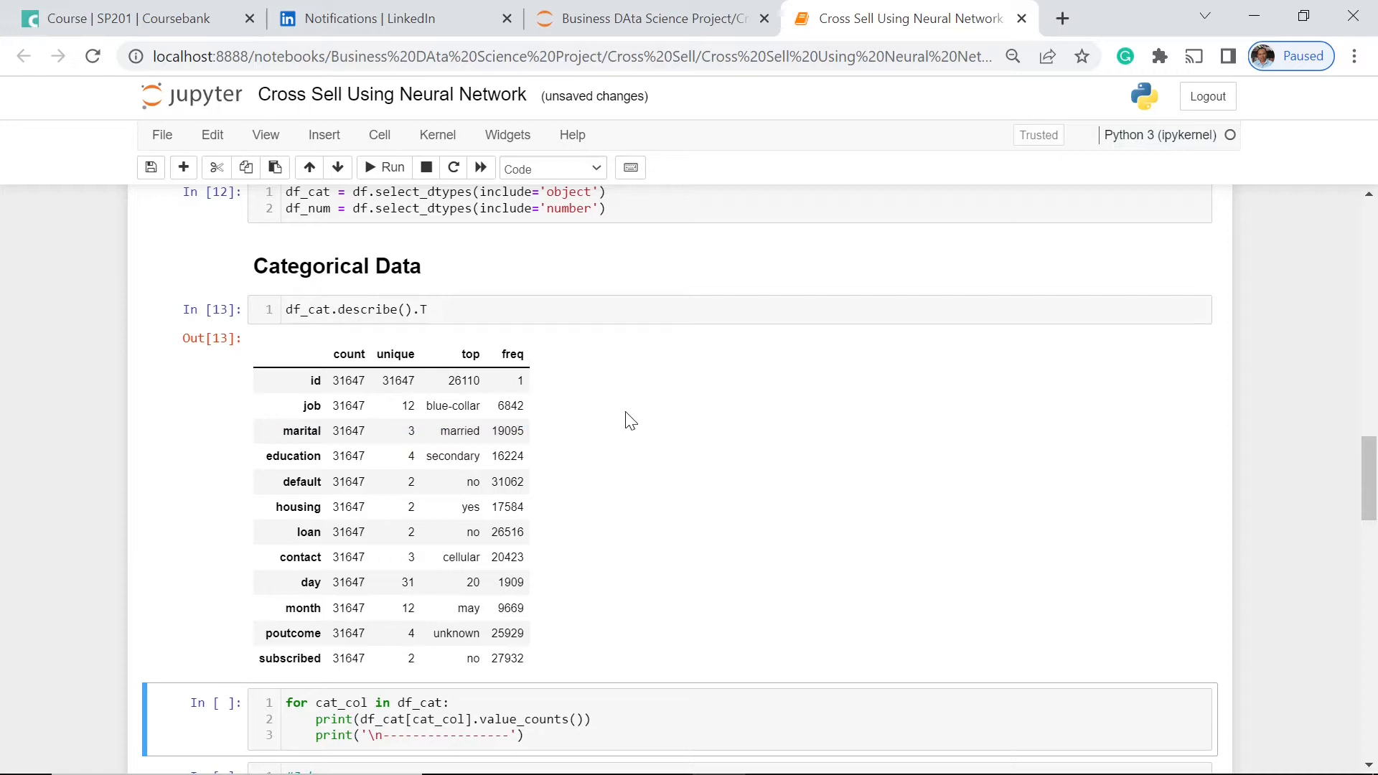
{"action": "mouse_move", "coordinate": [569, 429]}
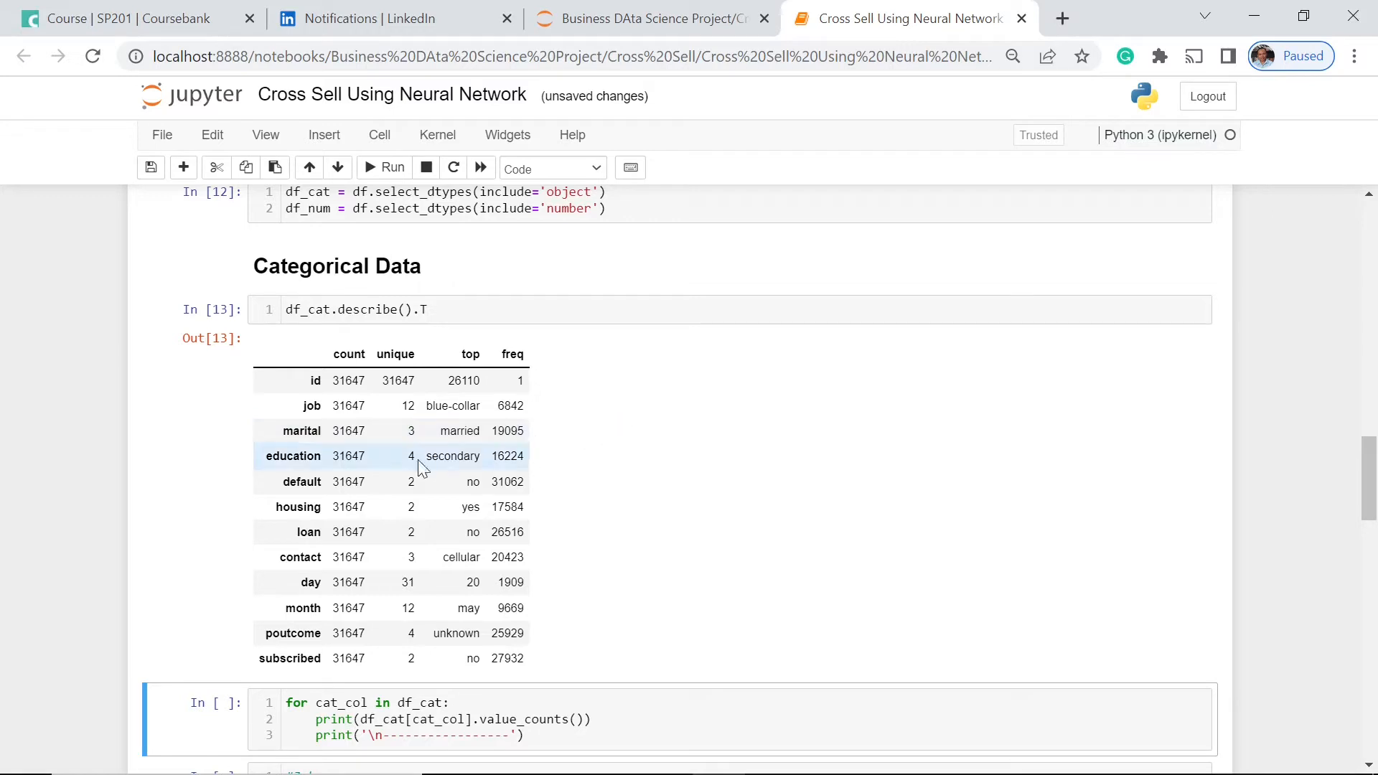
{"action": "mouse_move", "coordinate": [663, 418]}
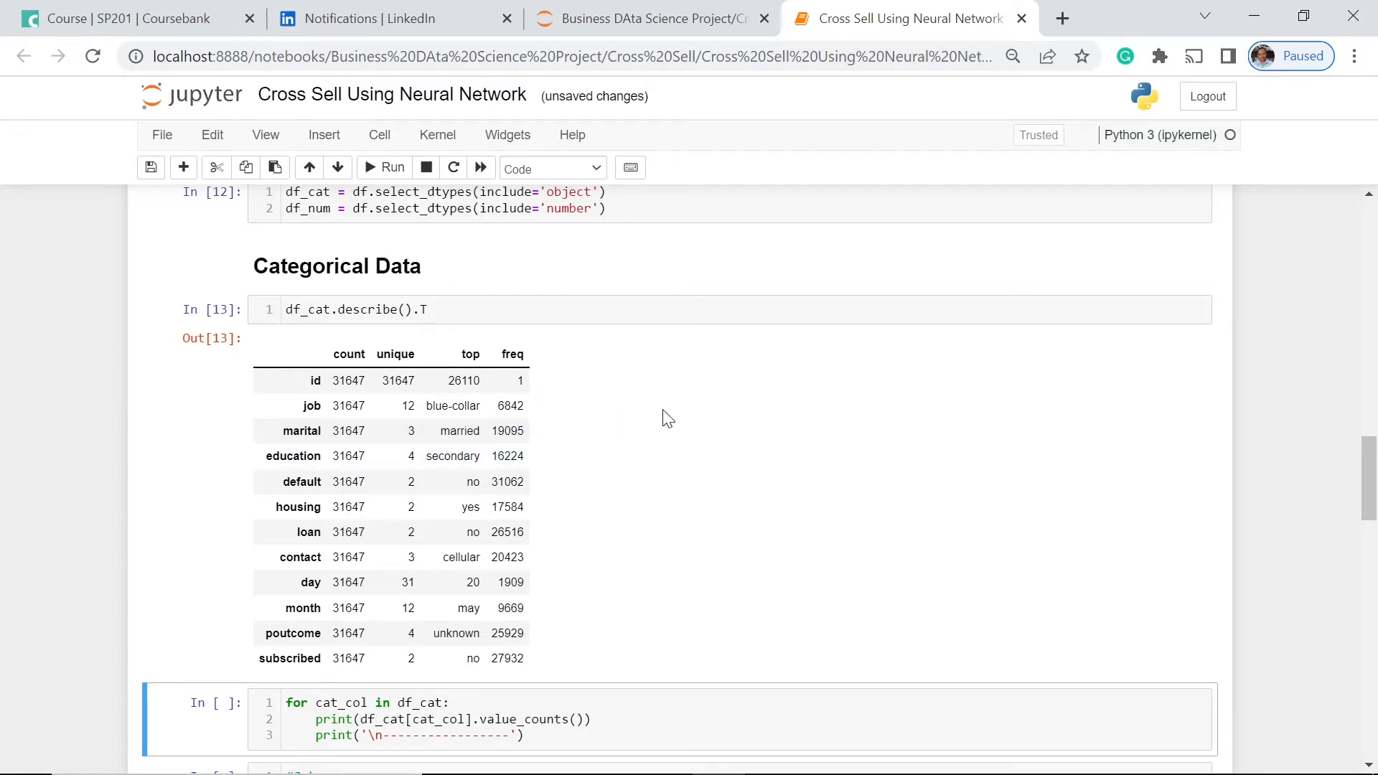
{"action": "mouse_move", "coordinate": [802, 409]}
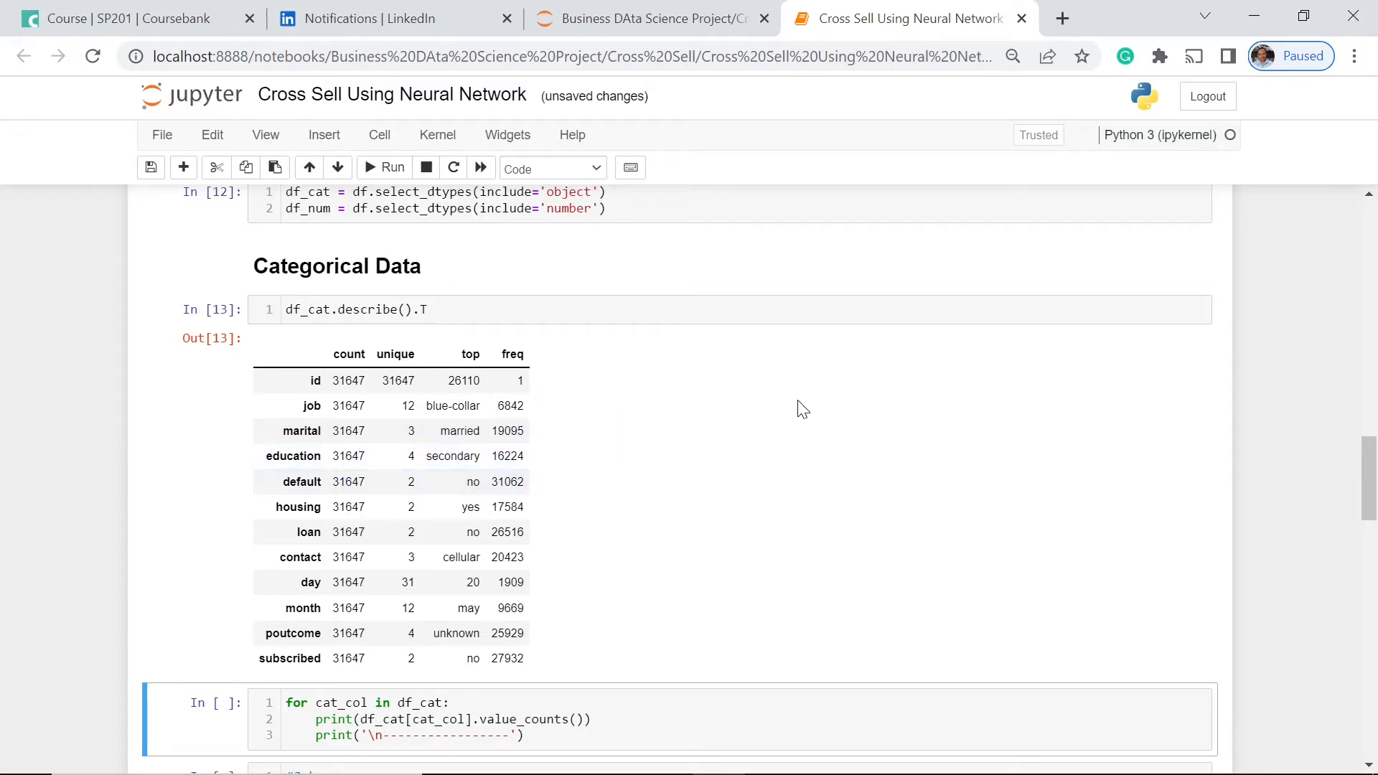
{"action": "mouse_move", "coordinate": [761, 416]}
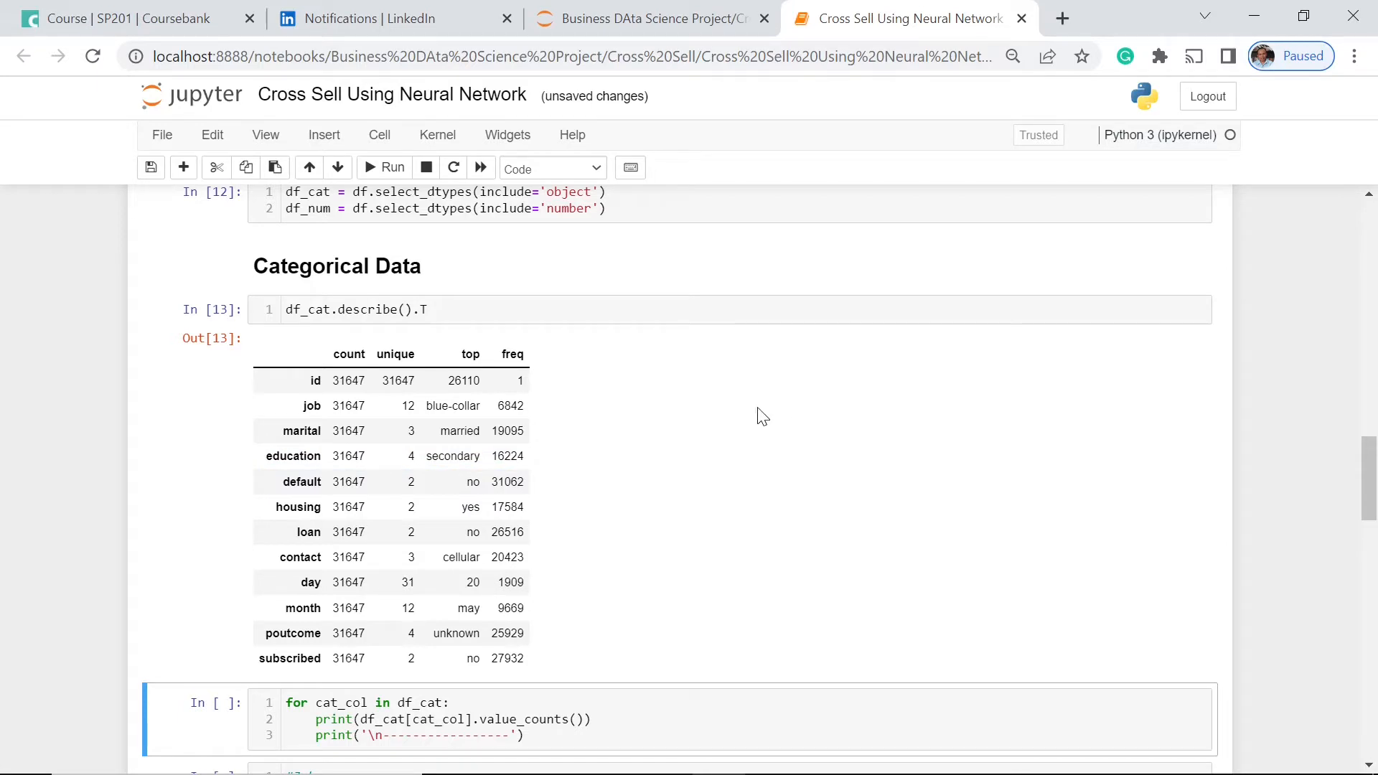
{"action": "mouse_move", "coordinate": [501, 475]}
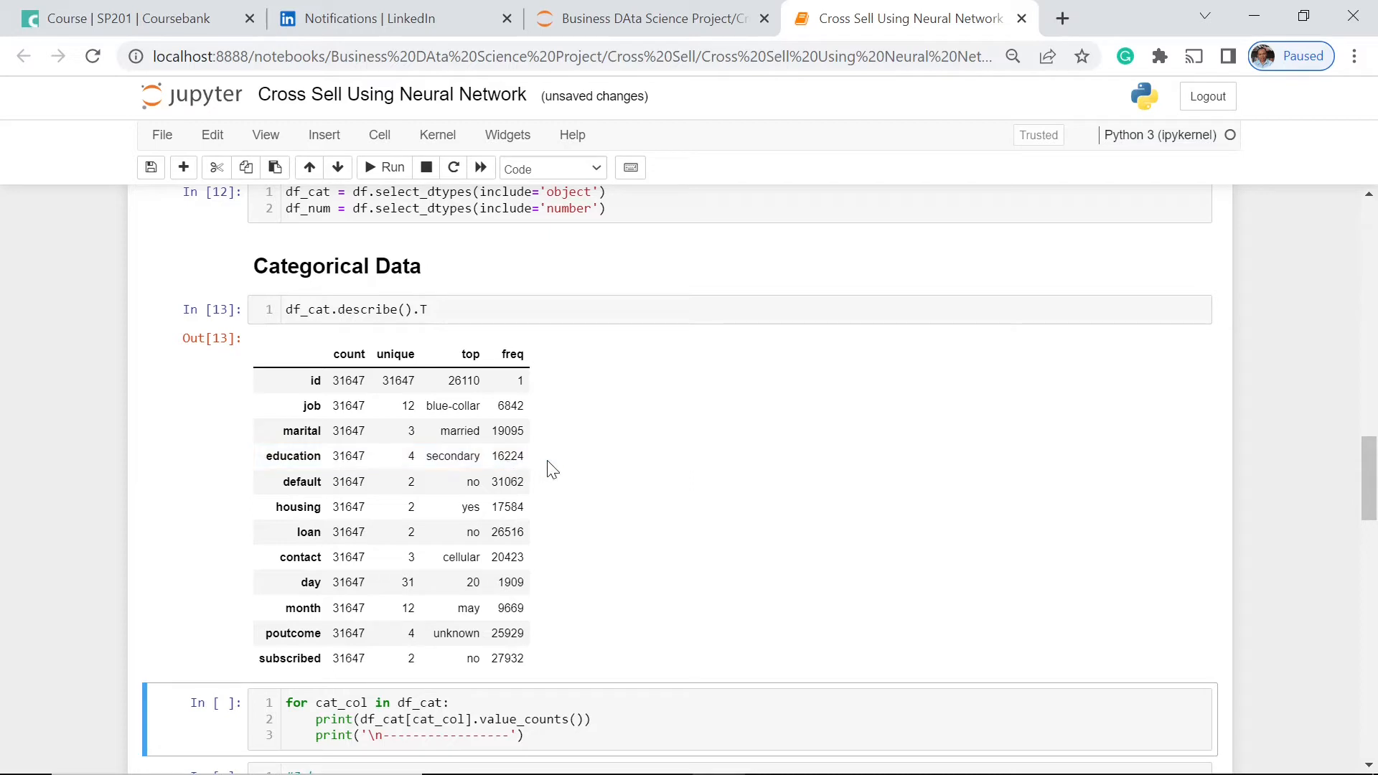
{"action": "mouse_move", "coordinate": [486, 525]}
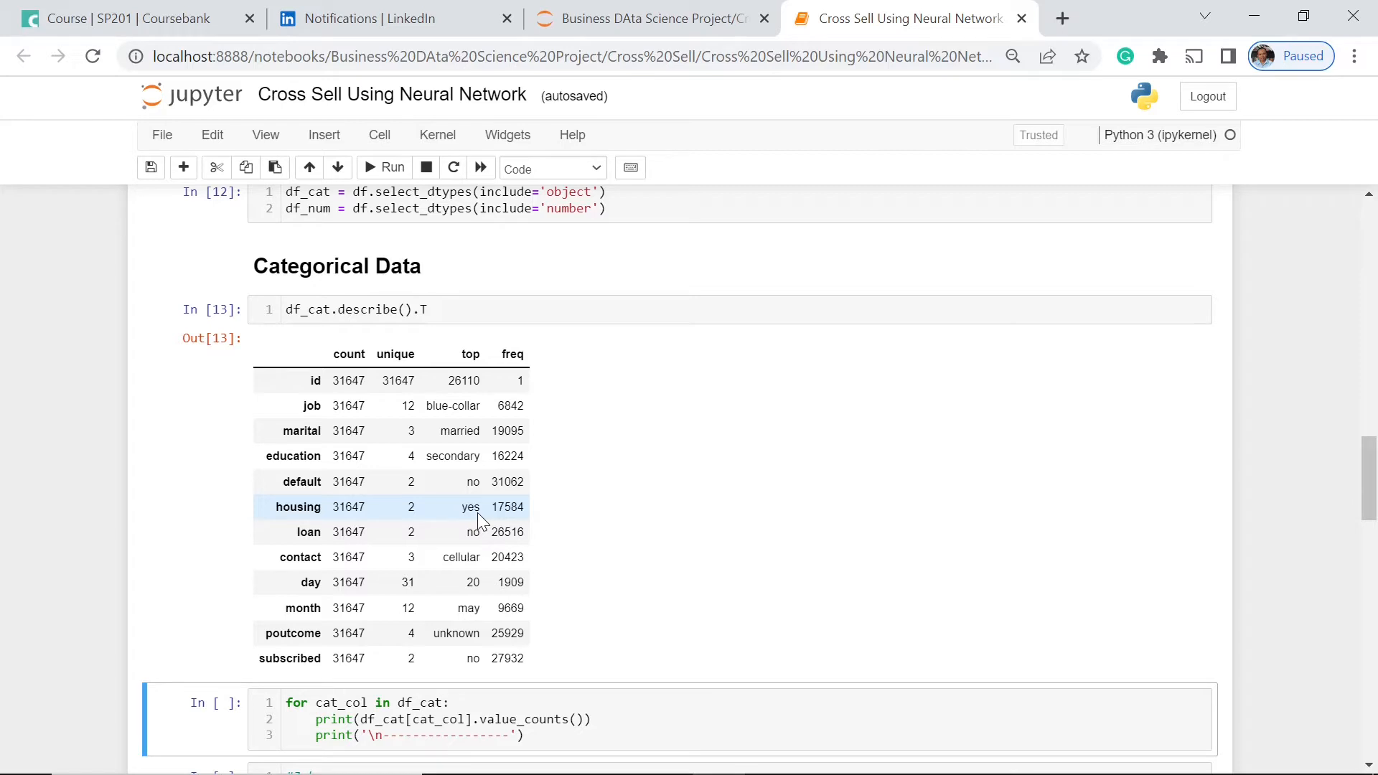
{"action": "mouse_move", "coordinate": [351, 531]}
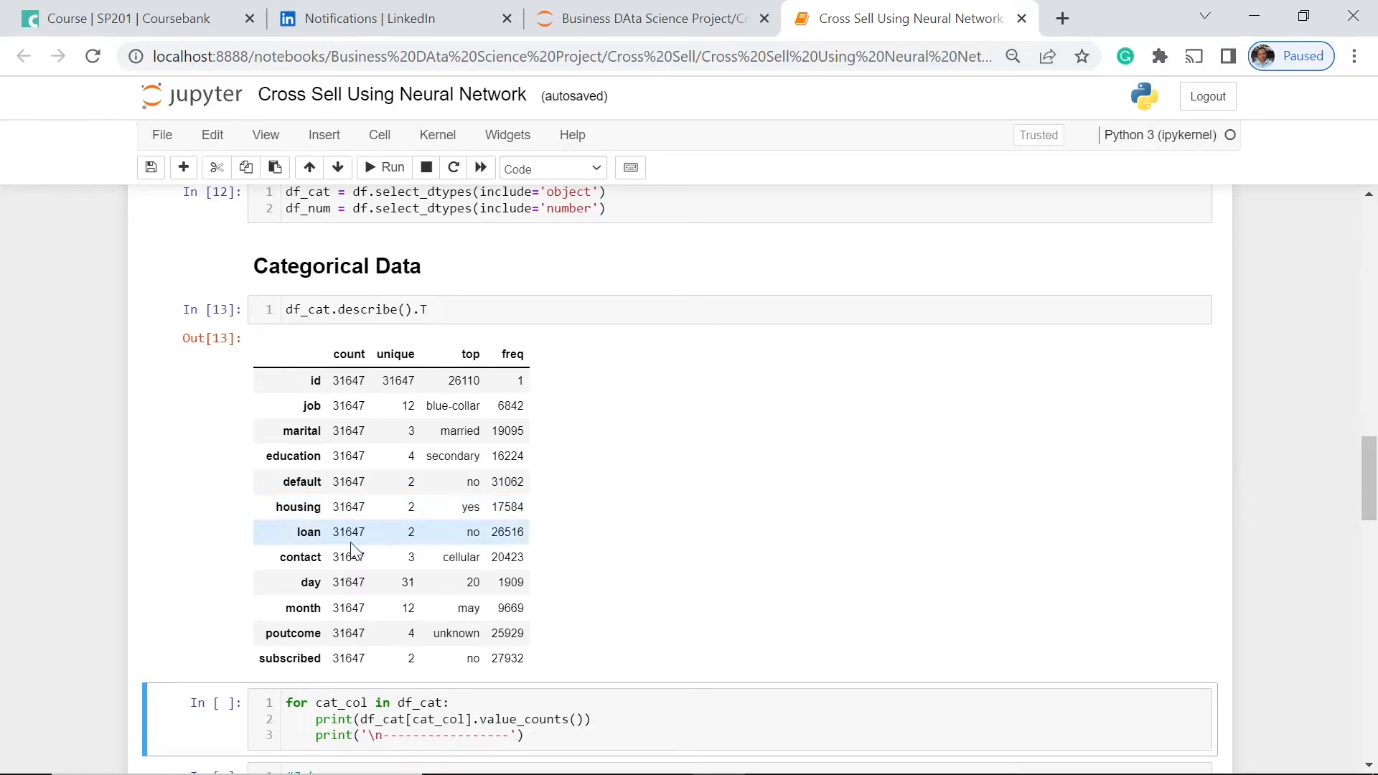
{"action": "mouse_move", "coordinate": [703, 504]}
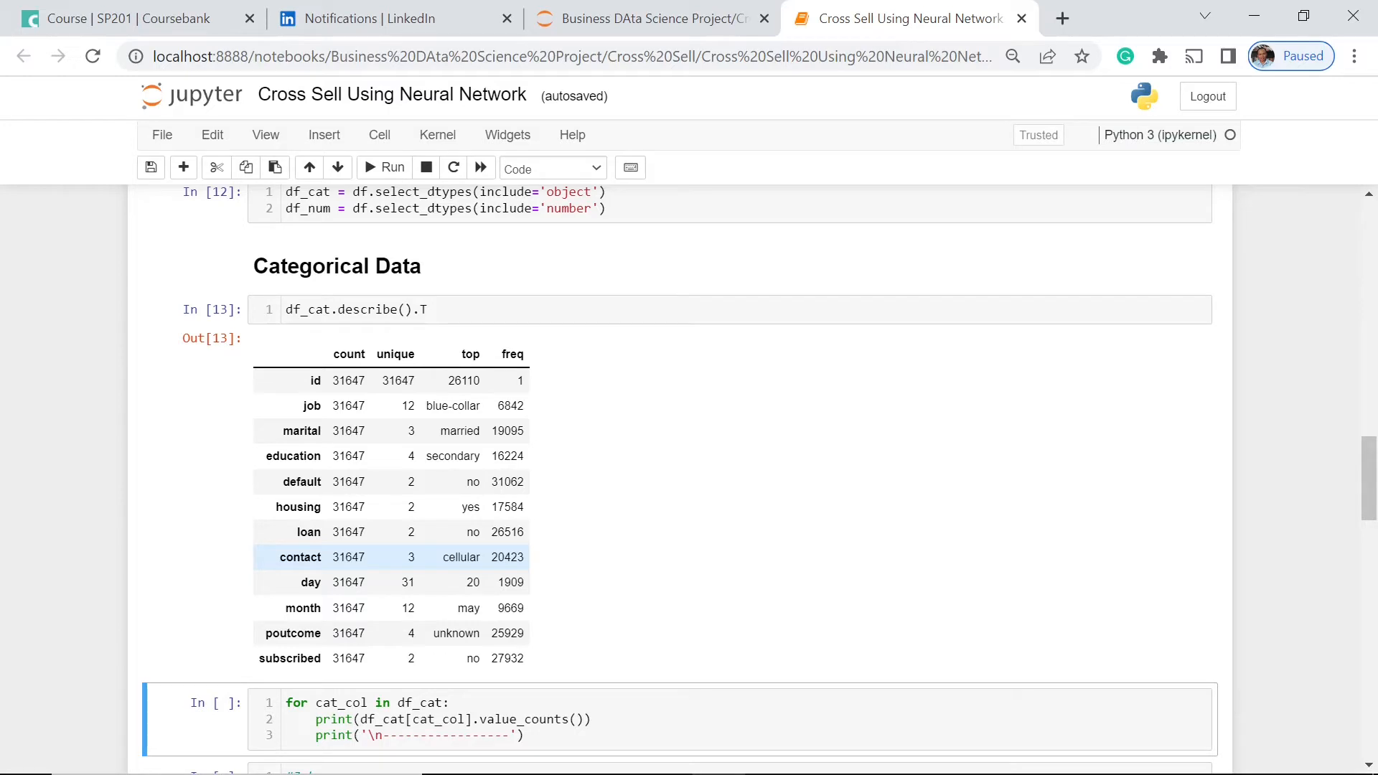
{"action": "mouse_move", "coordinate": [429, 554]}
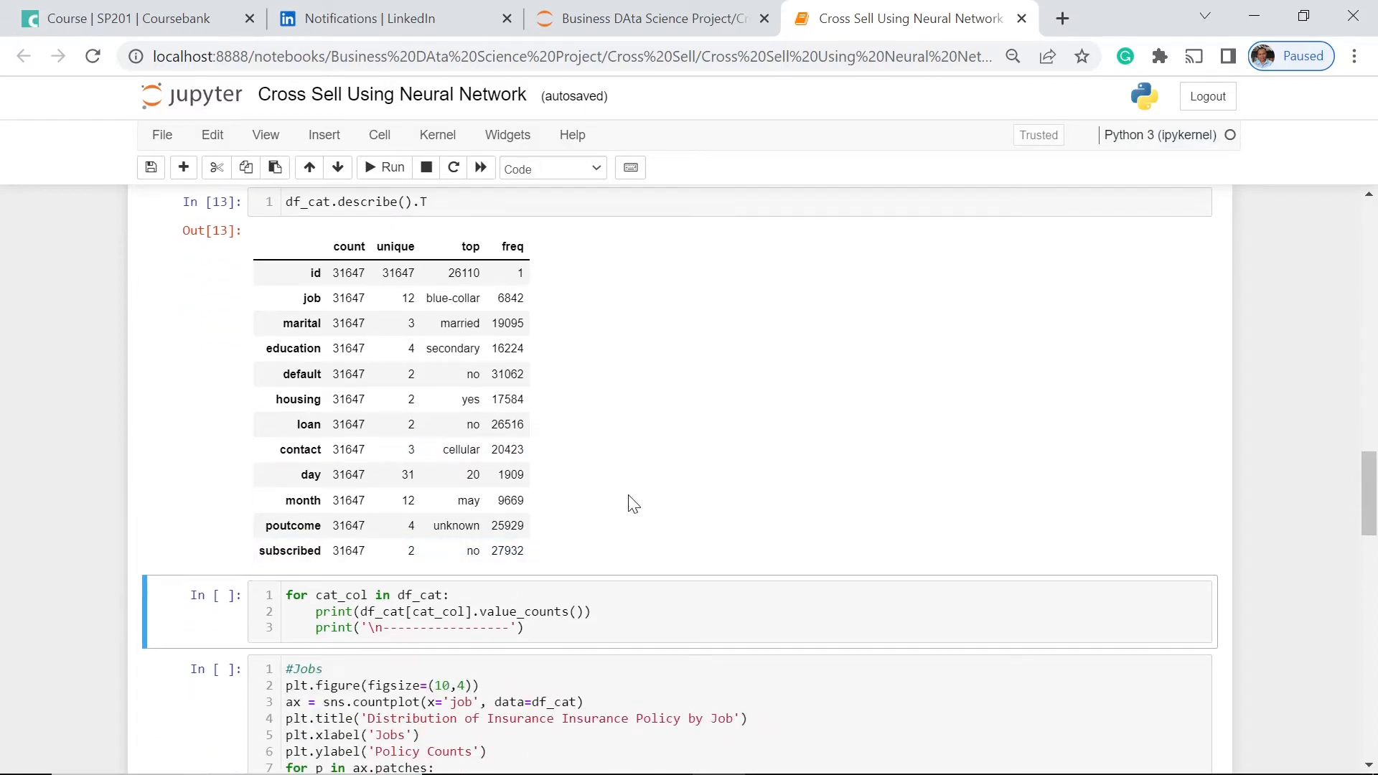
{"action": "mouse_move", "coordinate": [671, 537]}
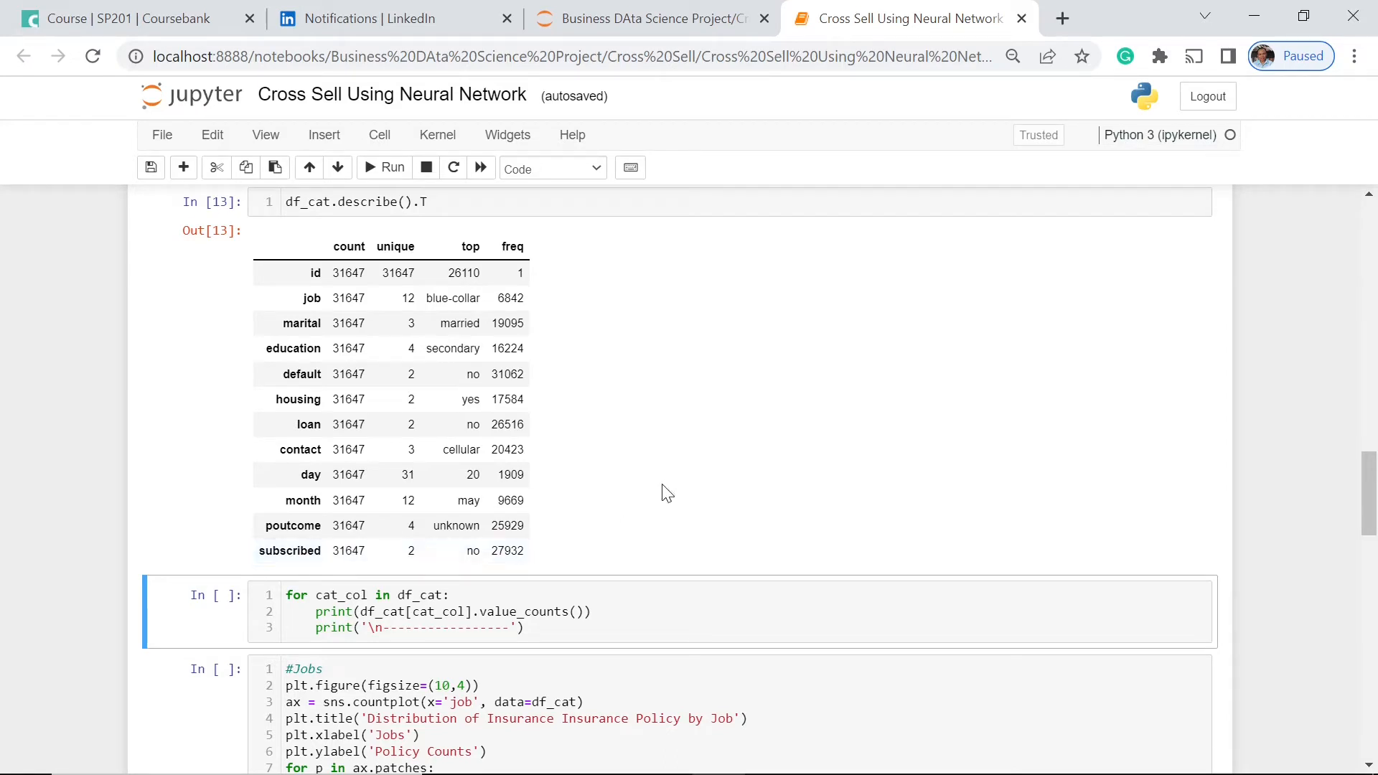
{"action": "mouse_move", "coordinate": [800, 522]}
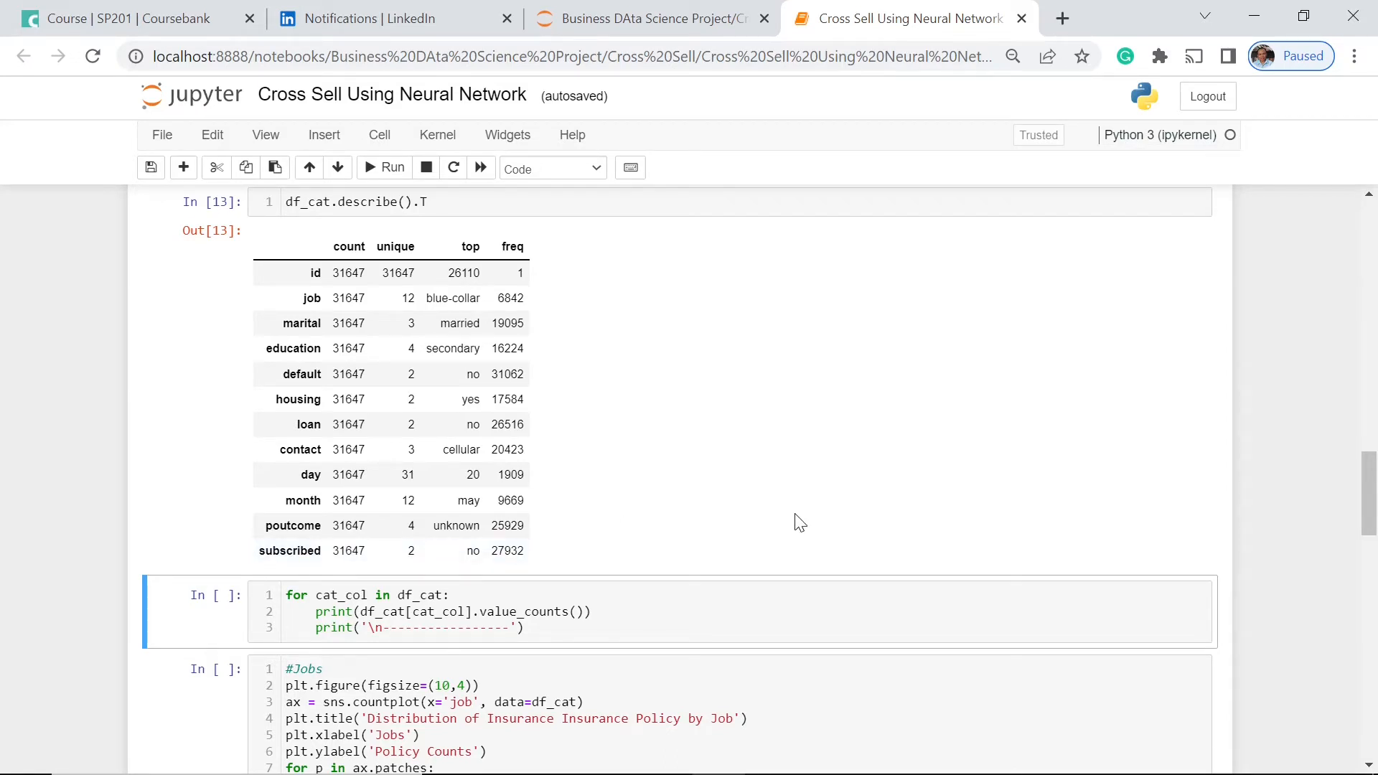
{"action": "mouse_move", "coordinate": [646, 427]}
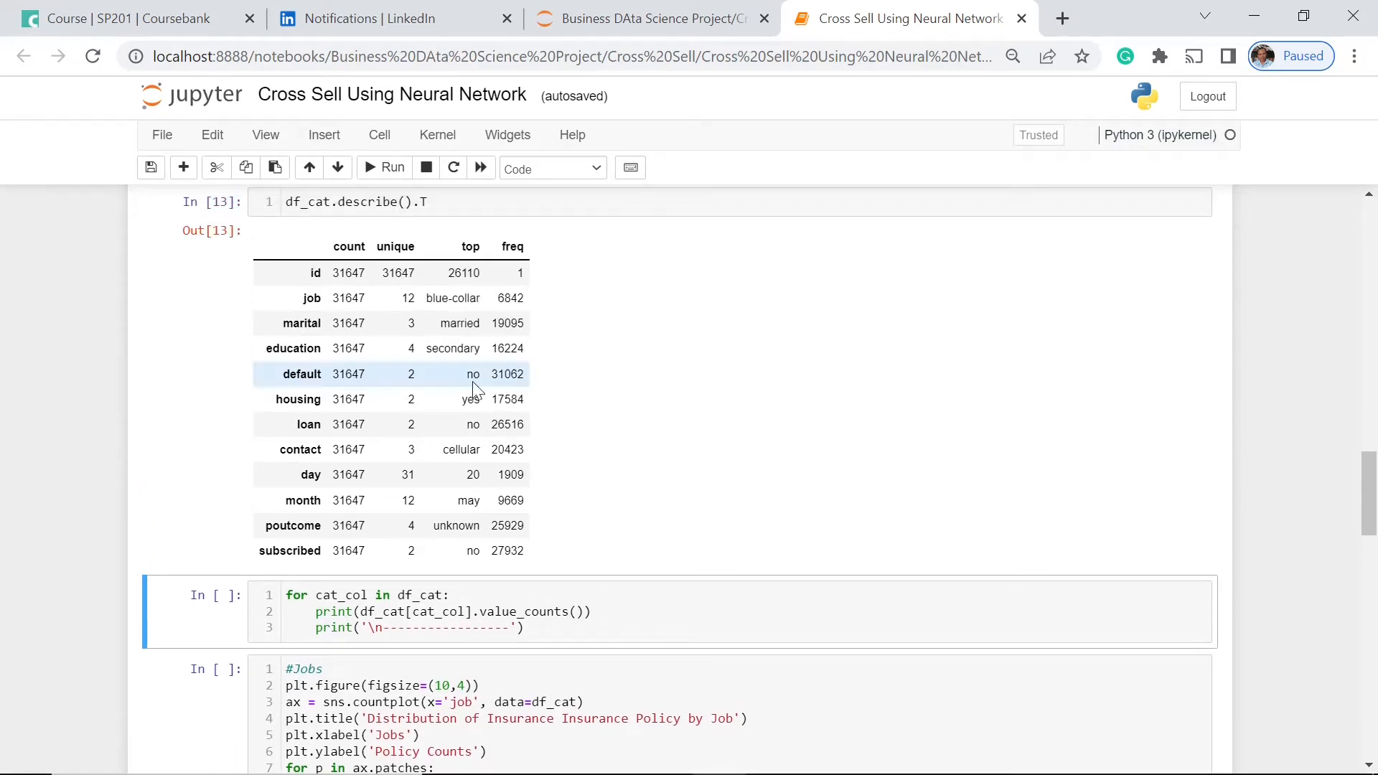
{"action": "mouse_move", "coordinate": [334, 244]}
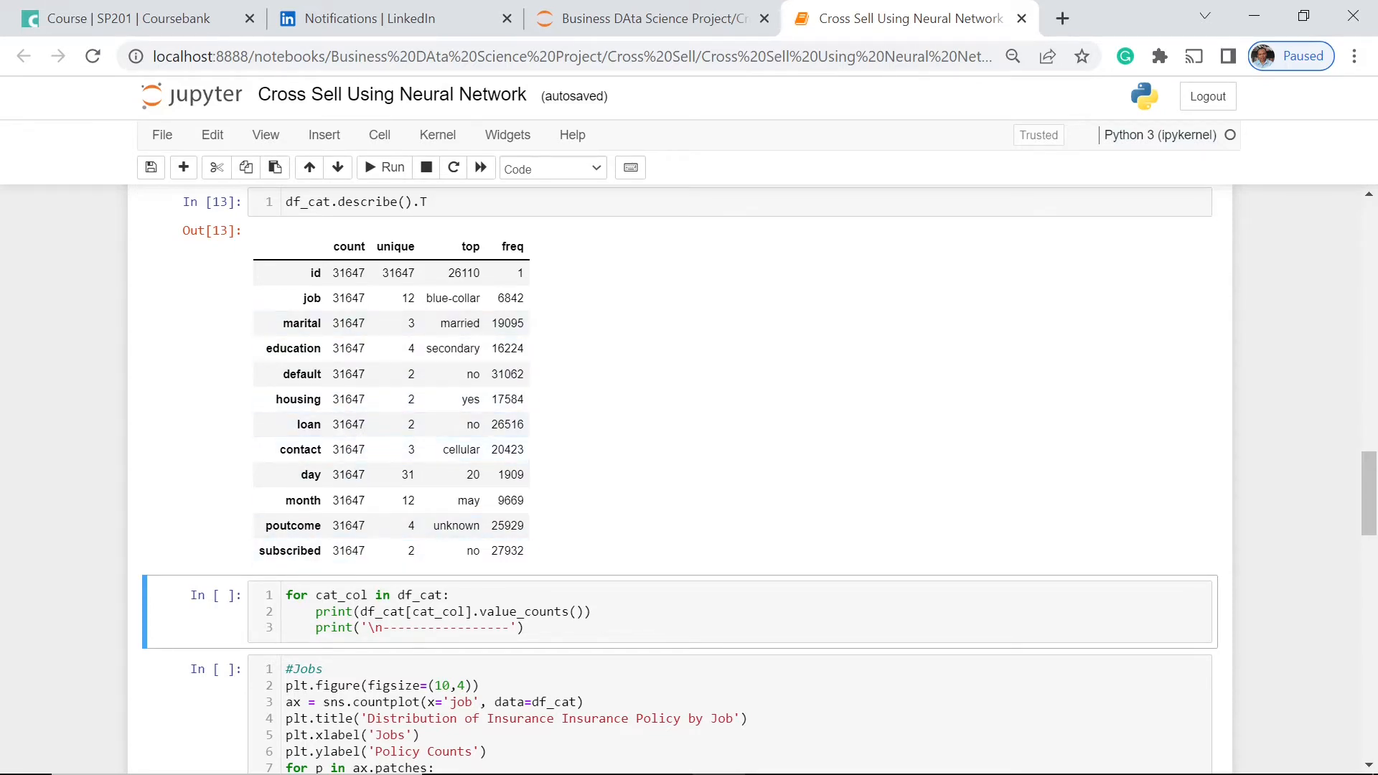
{"action": "mouse_move", "coordinate": [393, 383]}
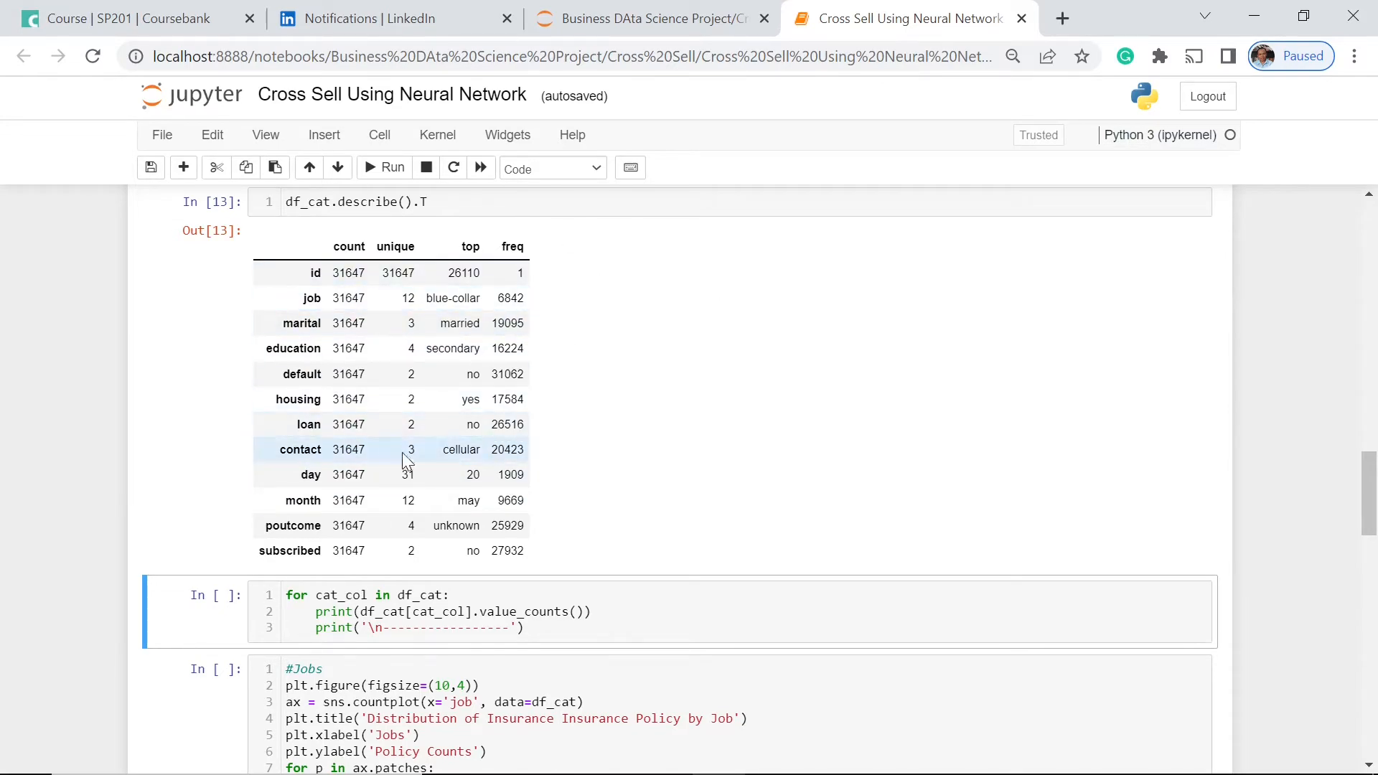
{"action": "mouse_move", "coordinate": [715, 405]}
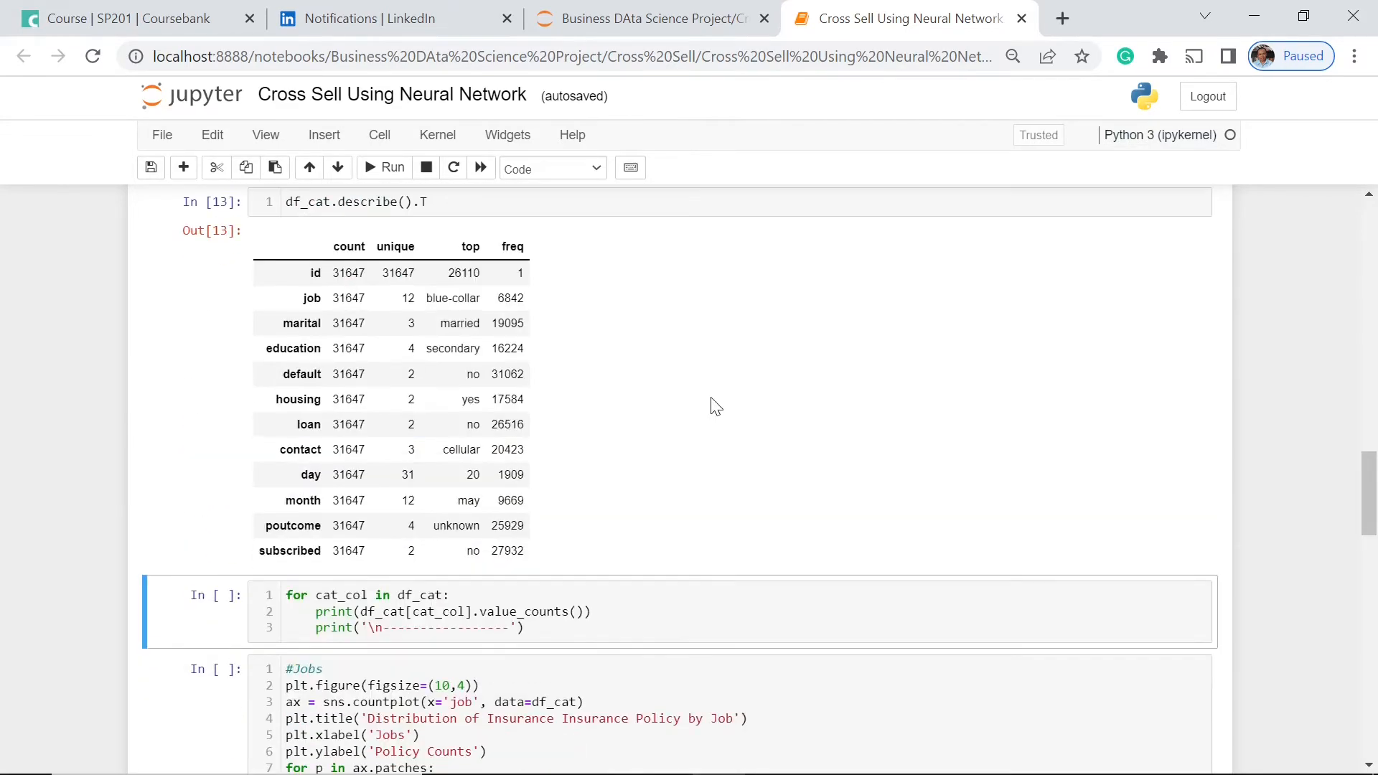
{"action": "mouse_move", "coordinate": [613, 531]}
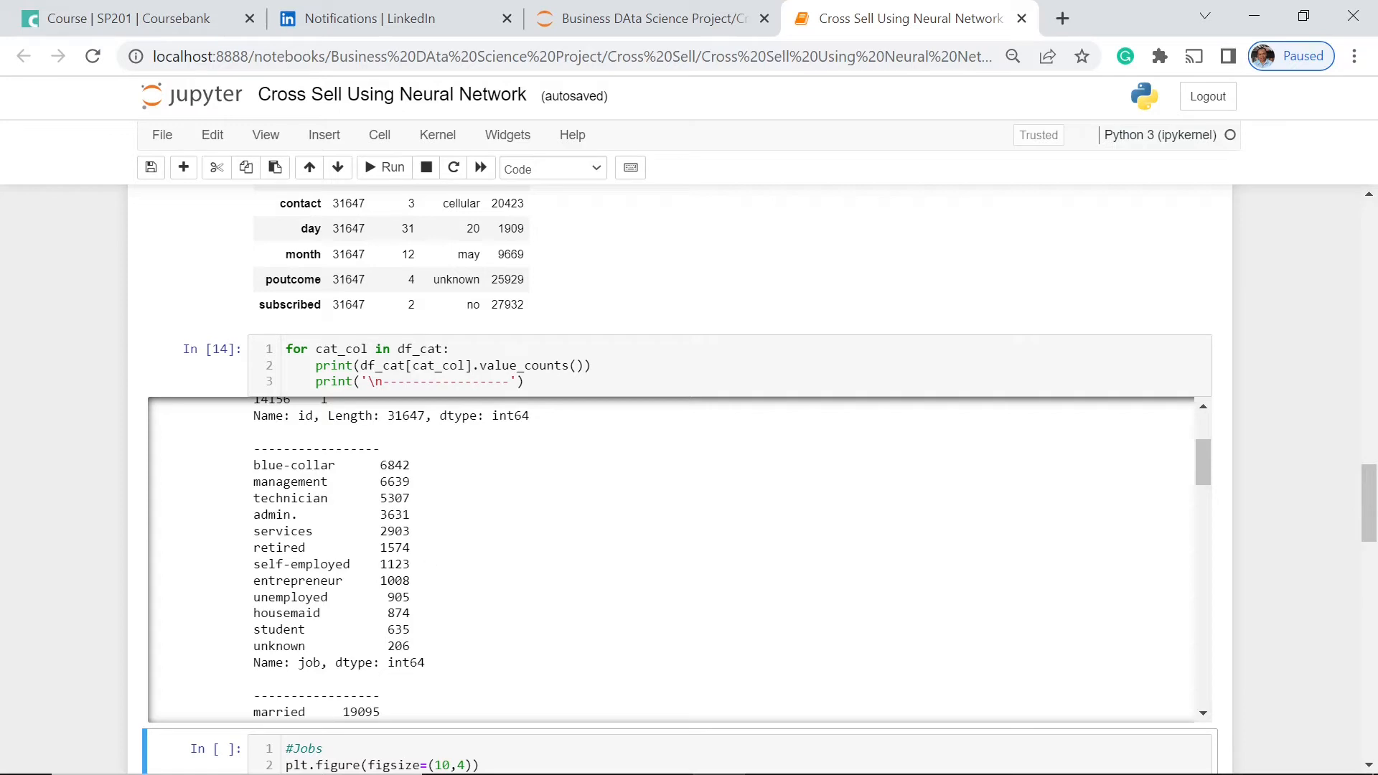
{"action": "mouse_move", "coordinate": [565, 457]}
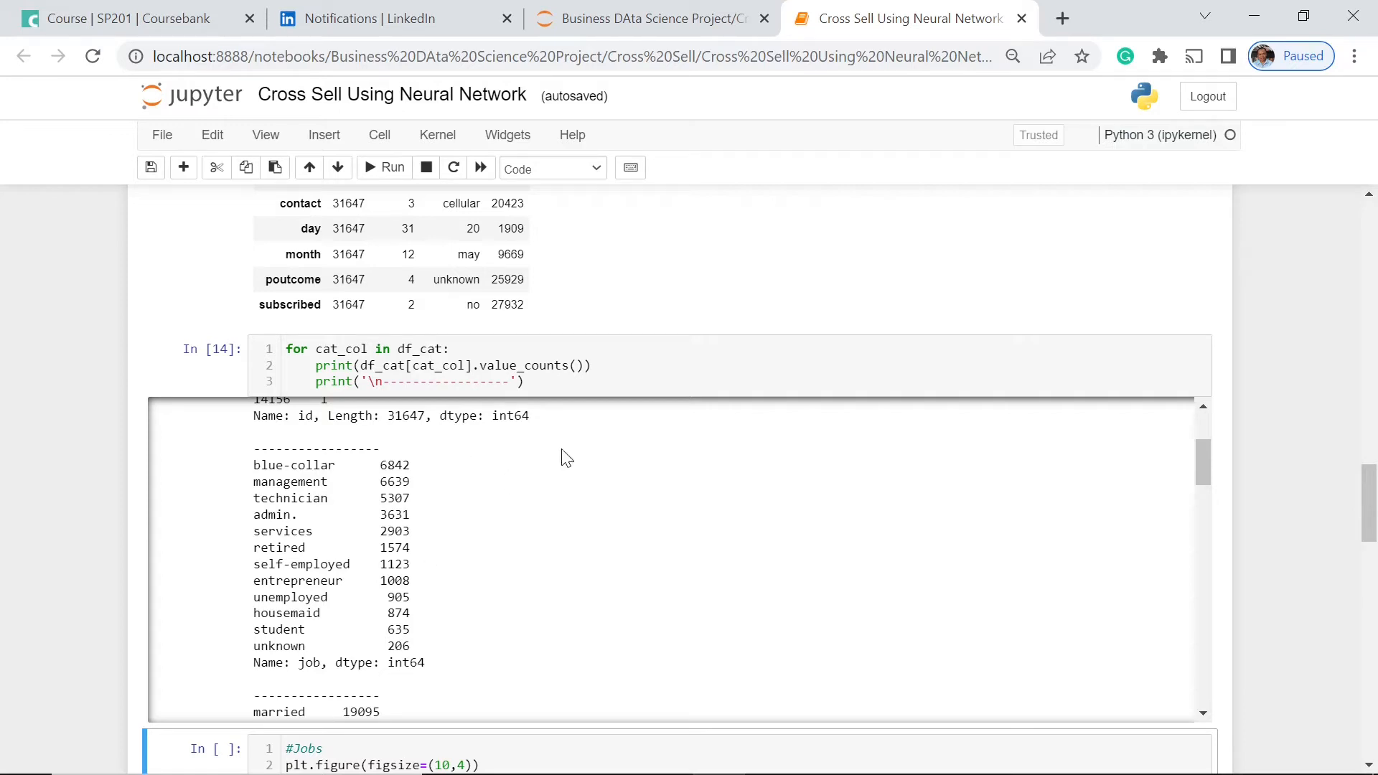
{"action": "mouse_move", "coordinate": [453, 484]}
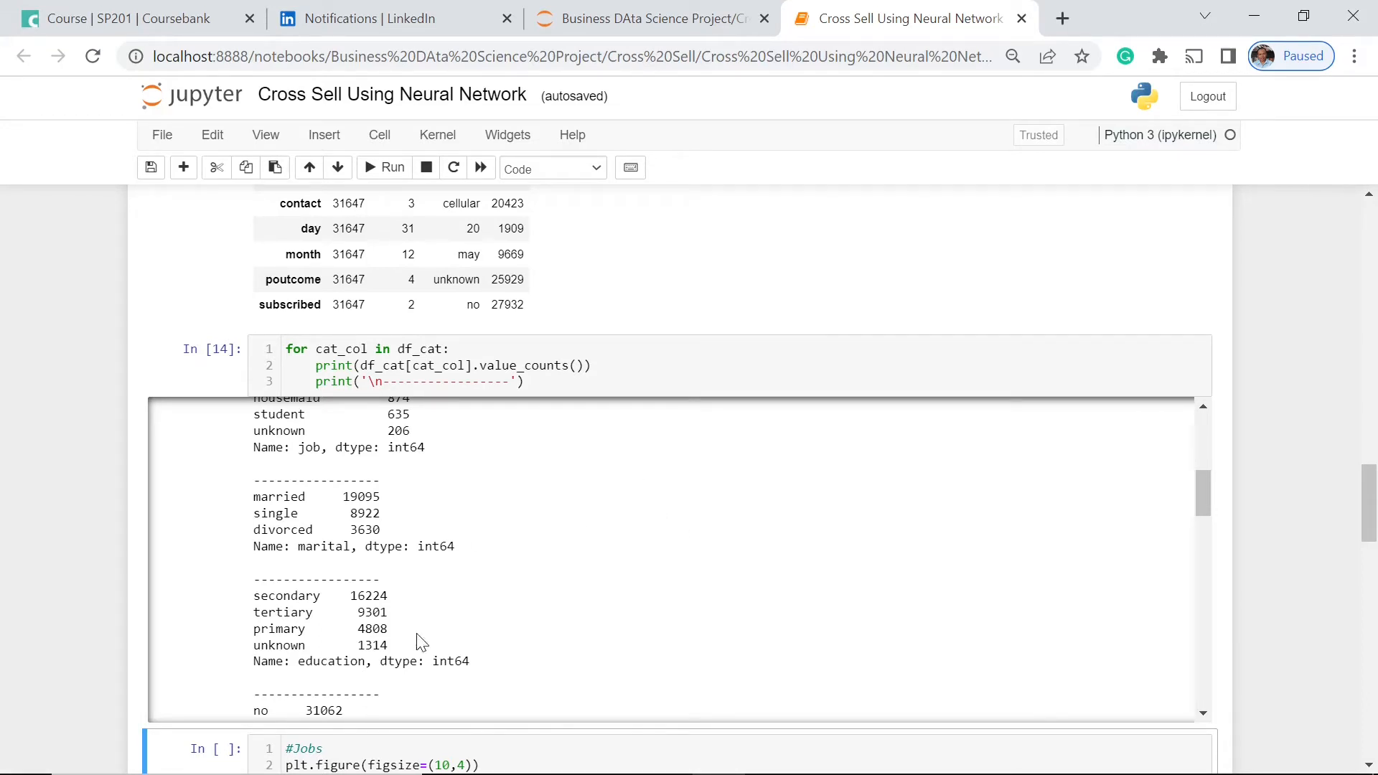
{"action": "mouse_move", "coordinate": [526, 588]}
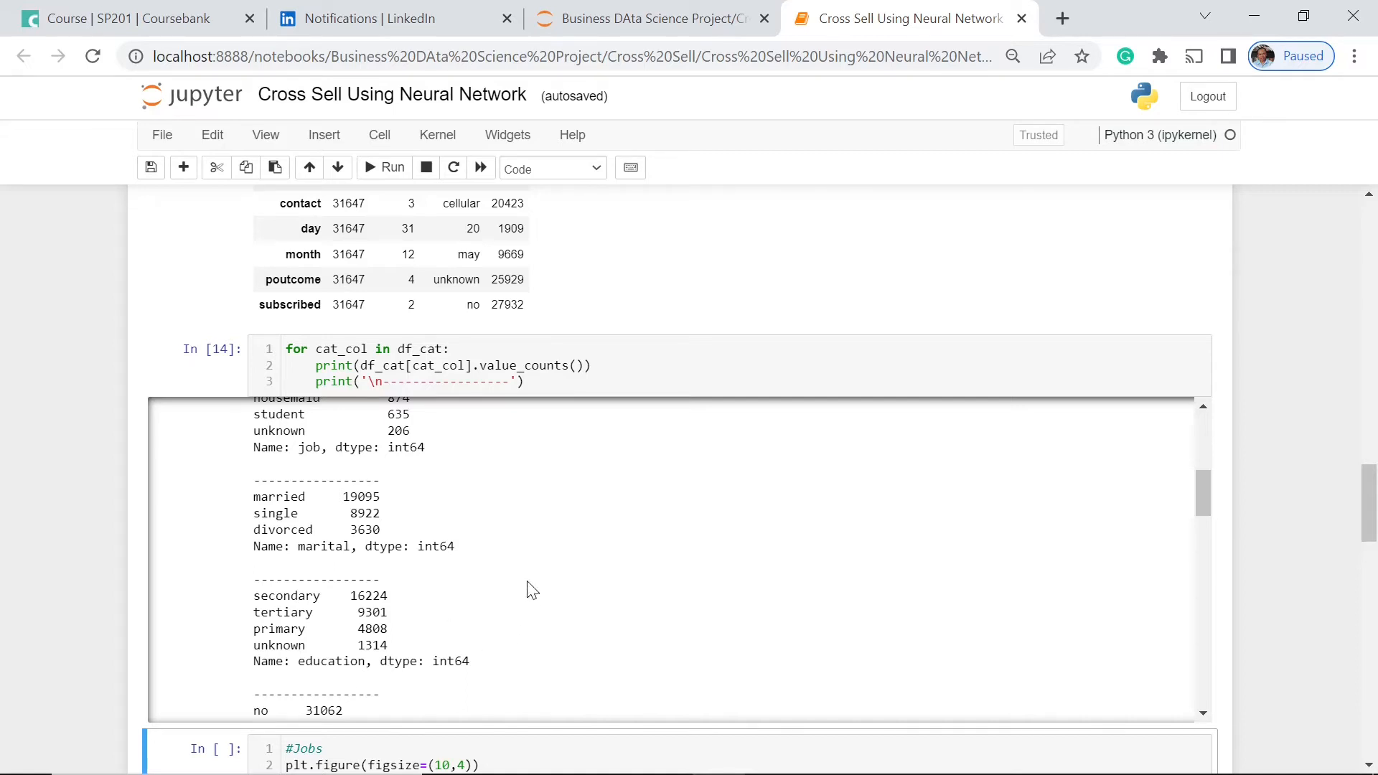
{"action": "mouse_move", "coordinate": [596, 538]}
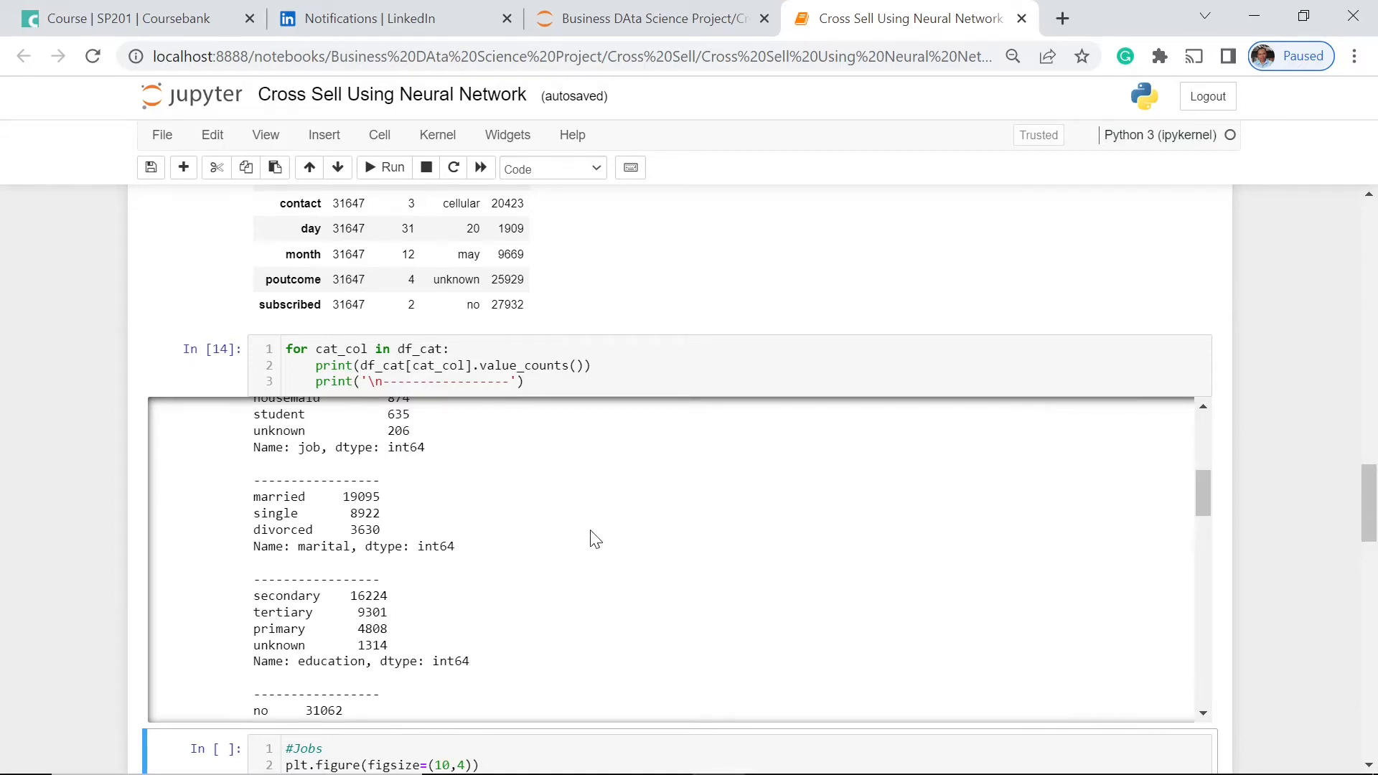
{"action": "mouse_move", "coordinate": [562, 581]}
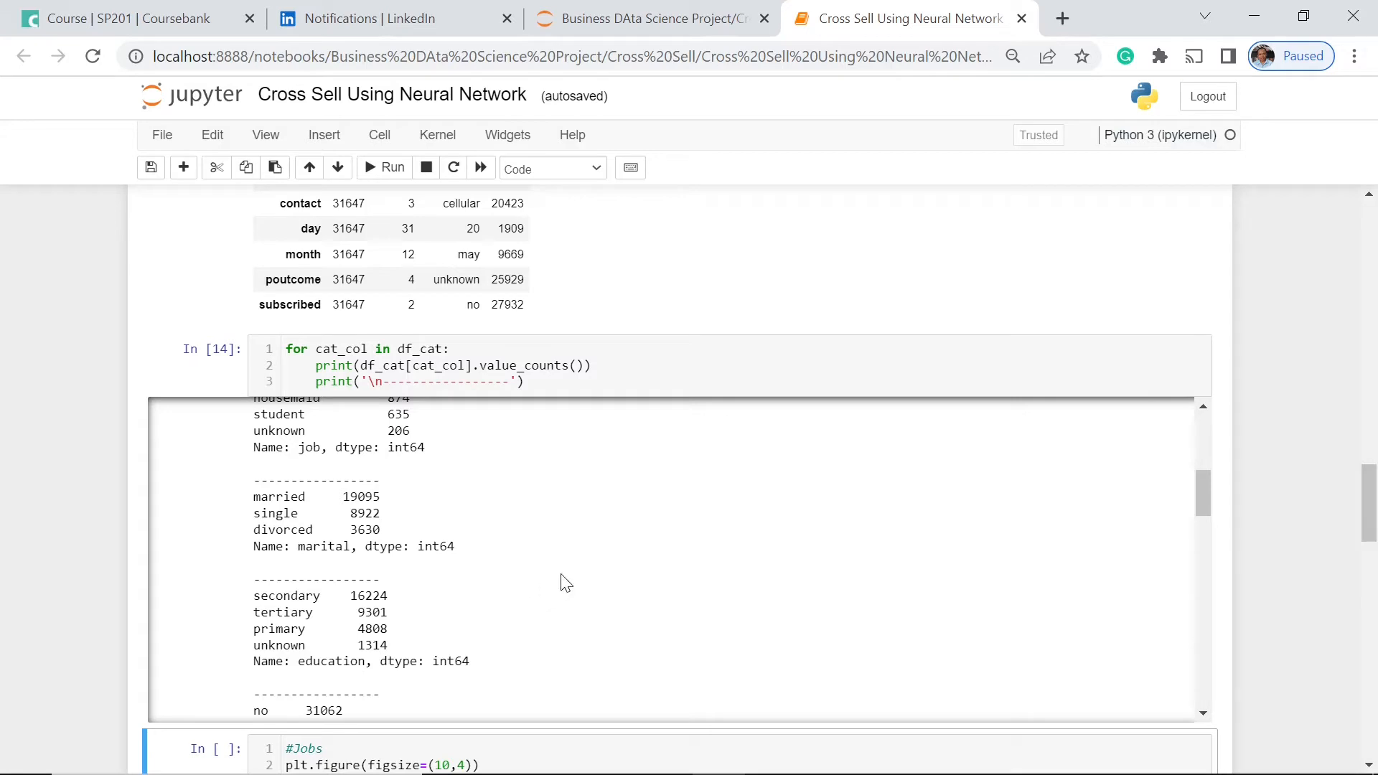
{"action": "scroll", "scroll_direction": "down", "scroll_amount": 3}
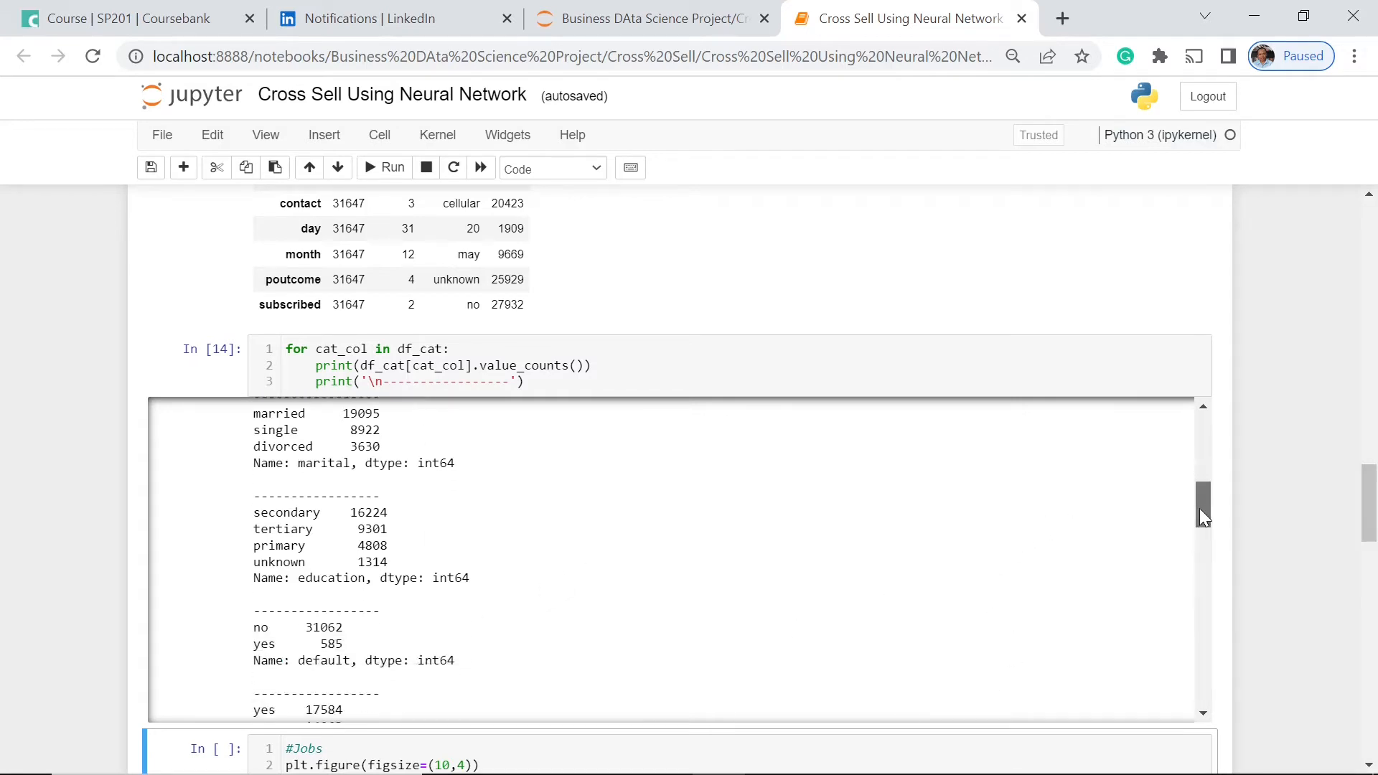
{"action": "scroll", "scroll_direction": "down", "scroll_amount": 3}
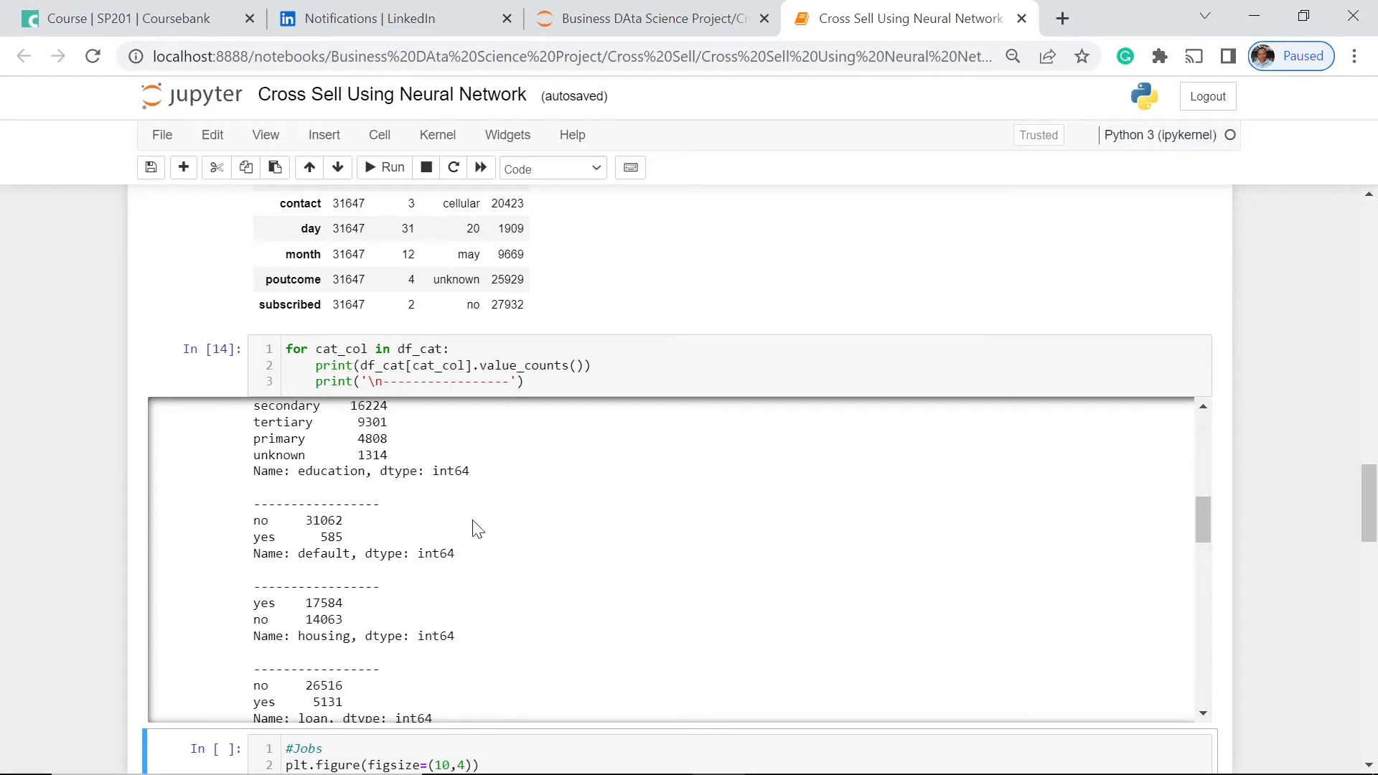
{"action": "mouse_move", "coordinate": [547, 479]}
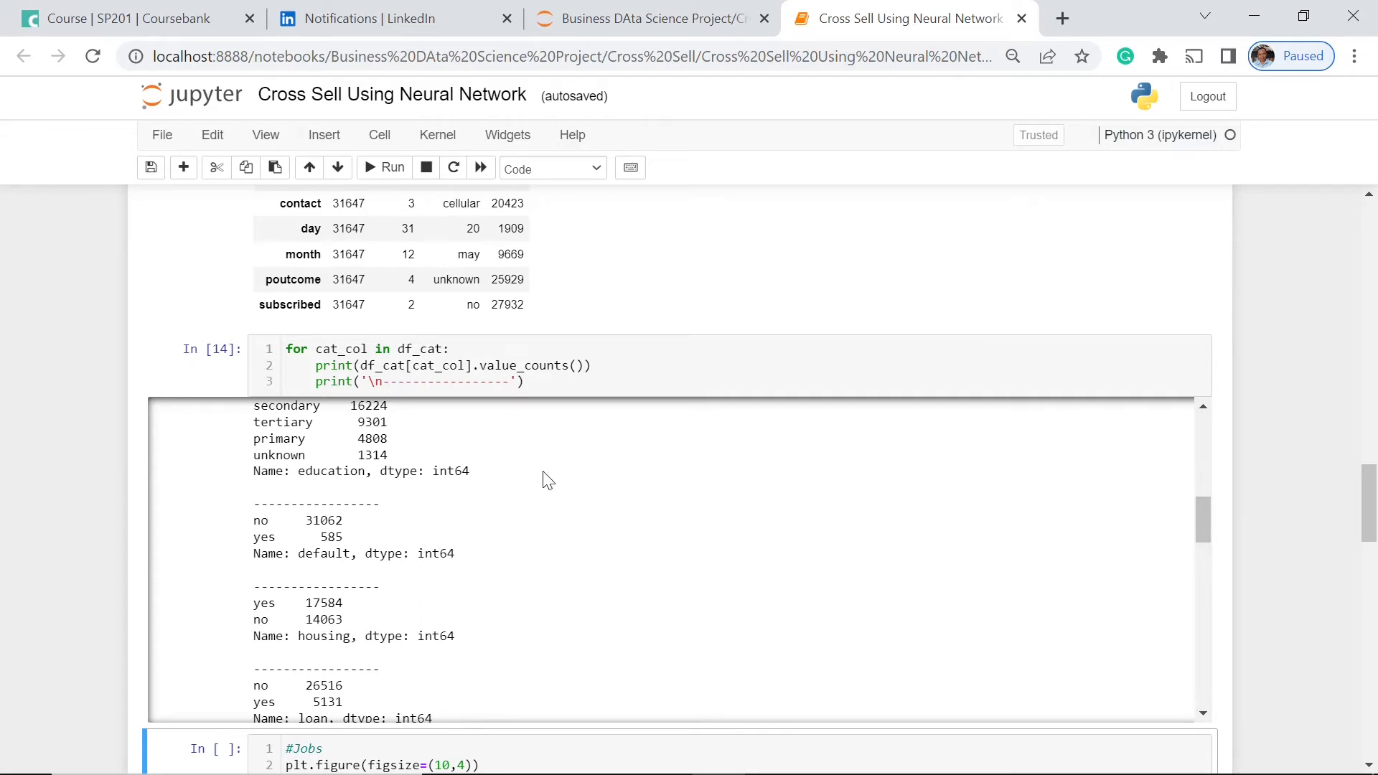
{"action": "mouse_move", "coordinate": [390, 541]}
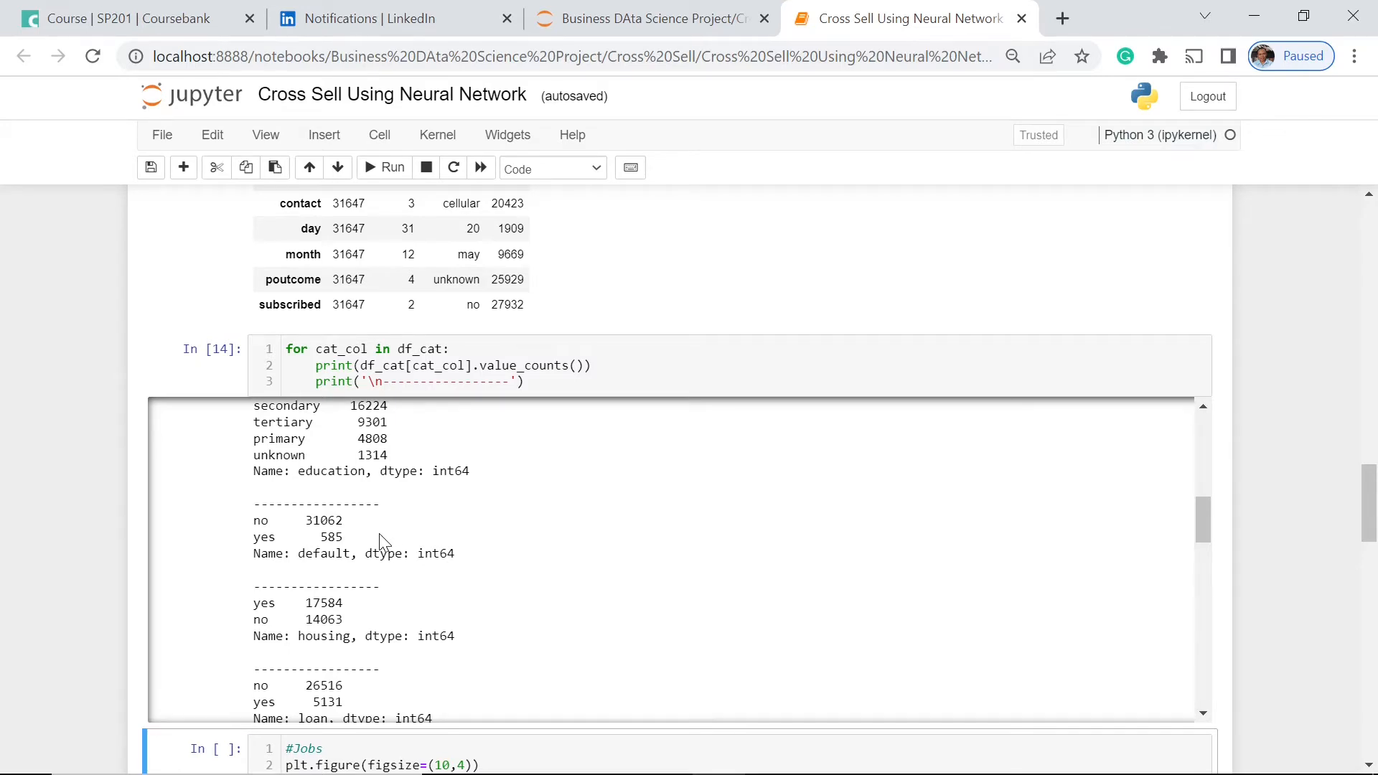
{"action": "mouse_move", "coordinate": [420, 531]}
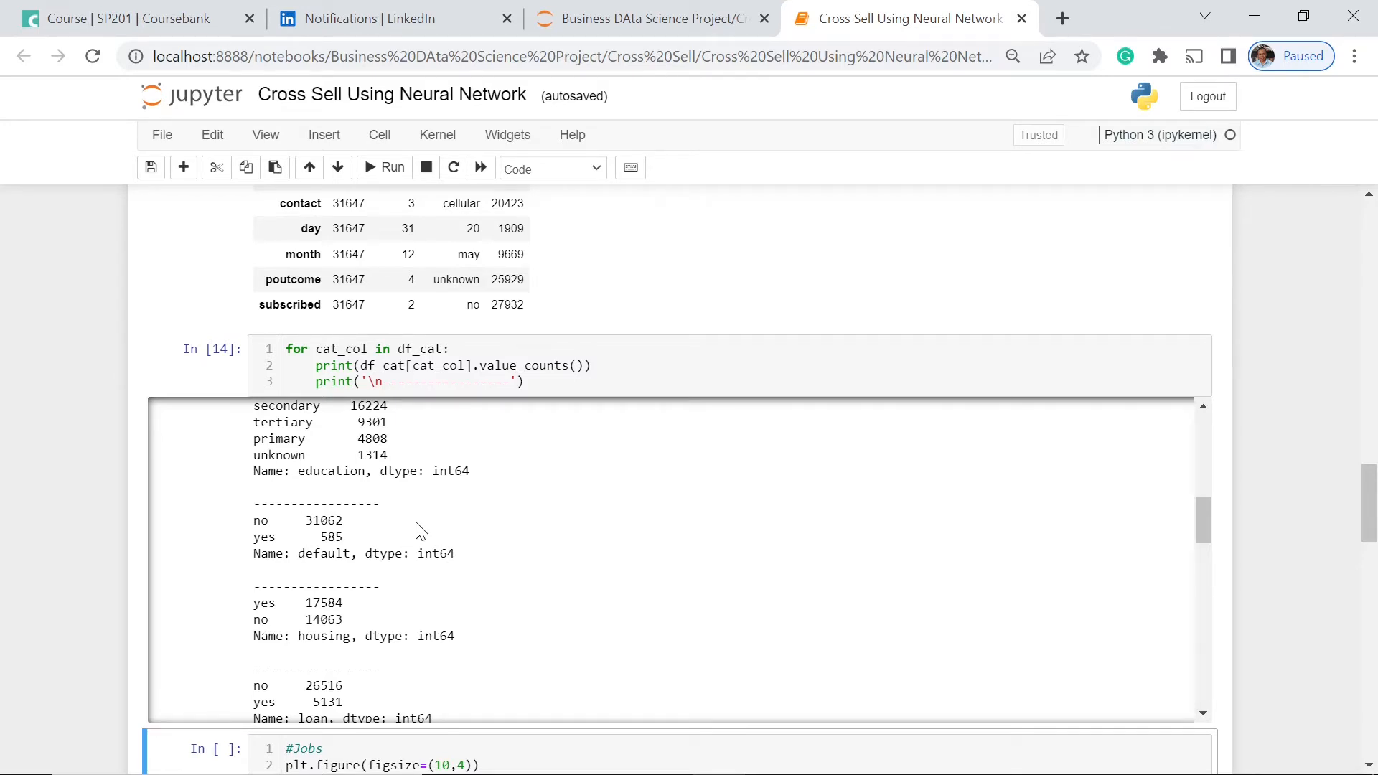
{"action": "mouse_move", "coordinate": [472, 535]}
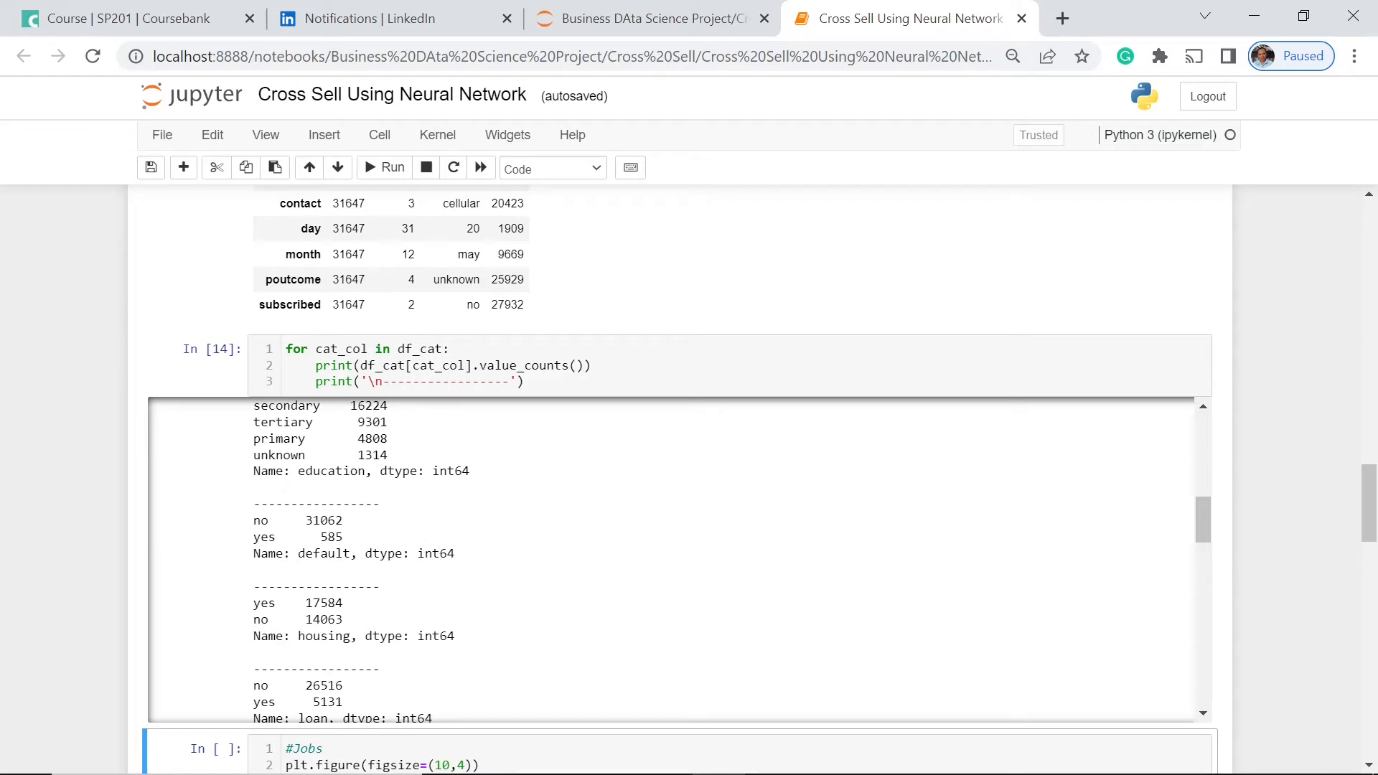
{"action": "mouse_move", "coordinate": [443, 535]}
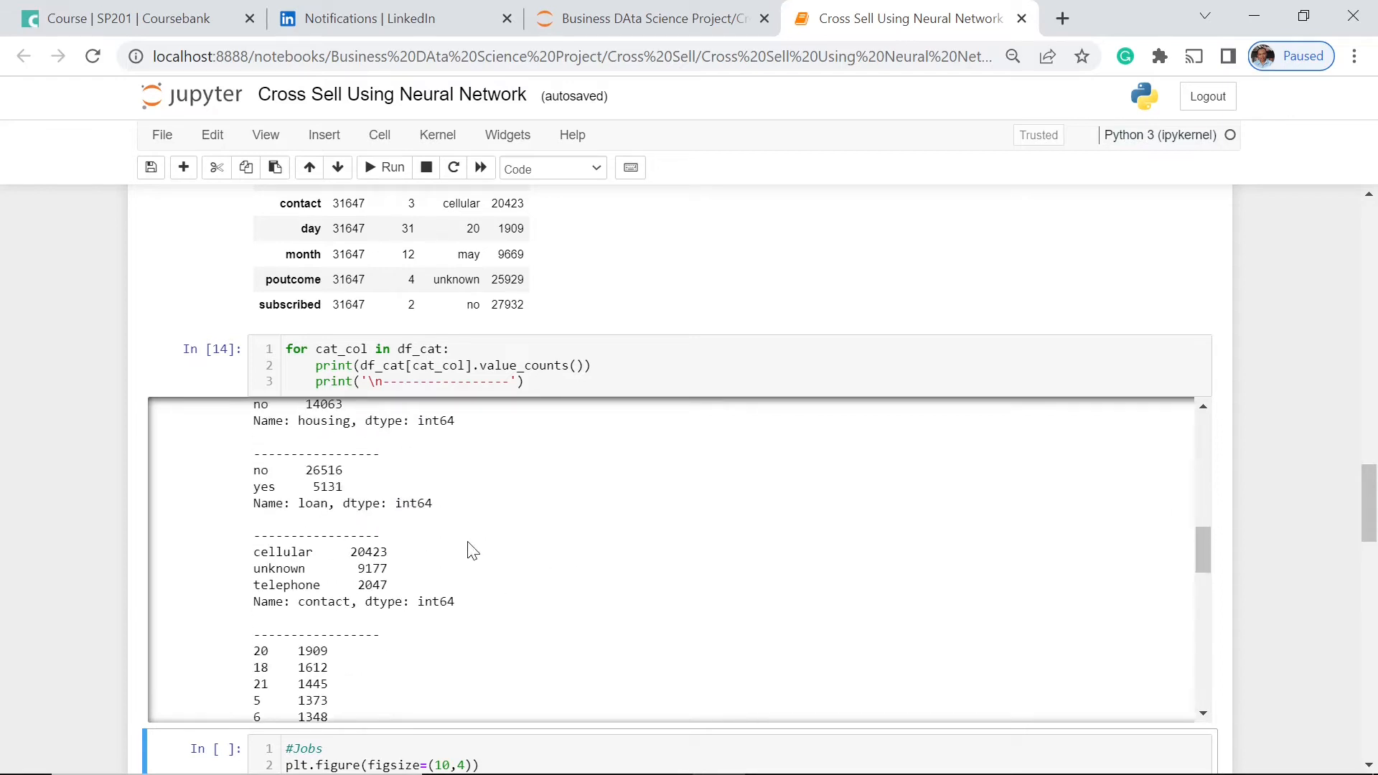
{"action": "mouse_move", "coordinate": [479, 558]}
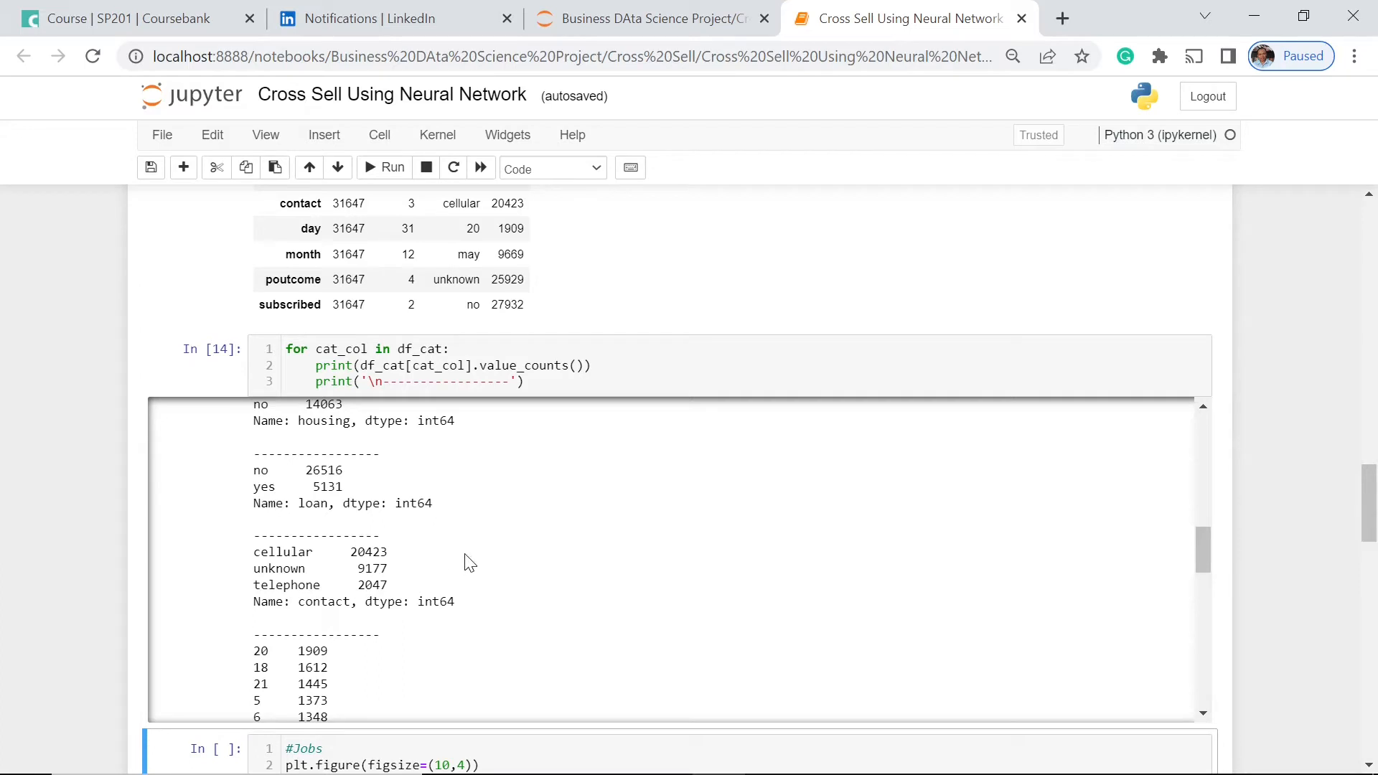
Step: Scroll past the remaining value counts (subscribed 27932 no, 3715 yes) down to the #Jobs countplot cell
{"action": "scroll", "scroll_direction": "down", "scroll_amount": 3}
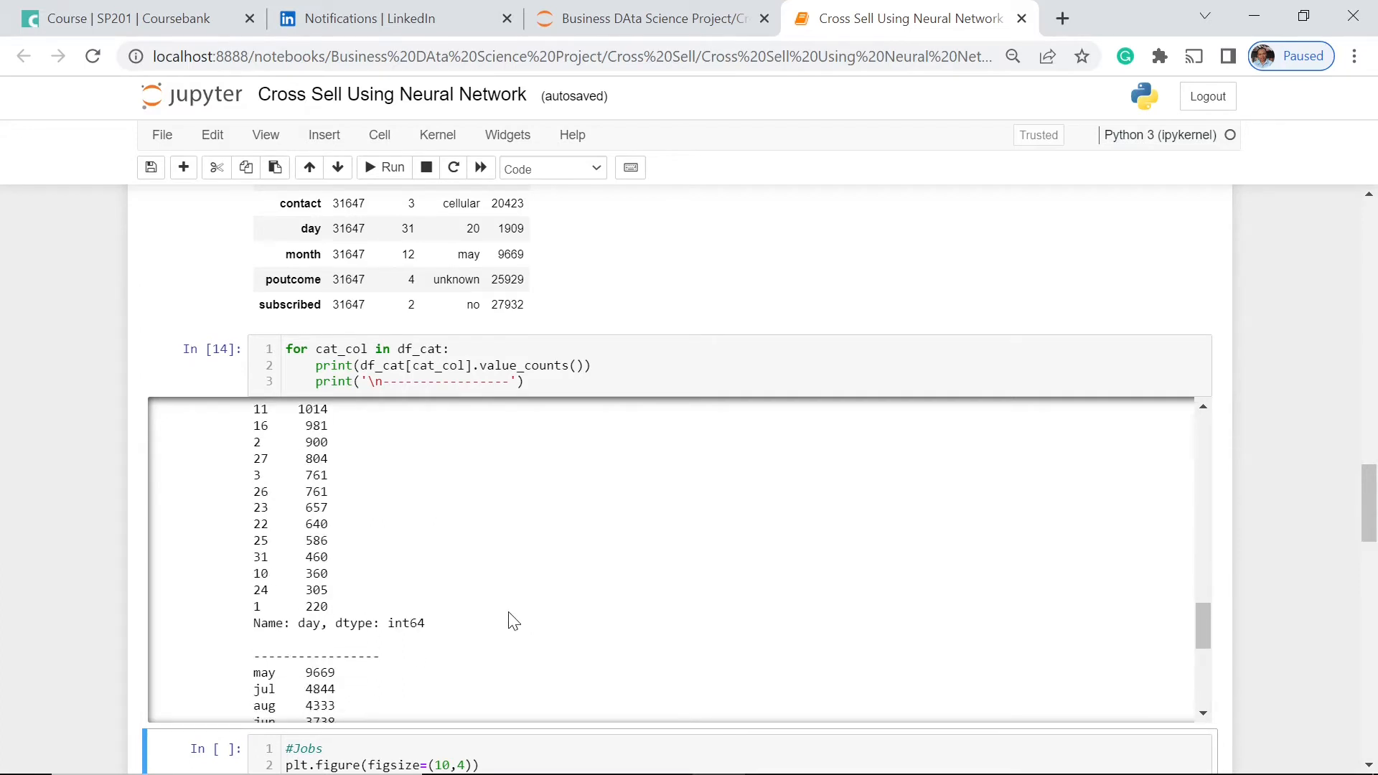
{"action": "scroll", "scroll_direction": "down", "scroll_amount": 3}
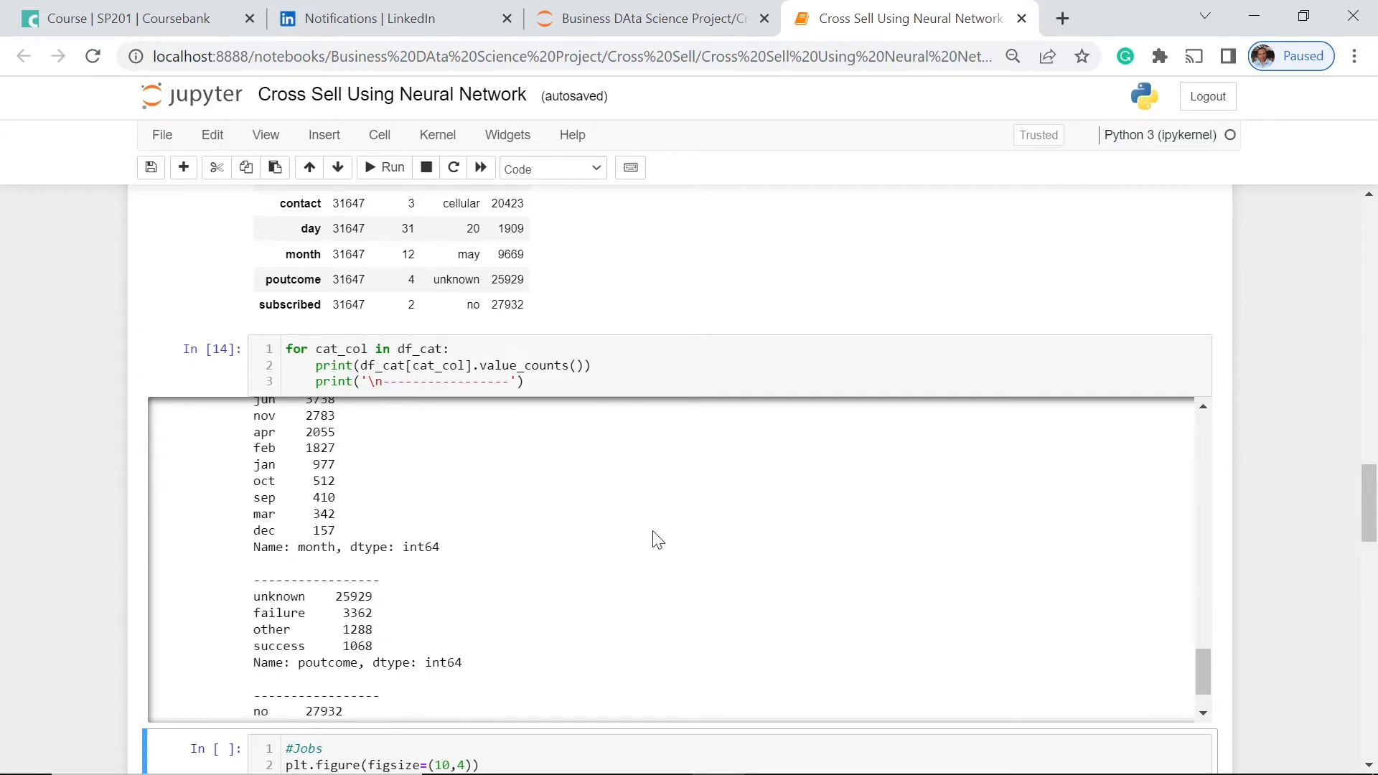
{"action": "scroll", "scroll_direction": "down", "scroll_amount": 3}
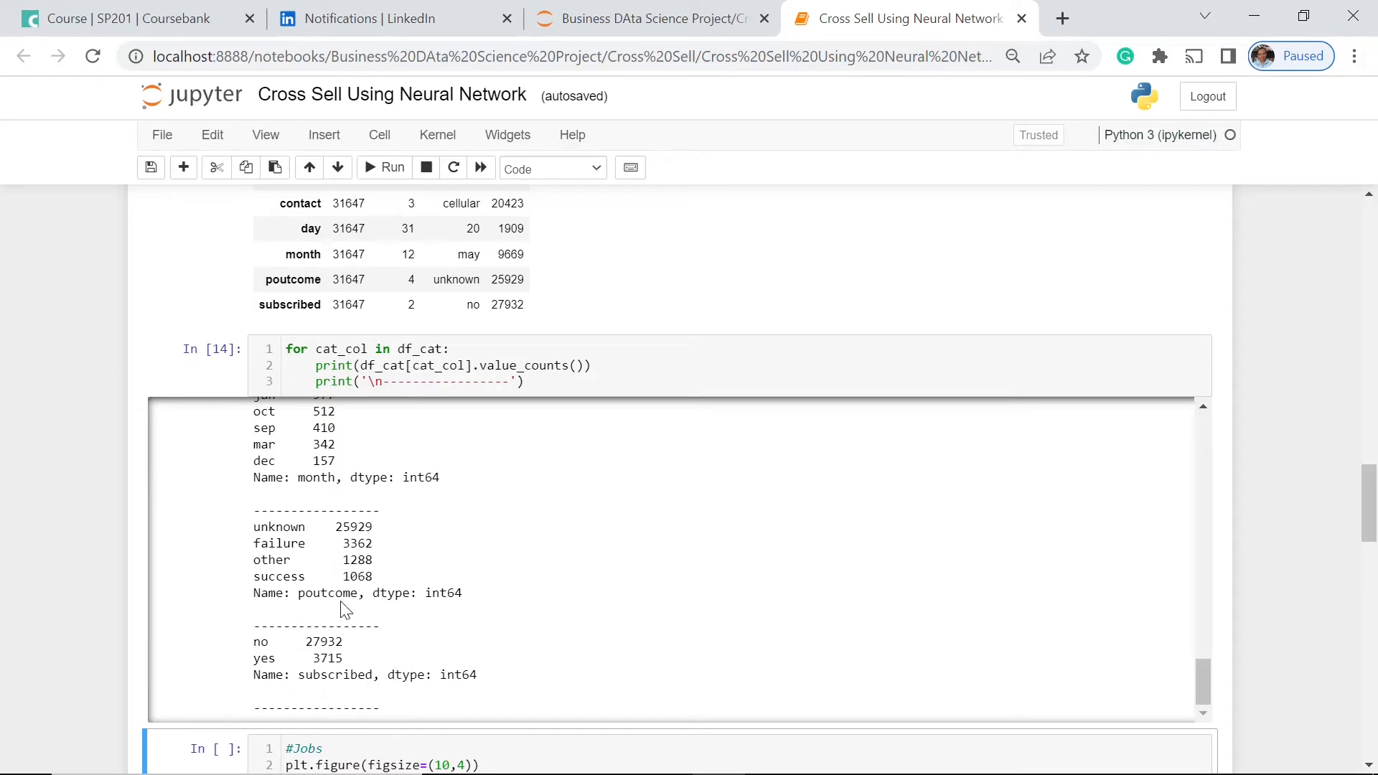
{"action": "mouse_move", "coordinate": [487, 524]}
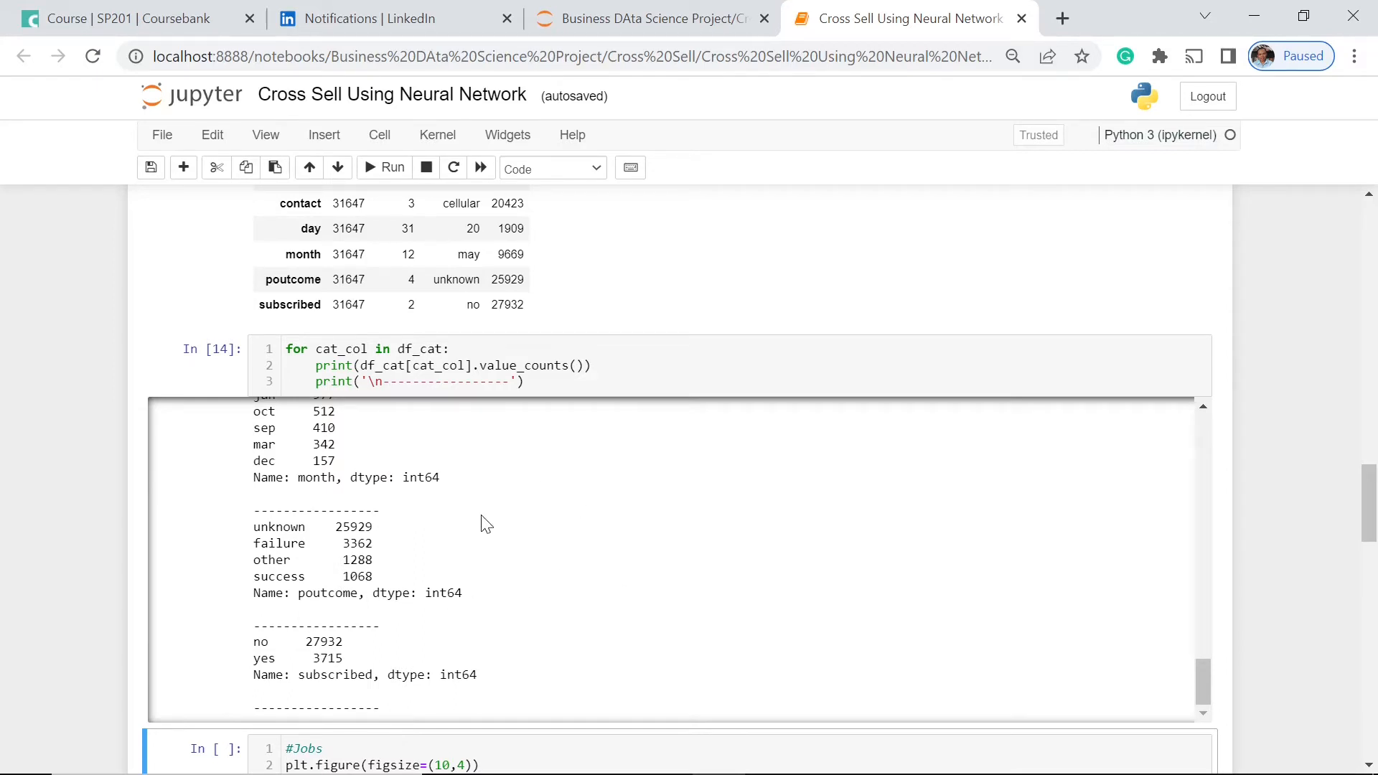
{"action": "mouse_move", "coordinate": [476, 551]}
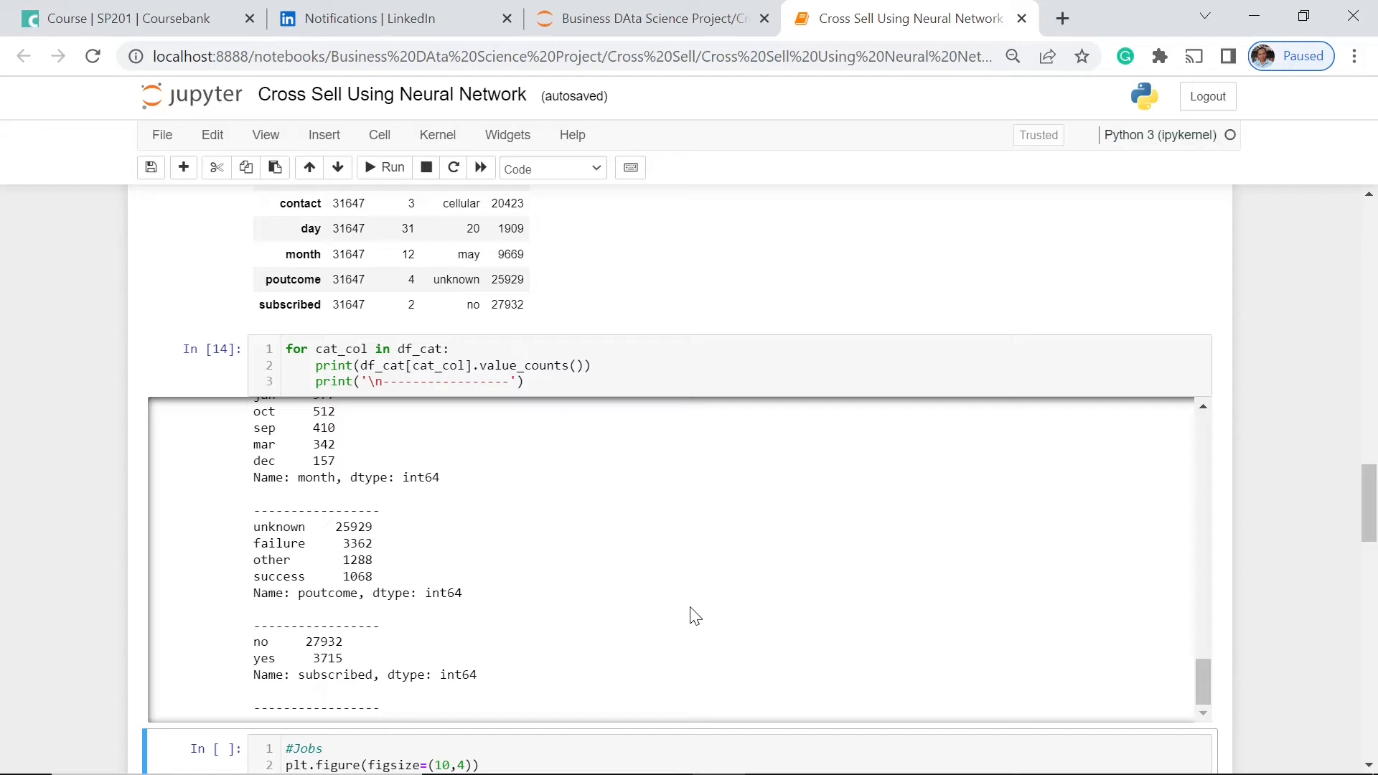
{"action": "mouse_move", "coordinate": [389, 667]}
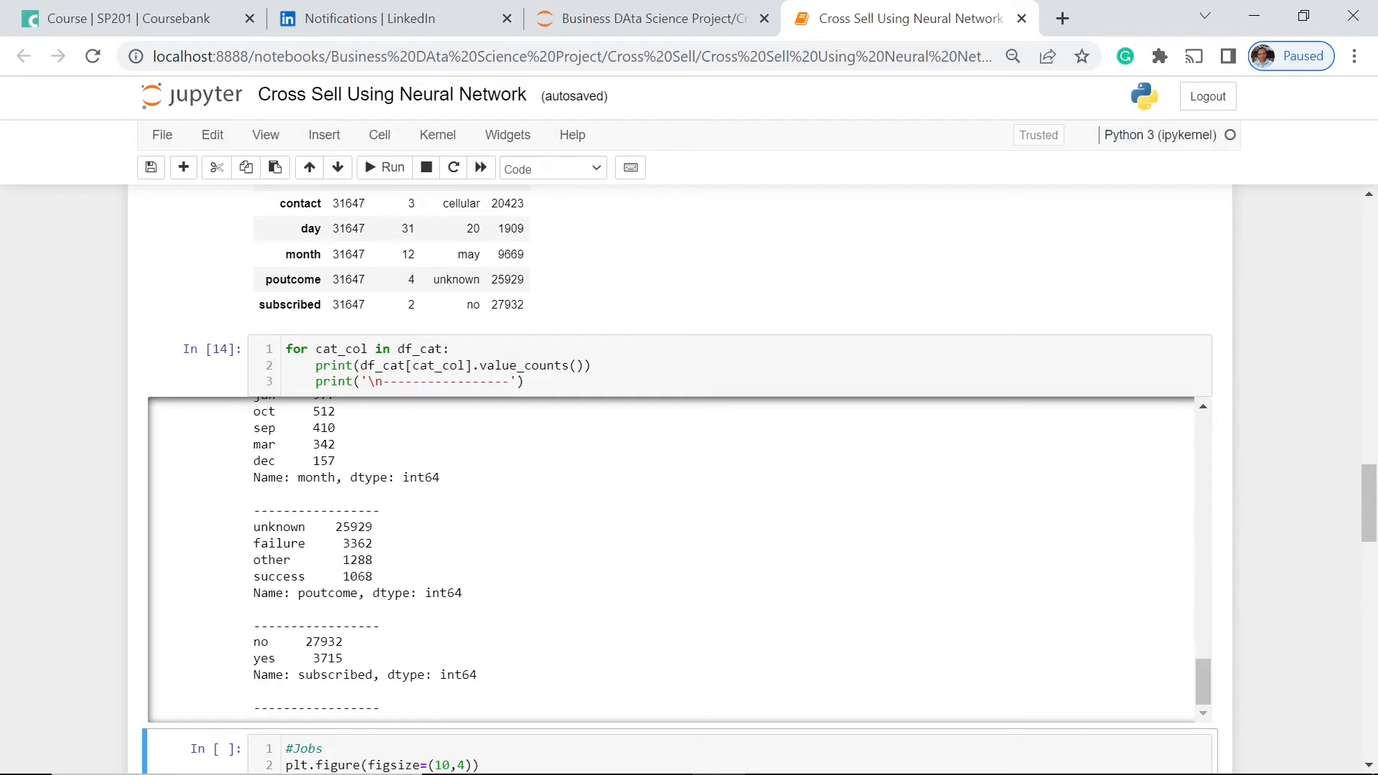
{"action": "mouse_move", "coordinate": [393, 657]}
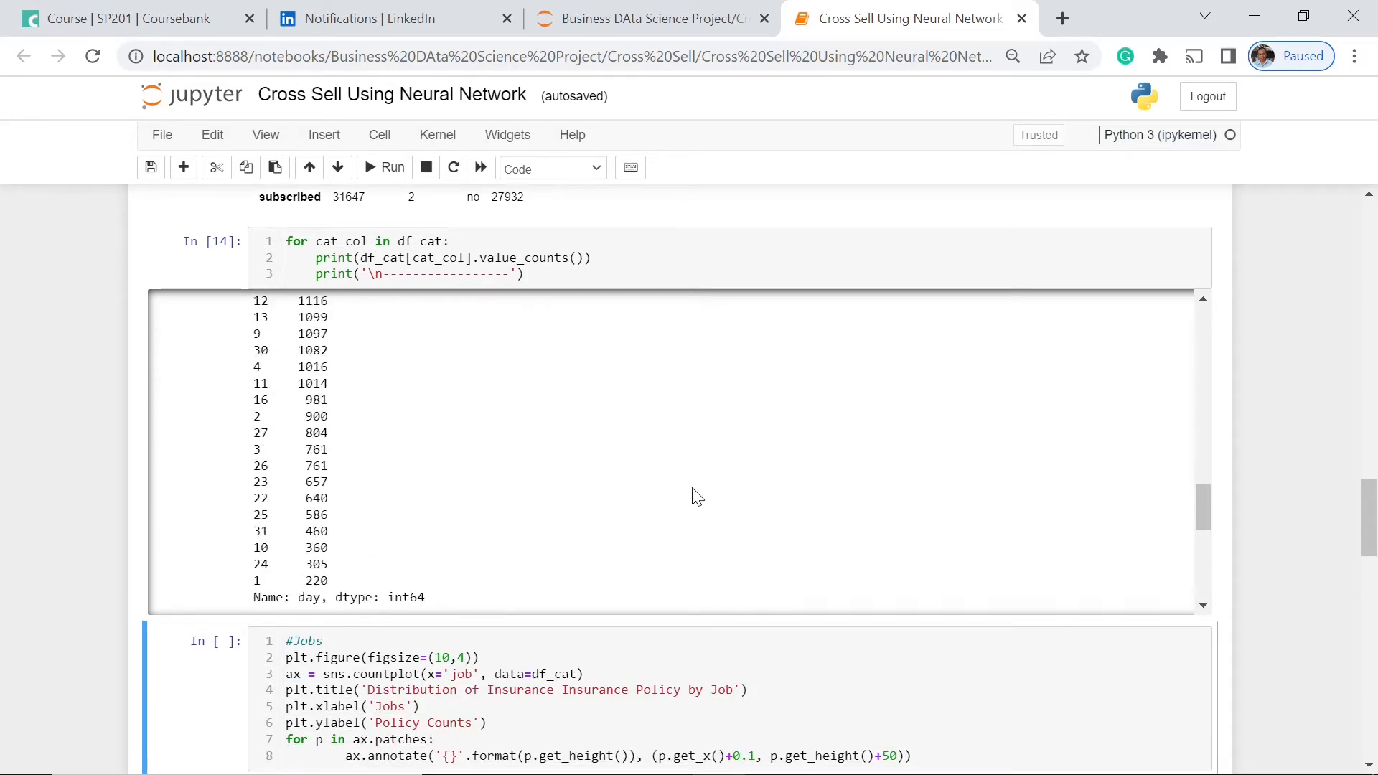
{"action": "scroll", "scroll_direction": "down", "scroll_amount": 3}
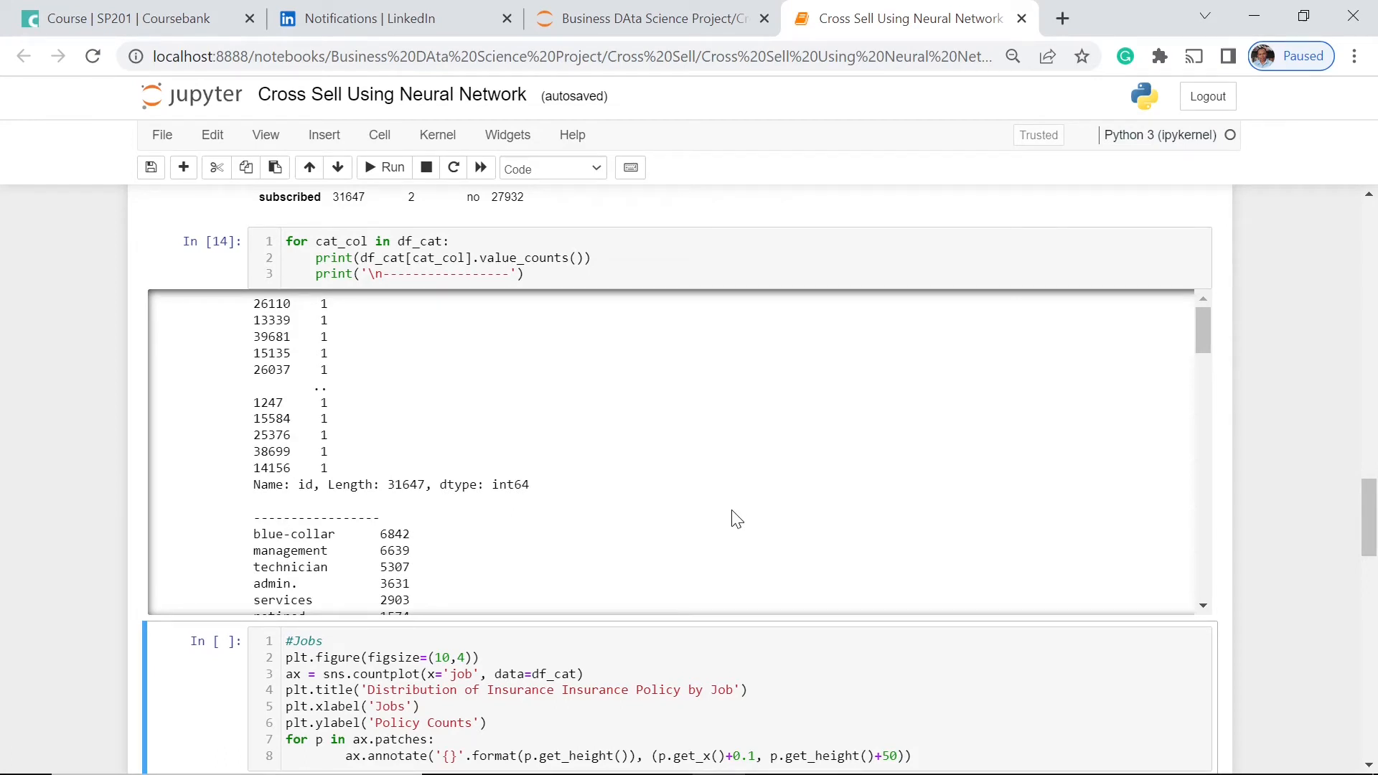
{"action": "mouse_move", "coordinate": [1180, 518]}
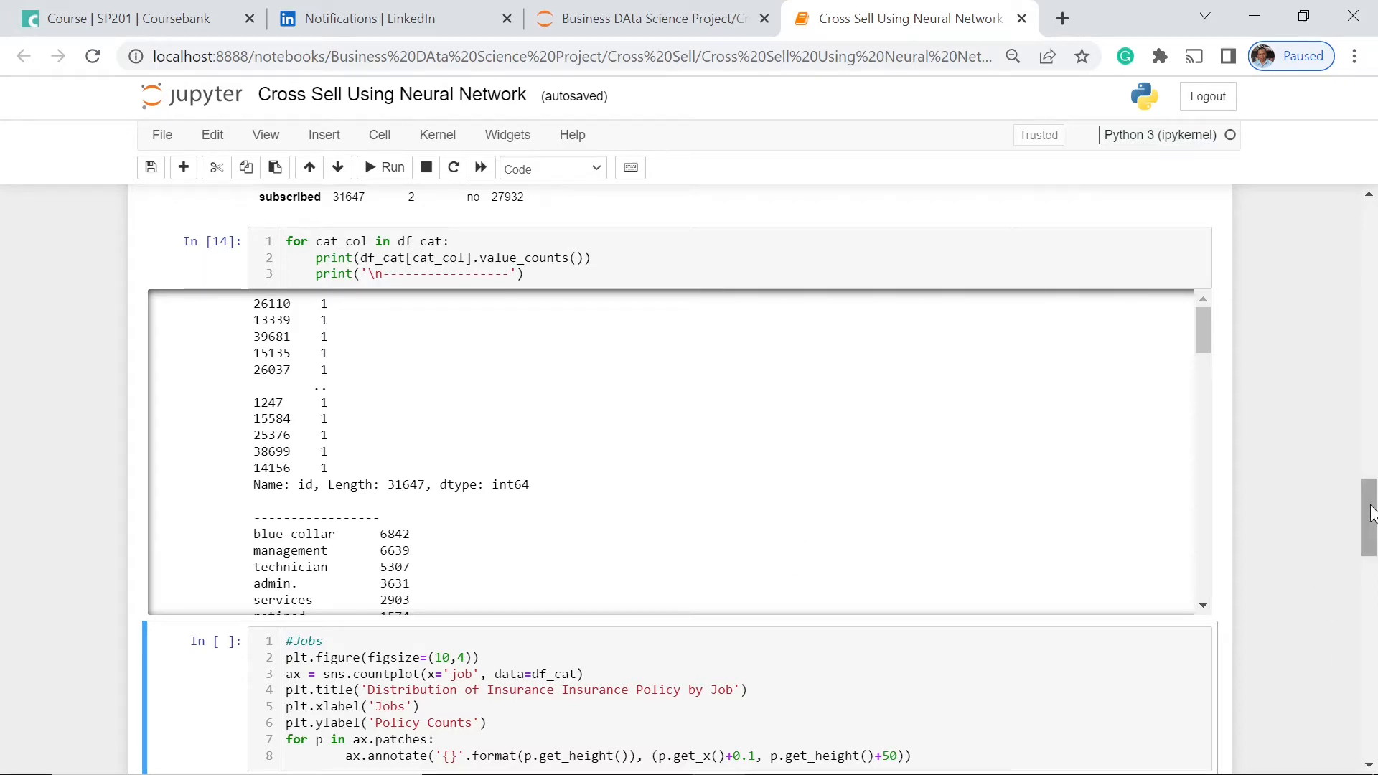
{"action": "scroll", "scroll_direction": "down", "scroll_amount": 3}
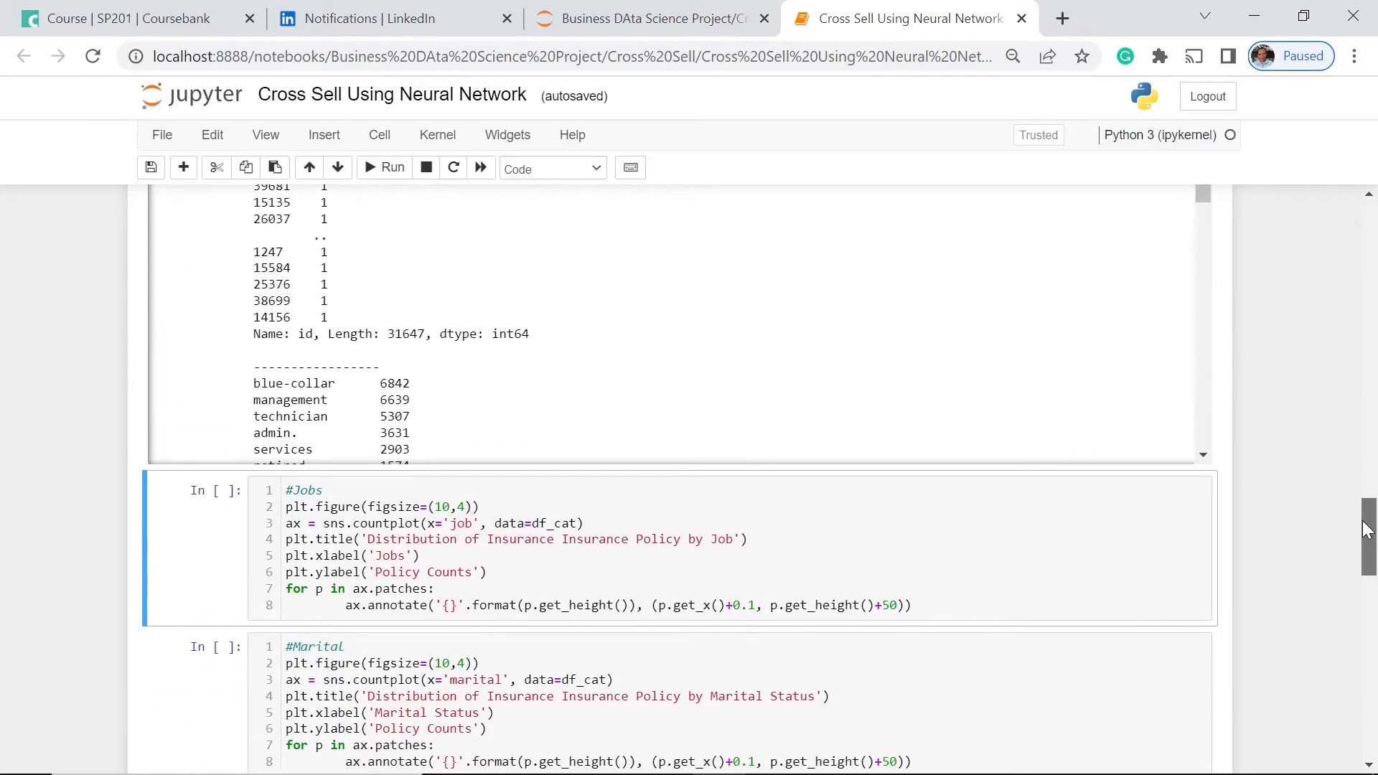
{"action": "scroll", "scroll_direction": "down", "scroll_amount": 3}
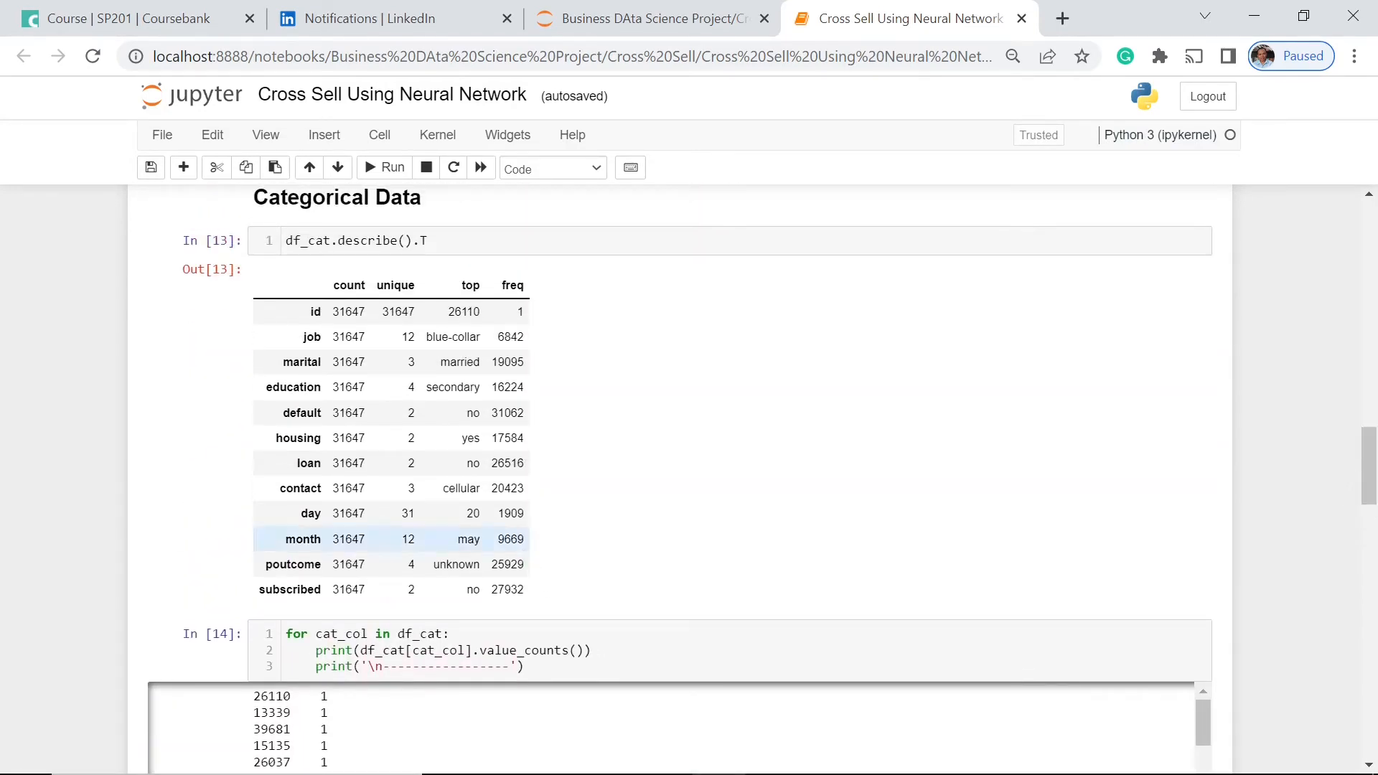
{"action": "scroll", "scroll_direction": "down", "scroll_amount": 3}
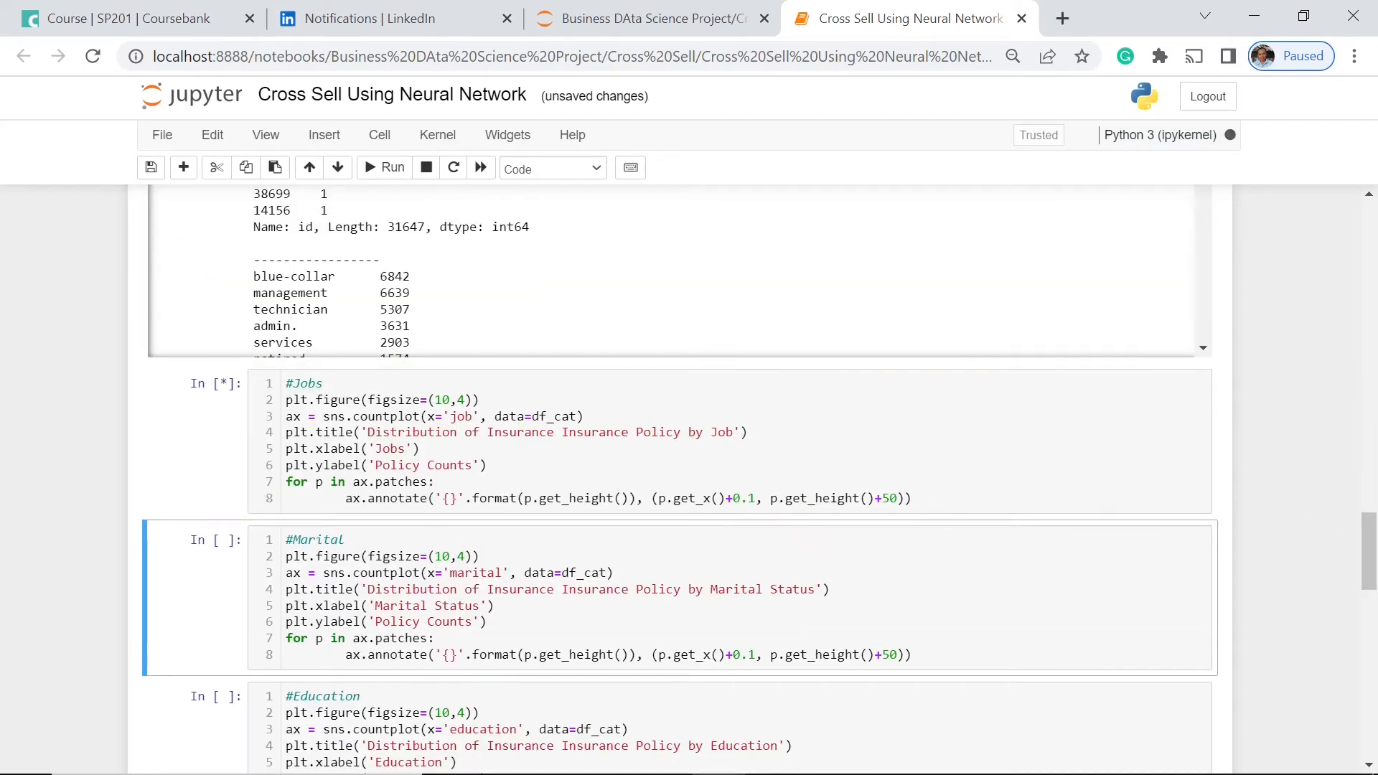
Step: Run the #Jobs countplot cell and view its annotated bars, blue-collar 6842 and management 6639 largest
{"action": "left_click", "coordinate": [384, 168]}
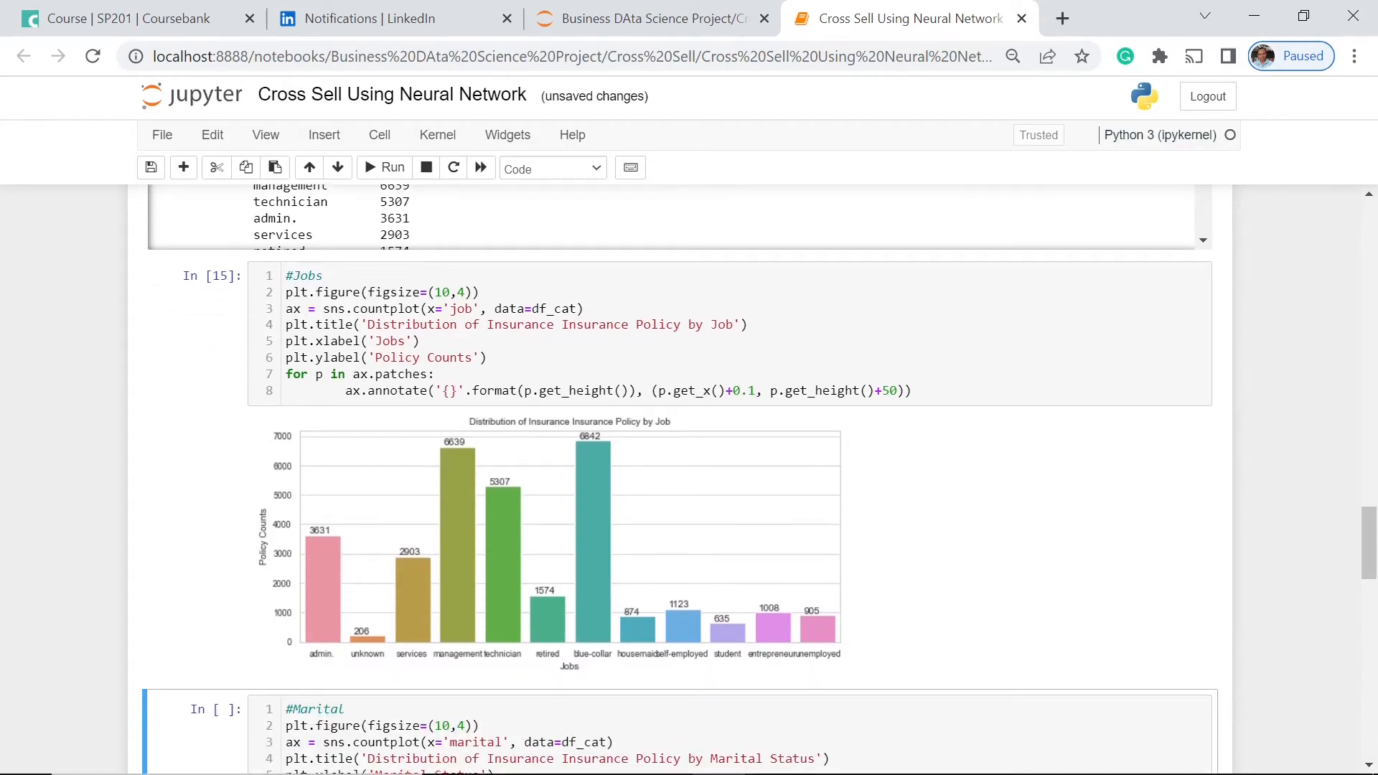
{"action": "mouse_move", "coordinate": [717, 446]}
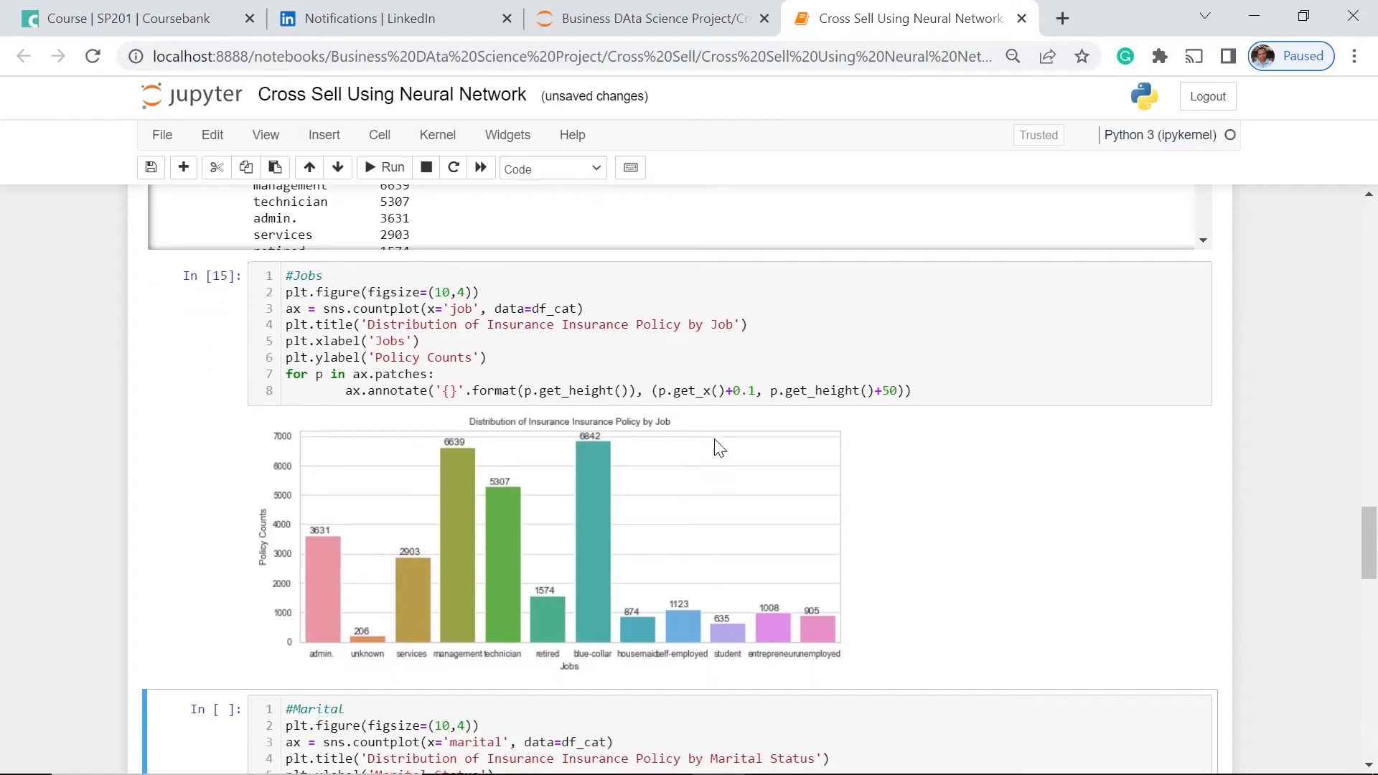
{"action": "mouse_move", "coordinate": [584, 530]}
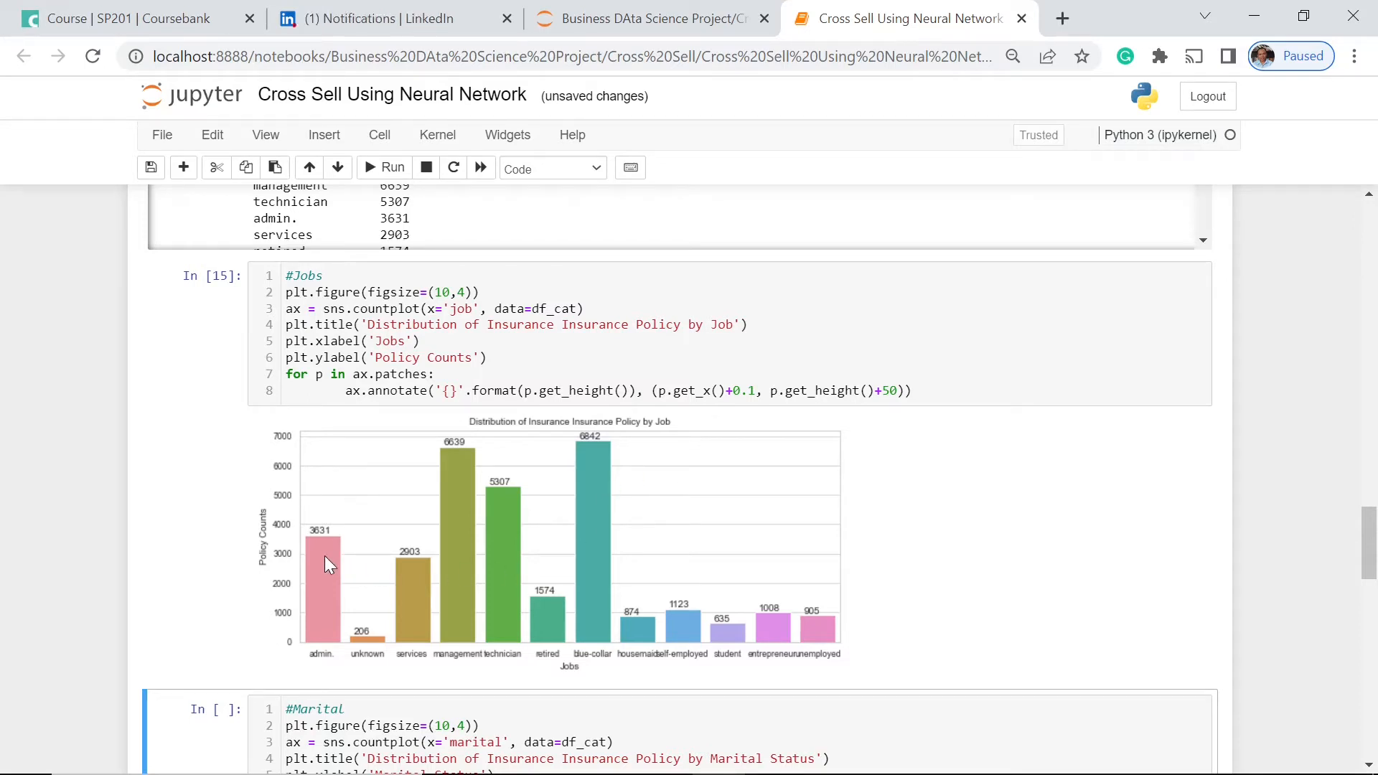
{"action": "mouse_move", "coordinate": [798, 455]}
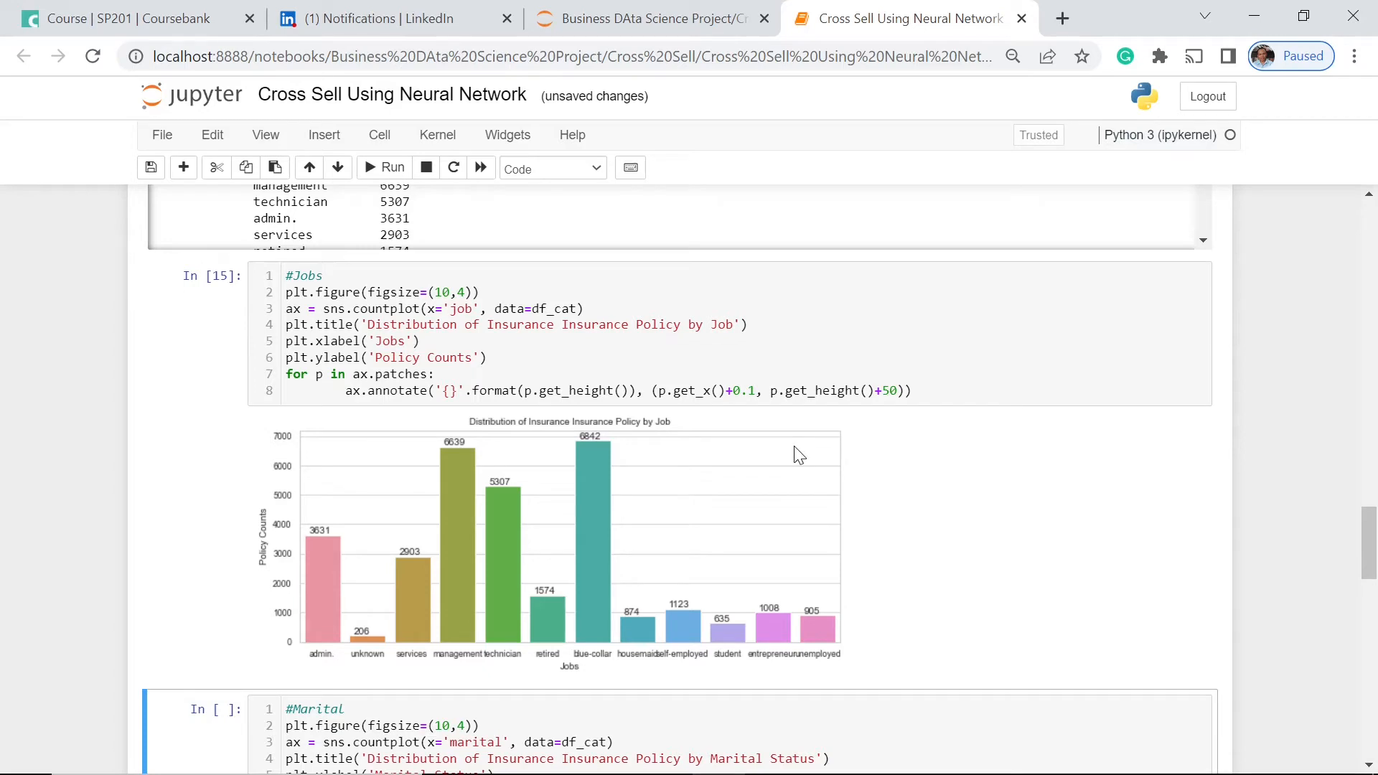
{"action": "mouse_move", "coordinate": [620, 663]}
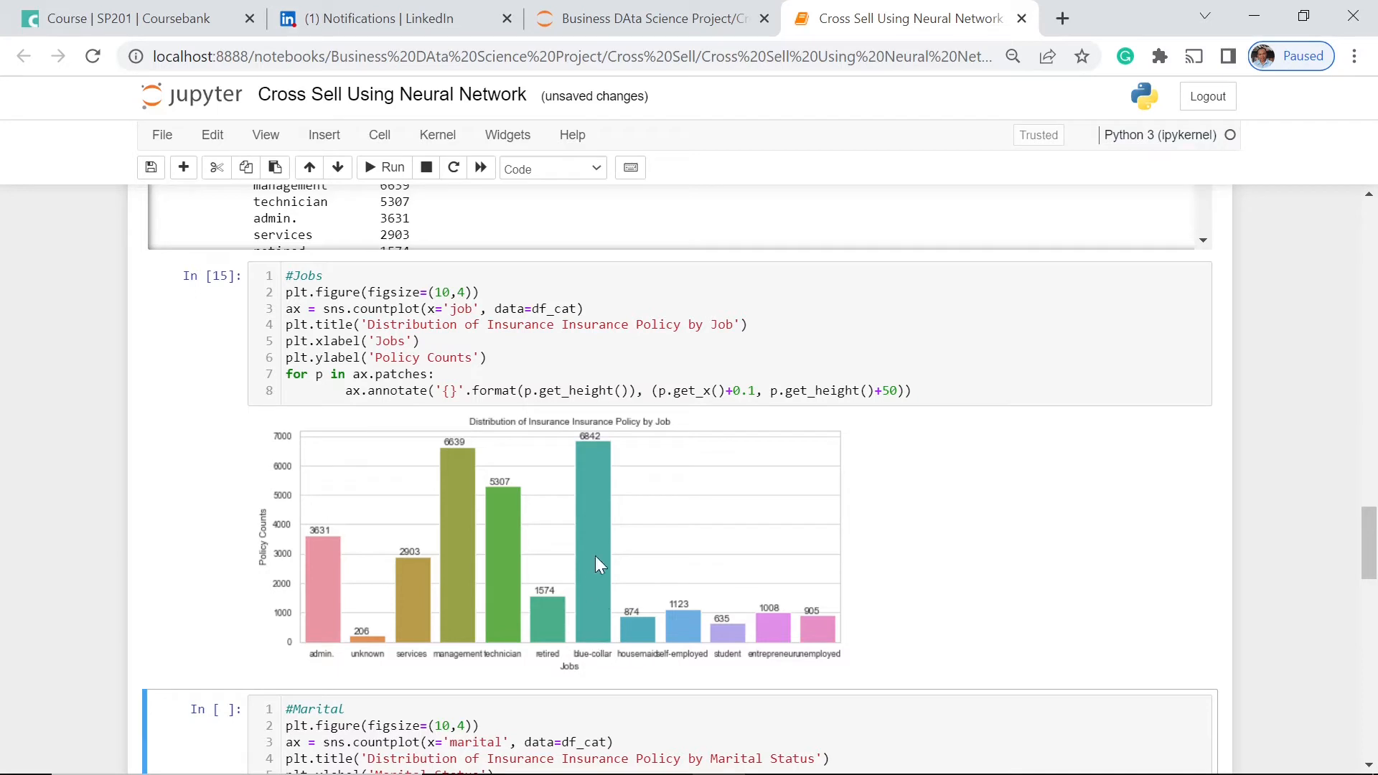
{"action": "mouse_move", "coordinate": [704, 520]}
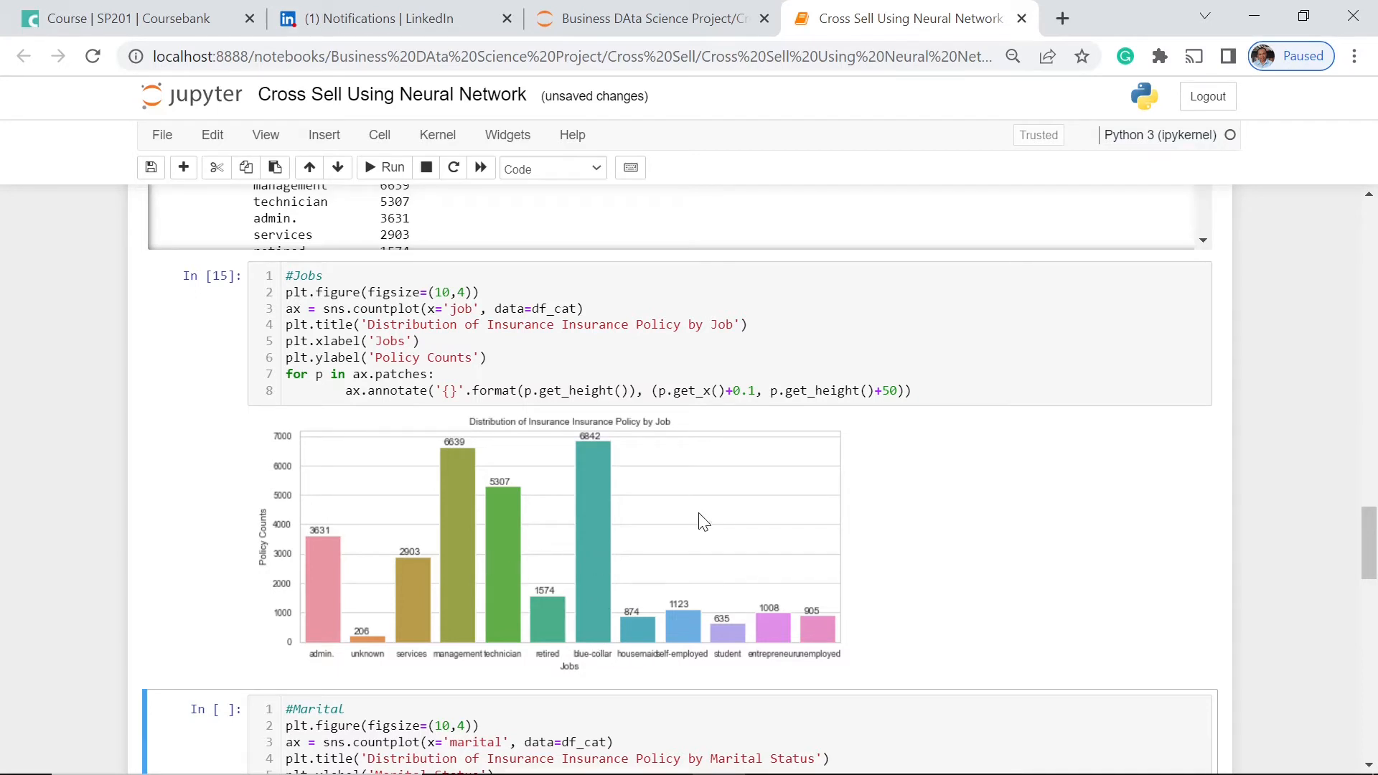
{"action": "mouse_move", "coordinate": [716, 510]}
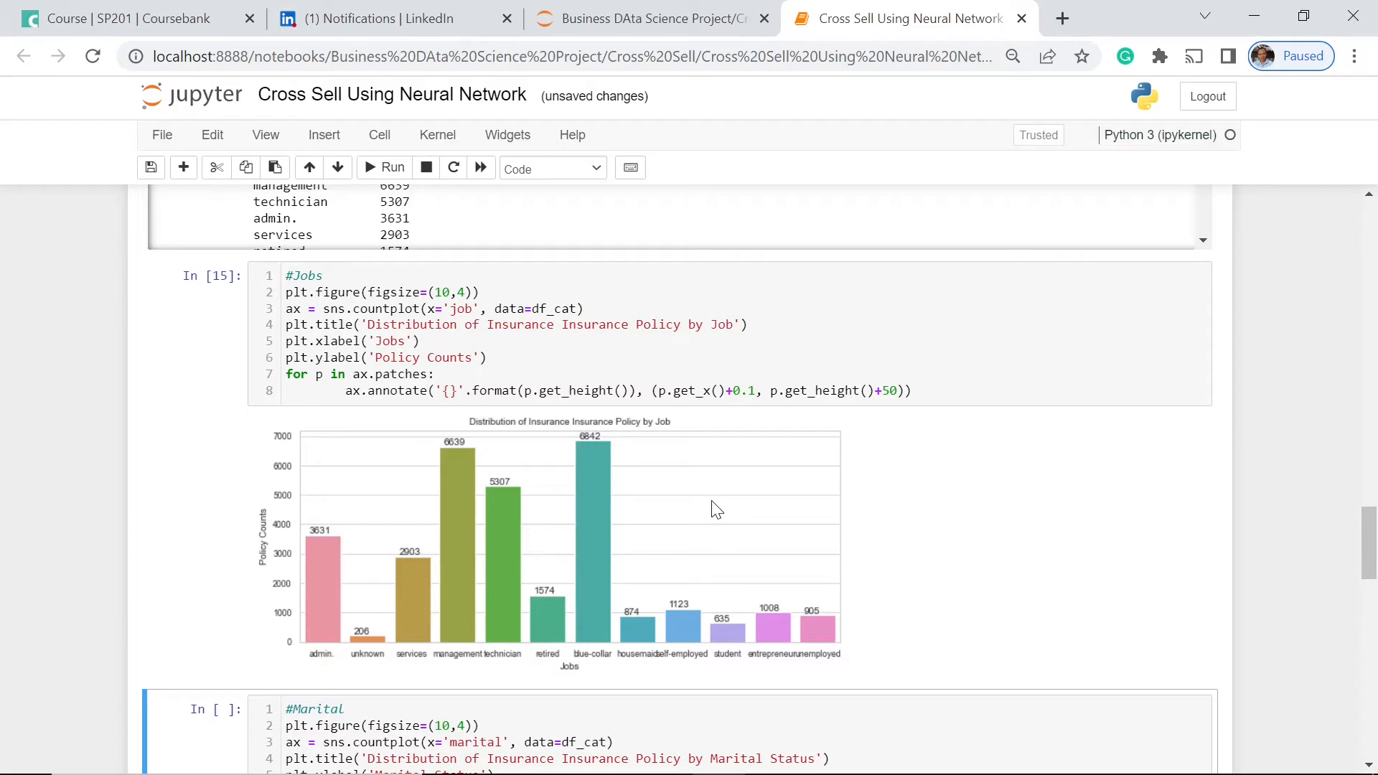
{"action": "mouse_move", "coordinate": [505, 527]}
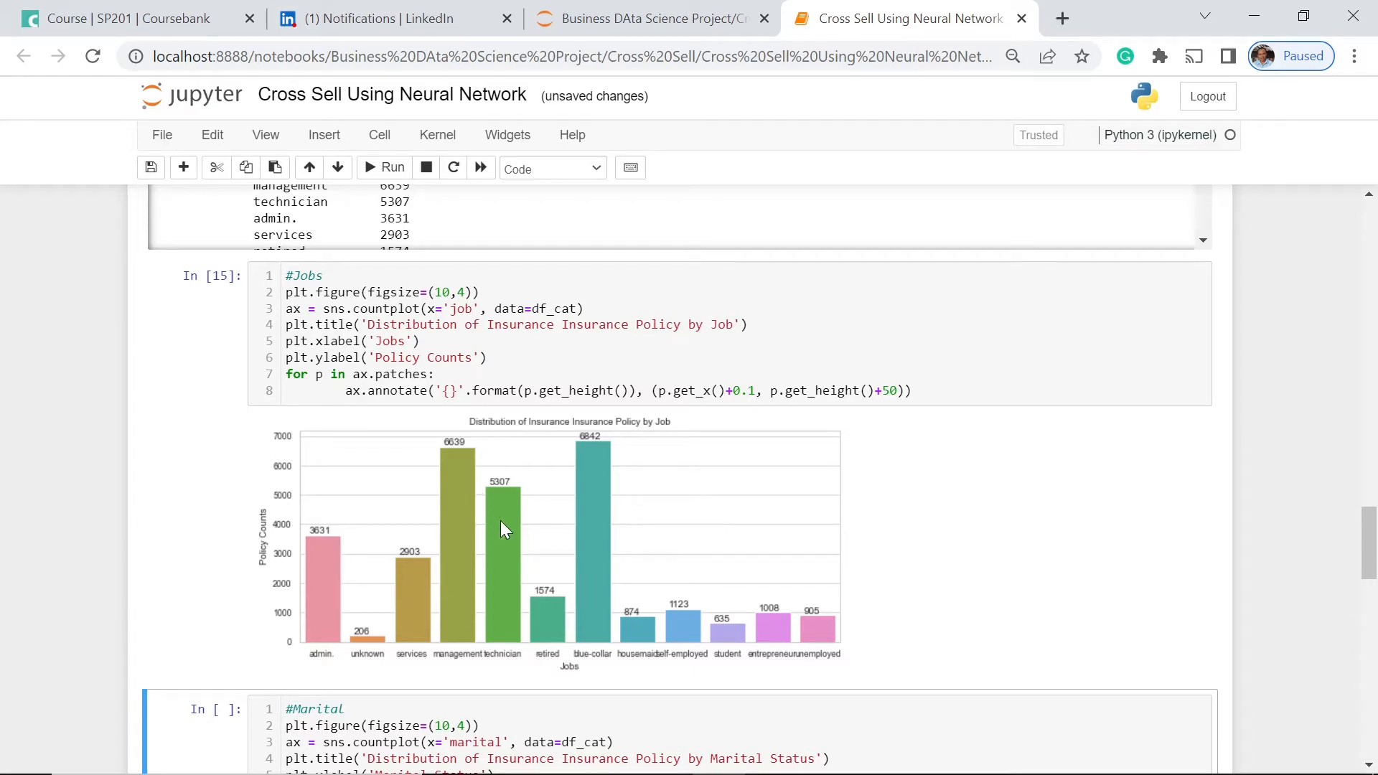
{"action": "mouse_move", "coordinate": [506, 543]}
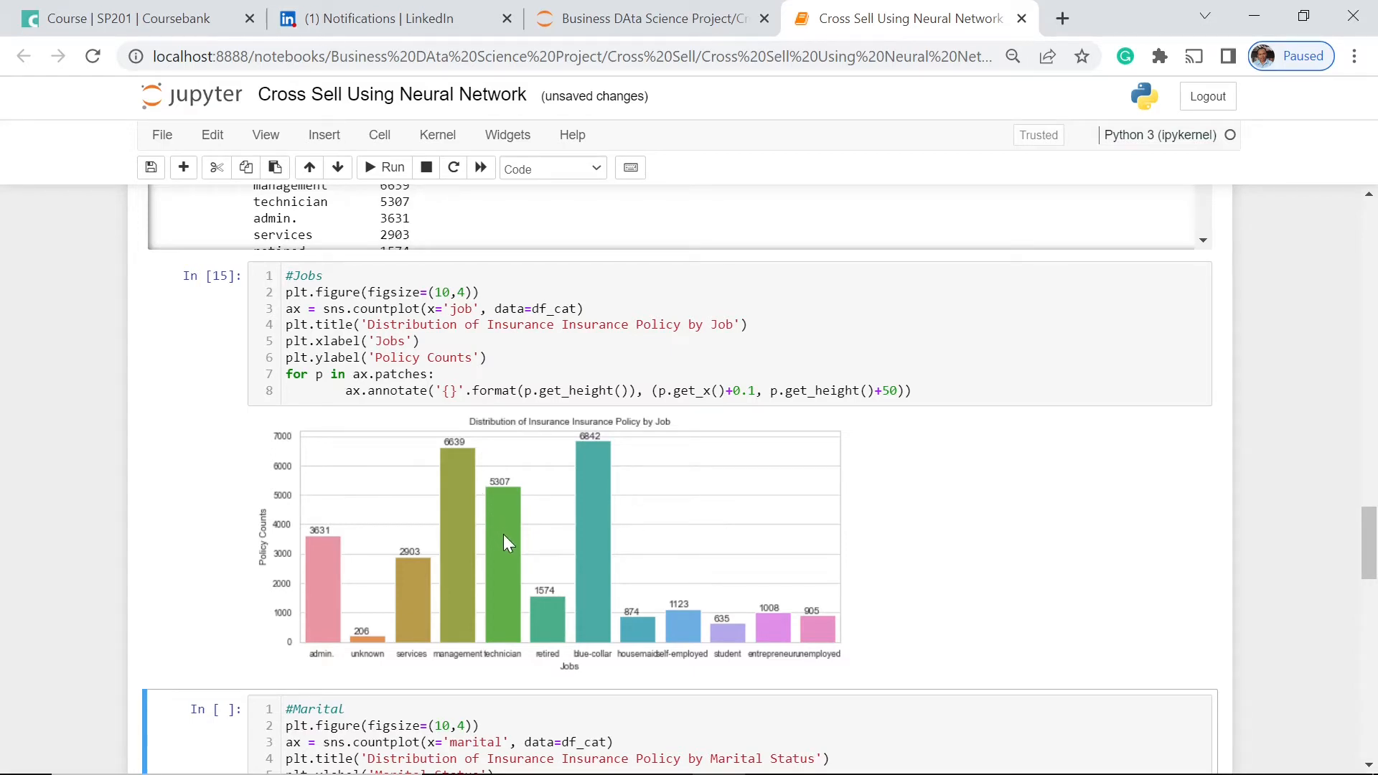
{"action": "mouse_move", "coordinate": [604, 516]}
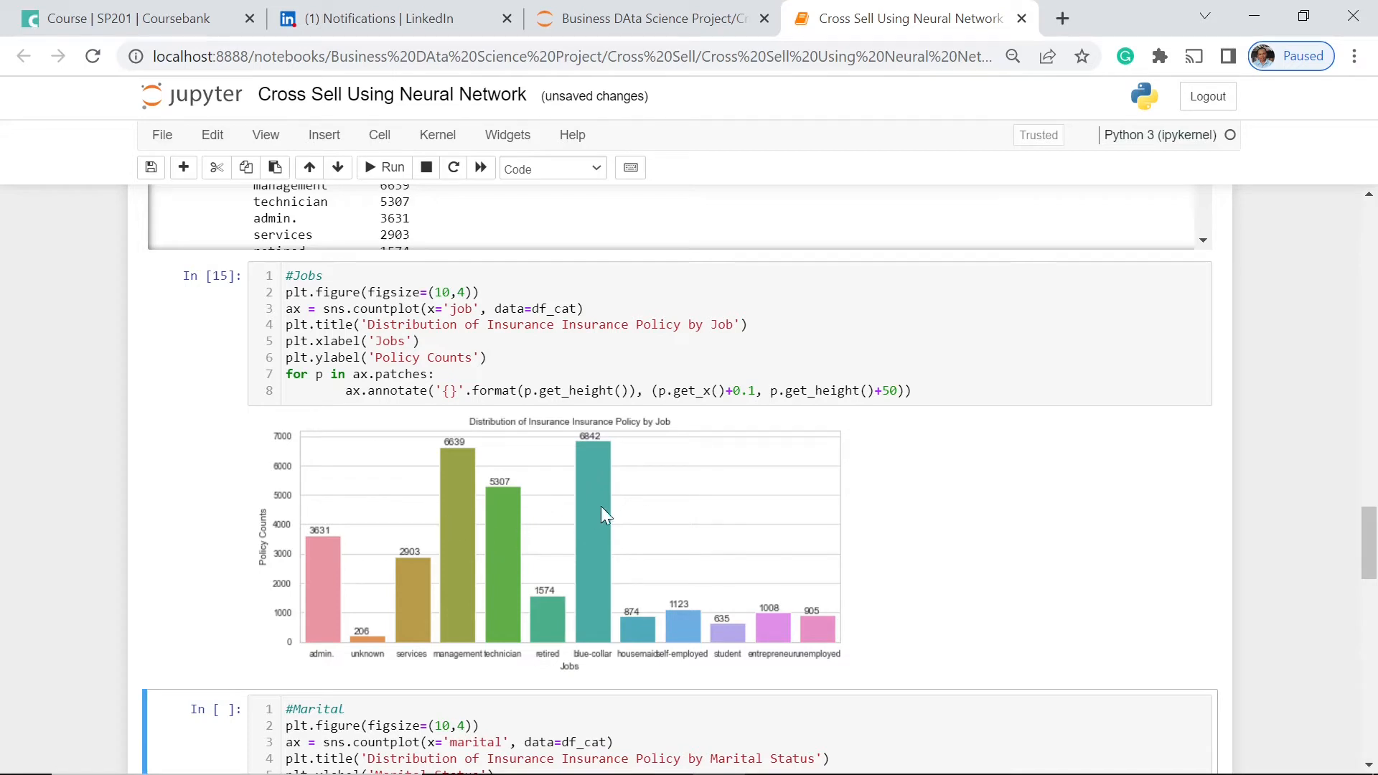
{"action": "mouse_move", "coordinate": [620, 508]}
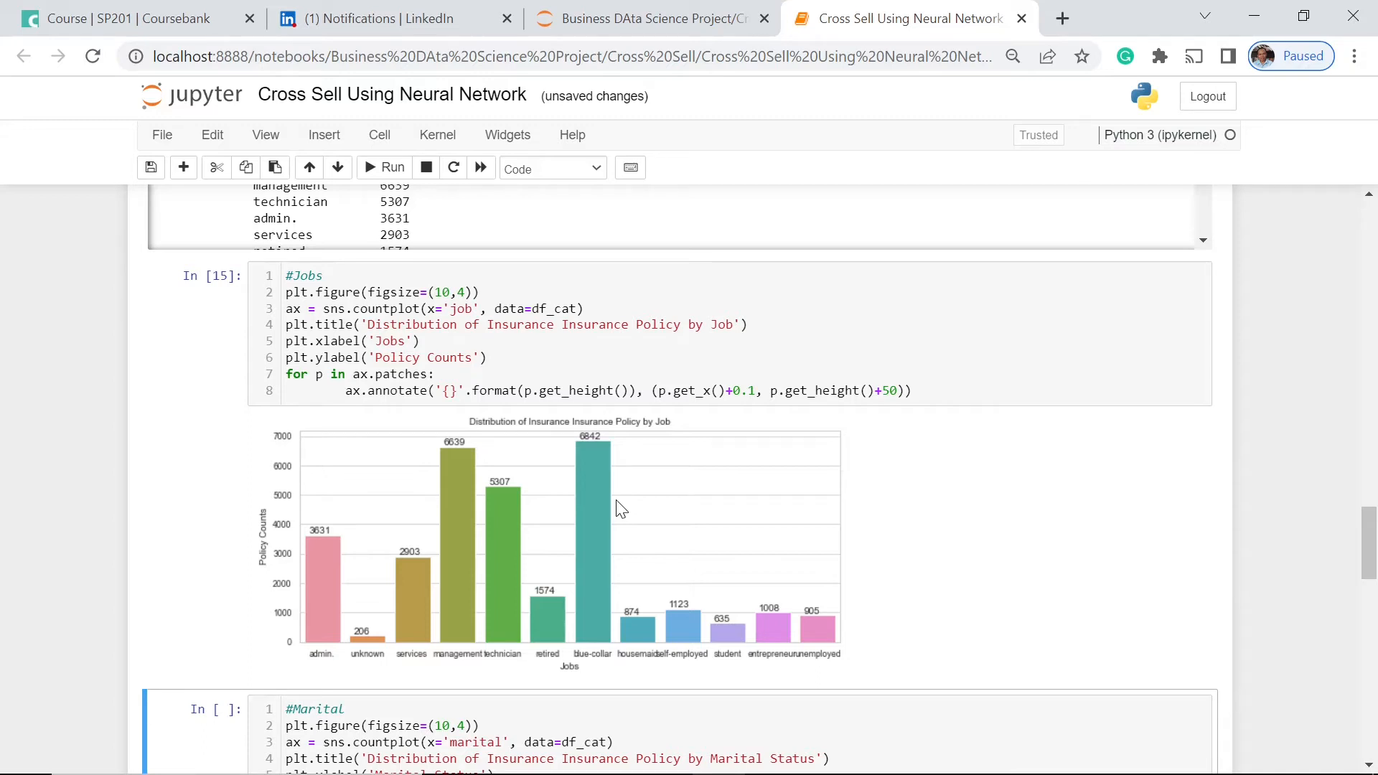
{"action": "mouse_move", "coordinate": [611, 512]}
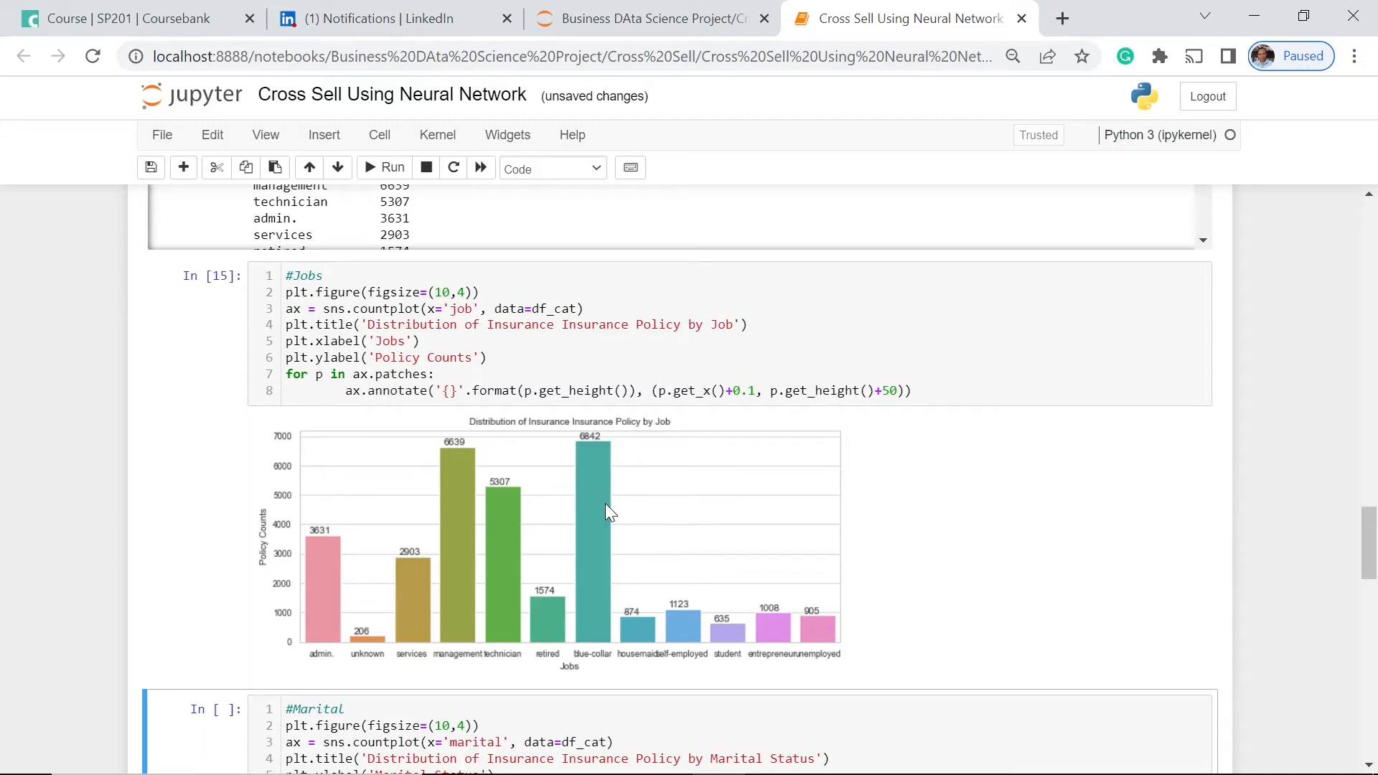
{"action": "mouse_move", "coordinate": [604, 477]}
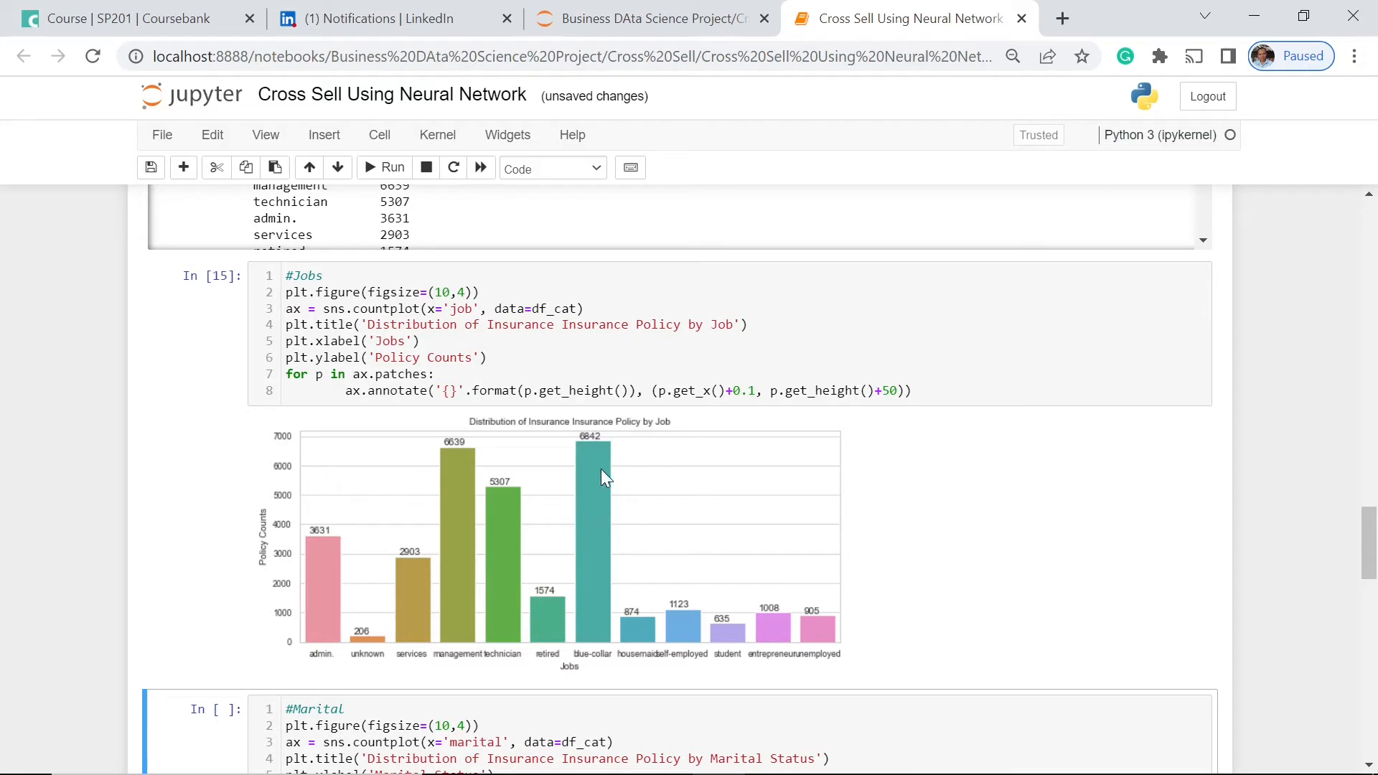
{"action": "mouse_move", "coordinate": [829, 506]}
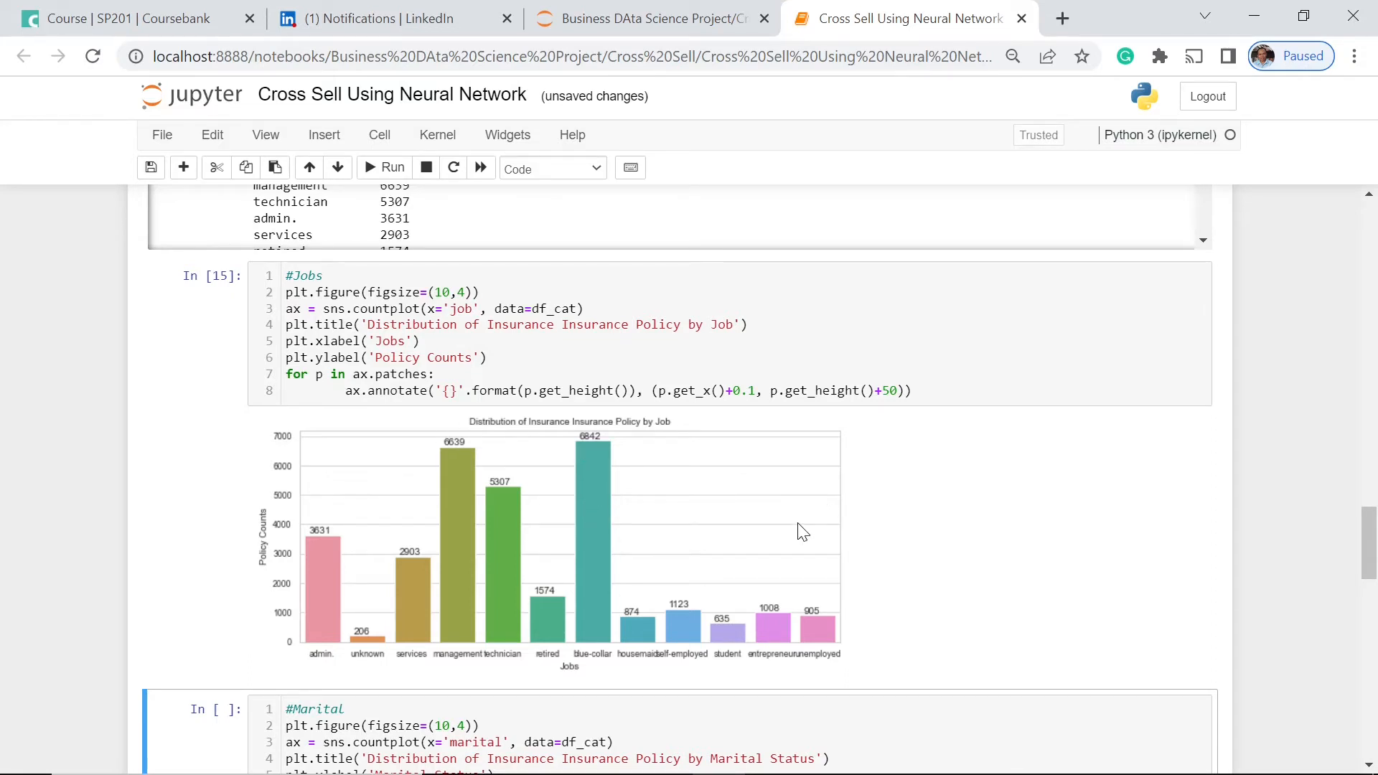
{"action": "scroll", "scroll_direction": "down", "scroll_amount": 3}
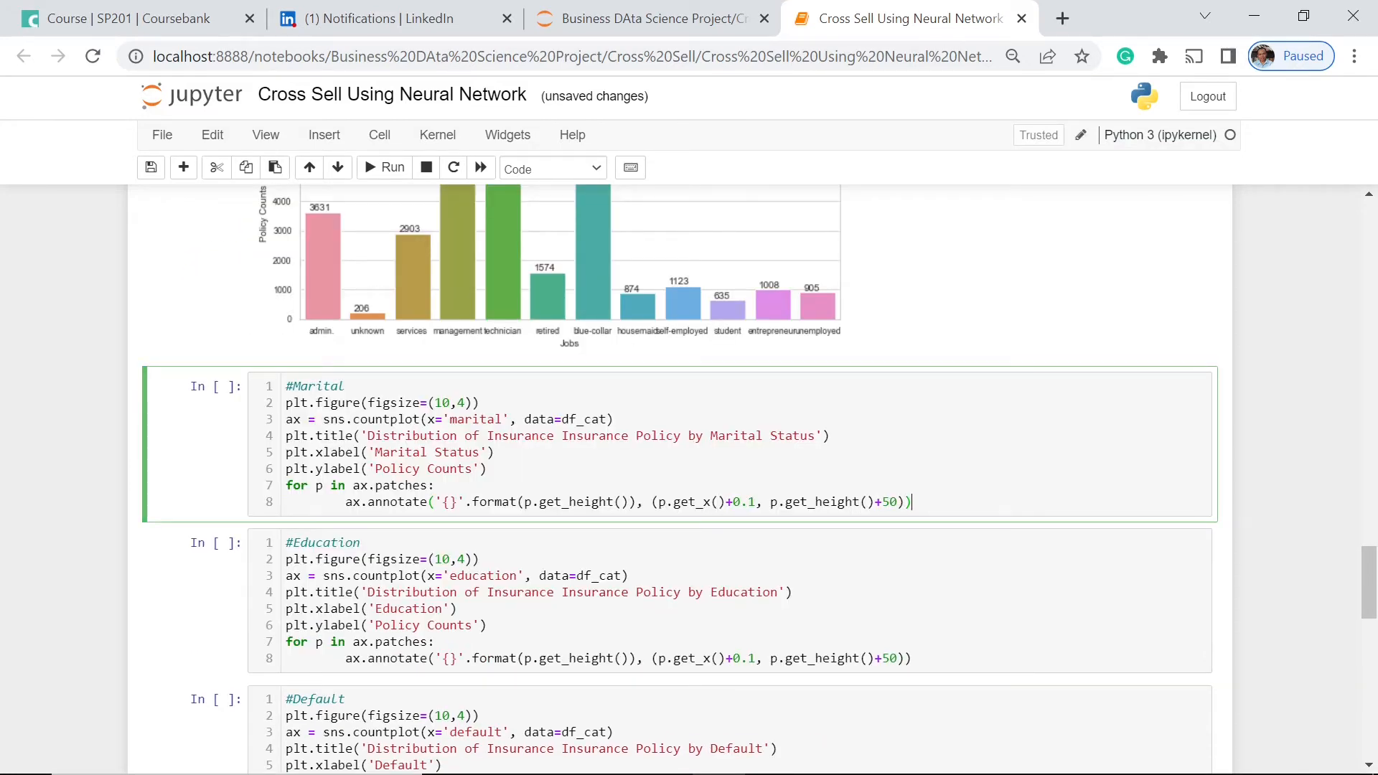
{"action": "left_click", "coordinate": [385, 168]}
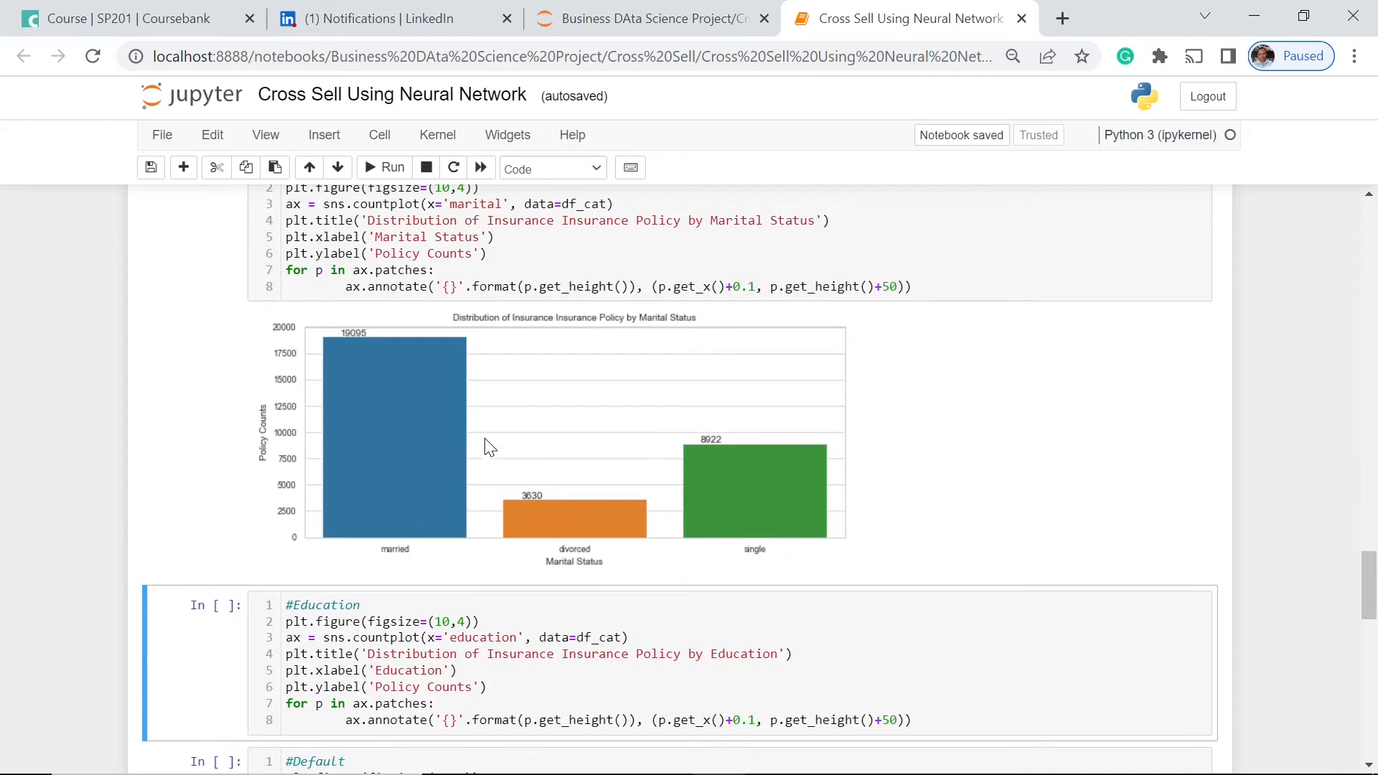
{"action": "mouse_move", "coordinate": [809, 514]}
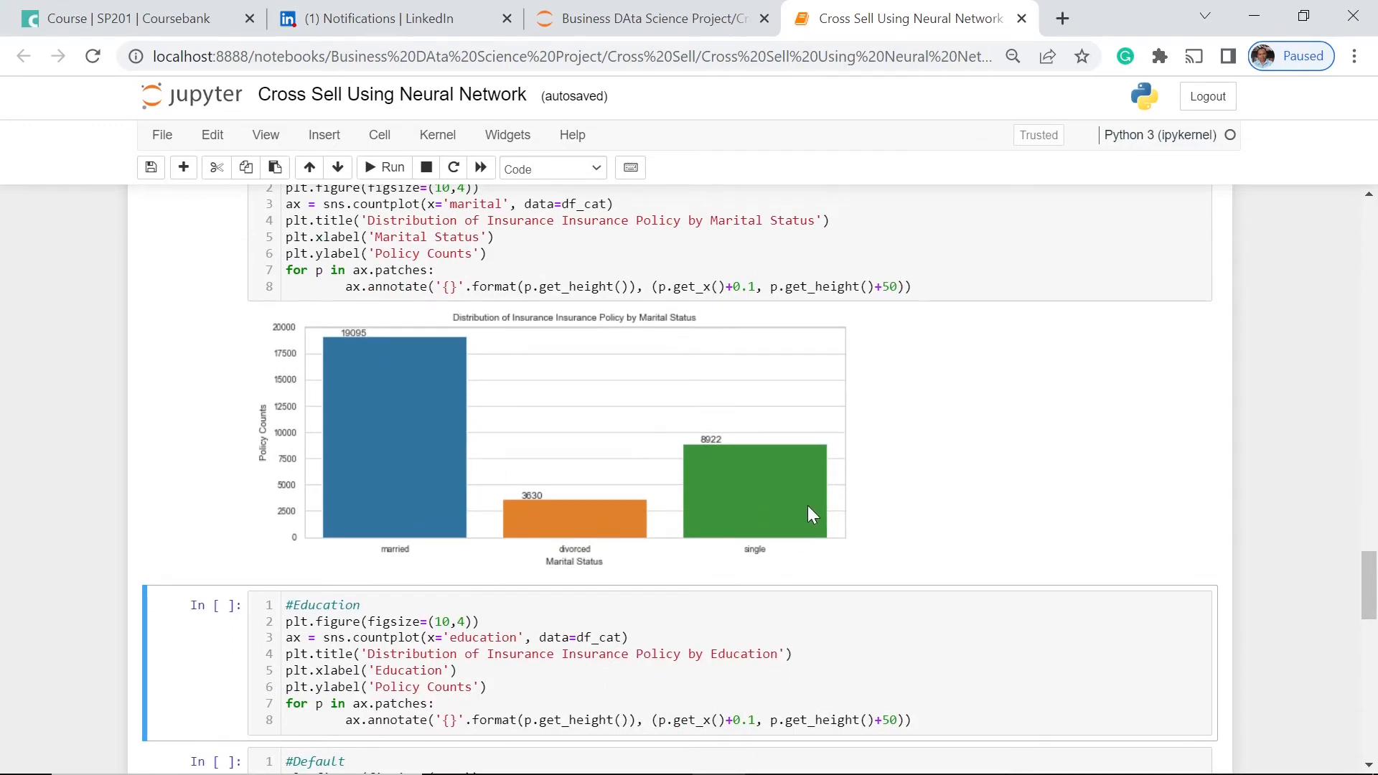
{"action": "mouse_move", "coordinate": [906, 390]}
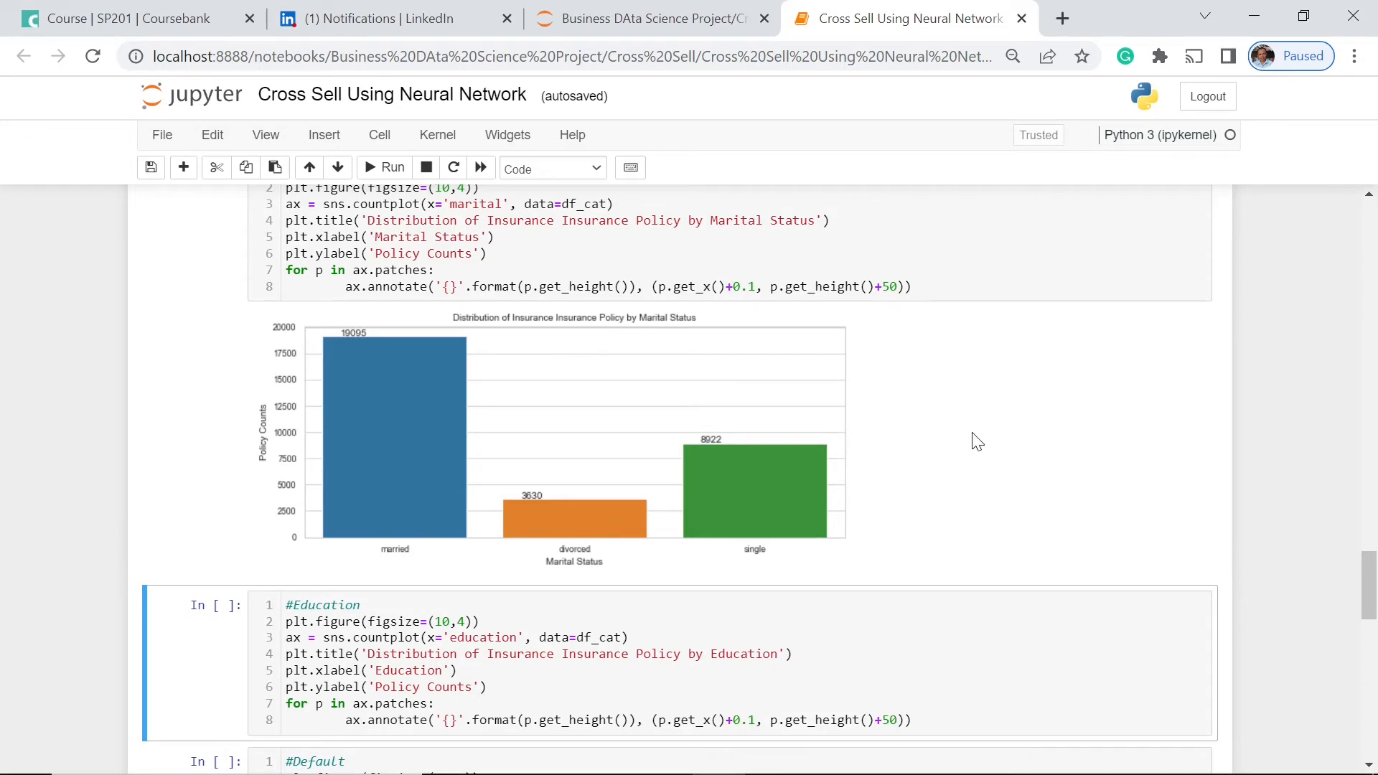
{"action": "mouse_move", "coordinate": [684, 506]}
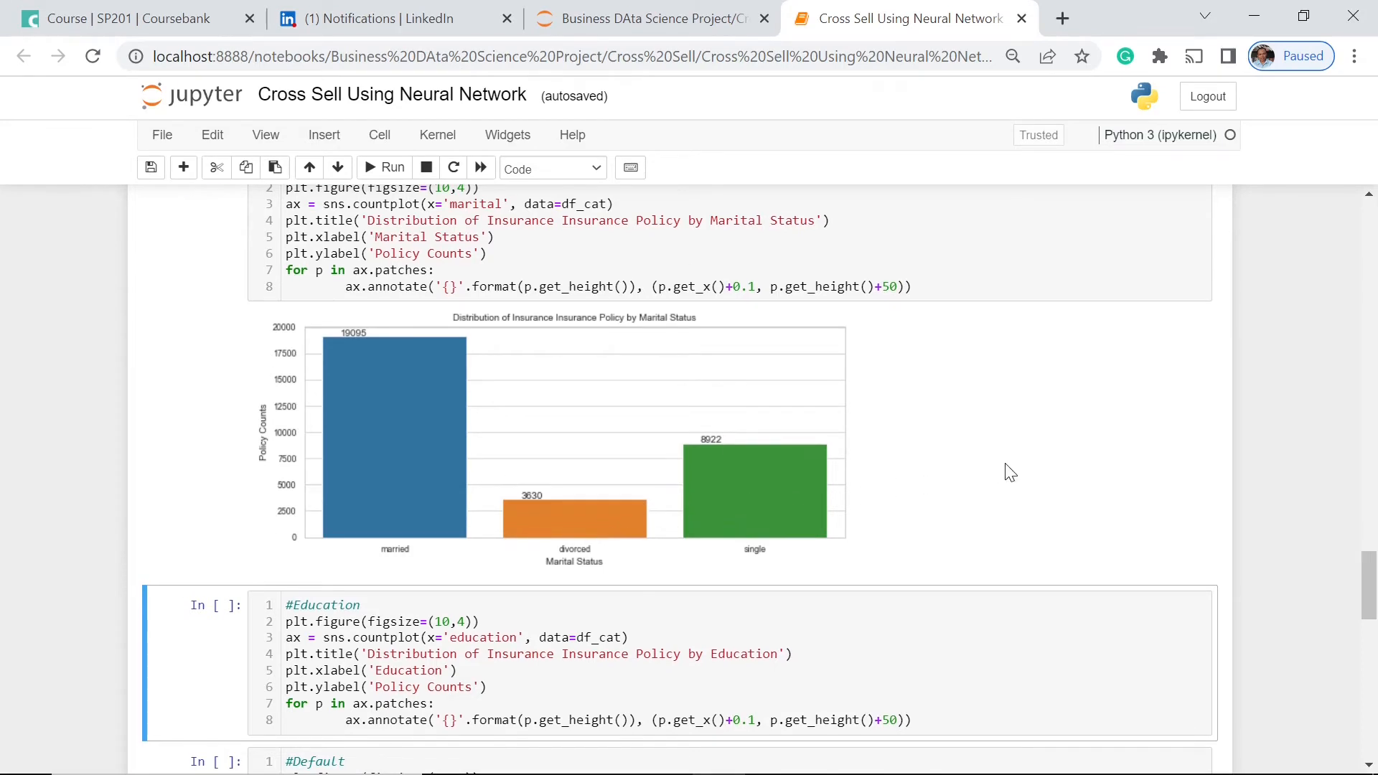
{"action": "mouse_move", "coordinate": [1004, 437]}
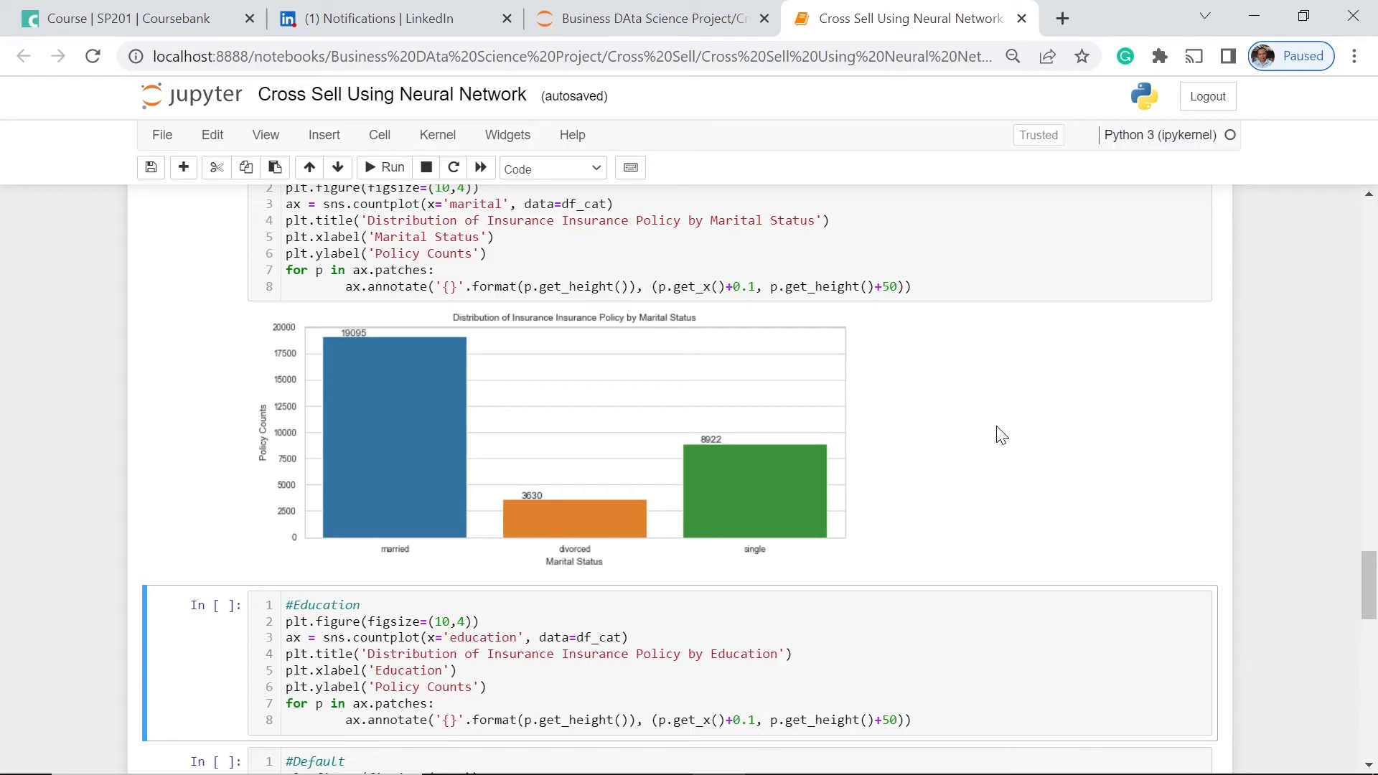
{"action": "mouse_move", "coordinate": [499, 471]}
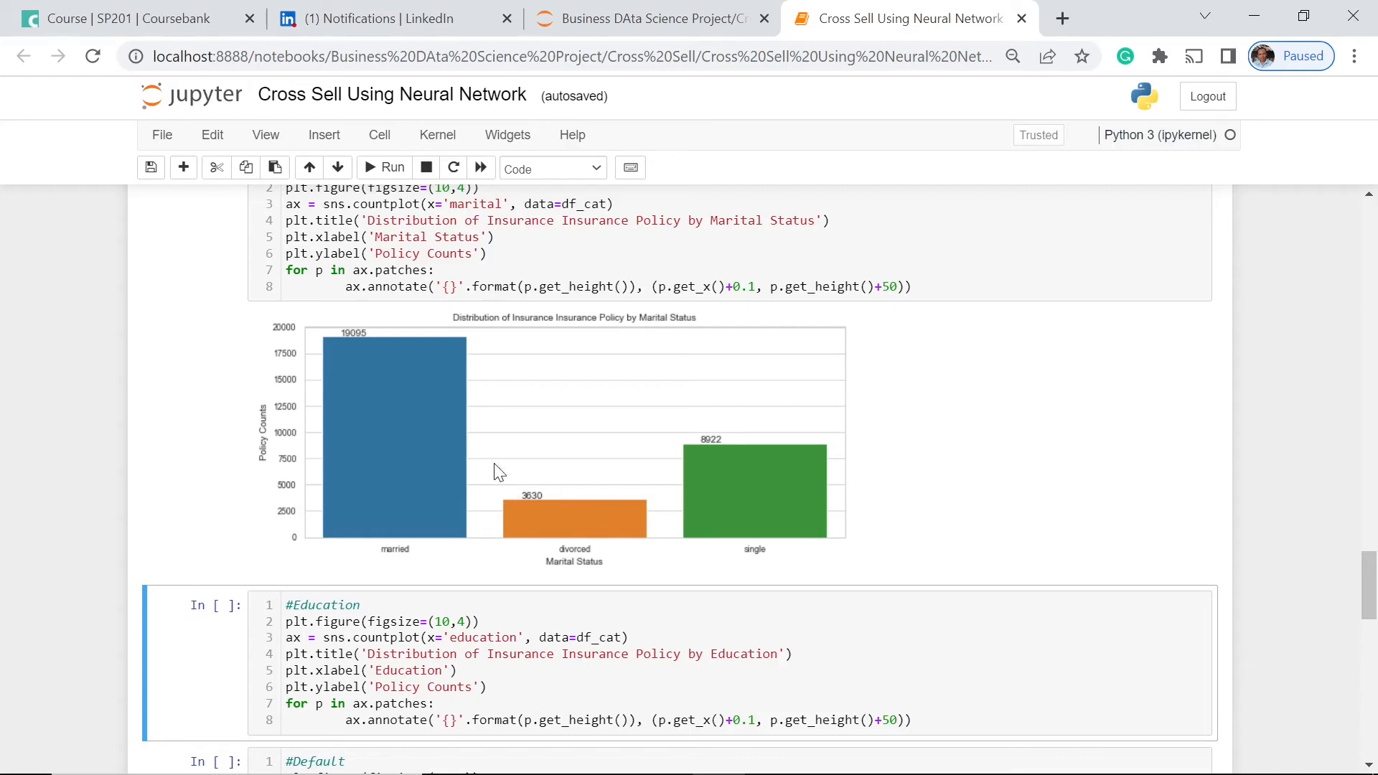
{"action": "mouse_move", "coordinate": [613, 353]}
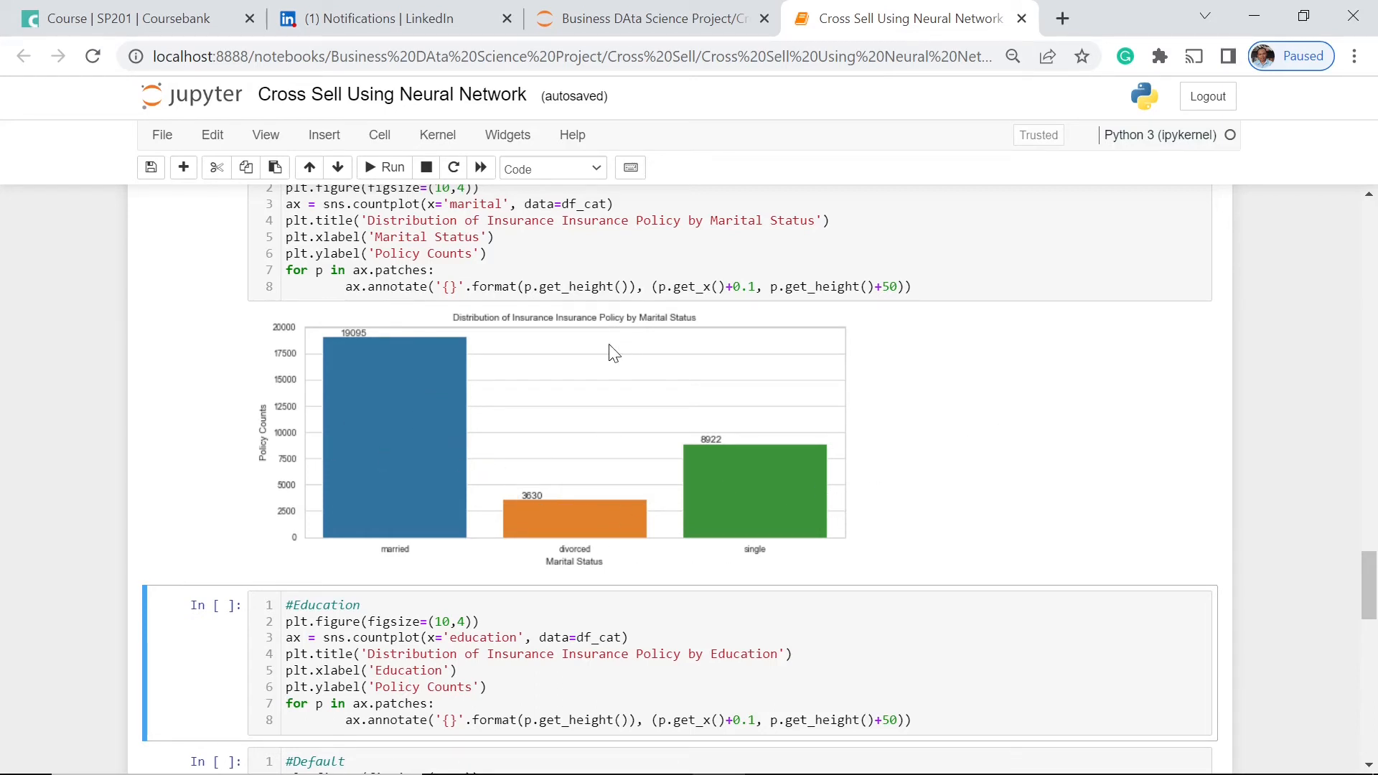
{"action": "mouse_move", "coordinate": [785, 380]}
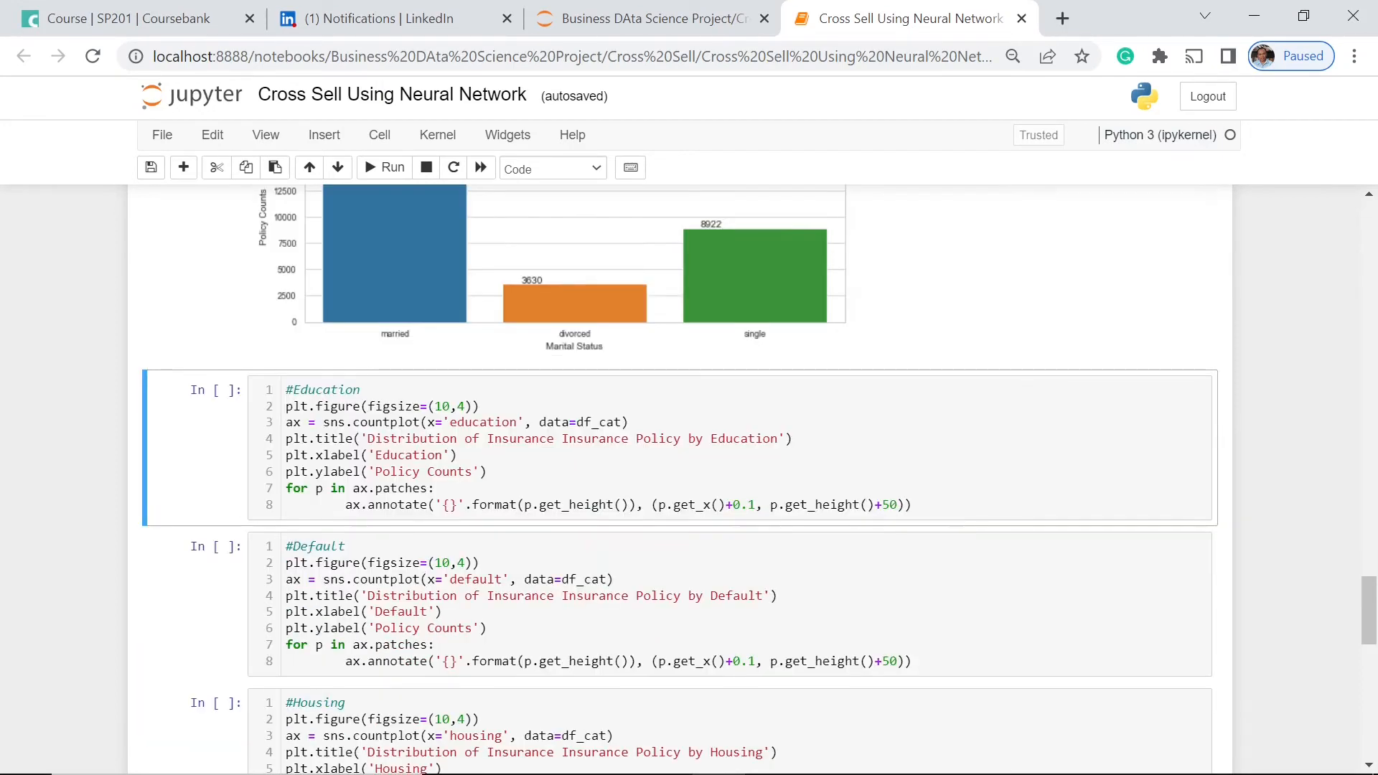
Step: Run the Education countplot cell, showing secondary 16224, tertiary 9301, primary 4808, unknown 1314
{"action": "left_click", "coordinate": [385, 168]}
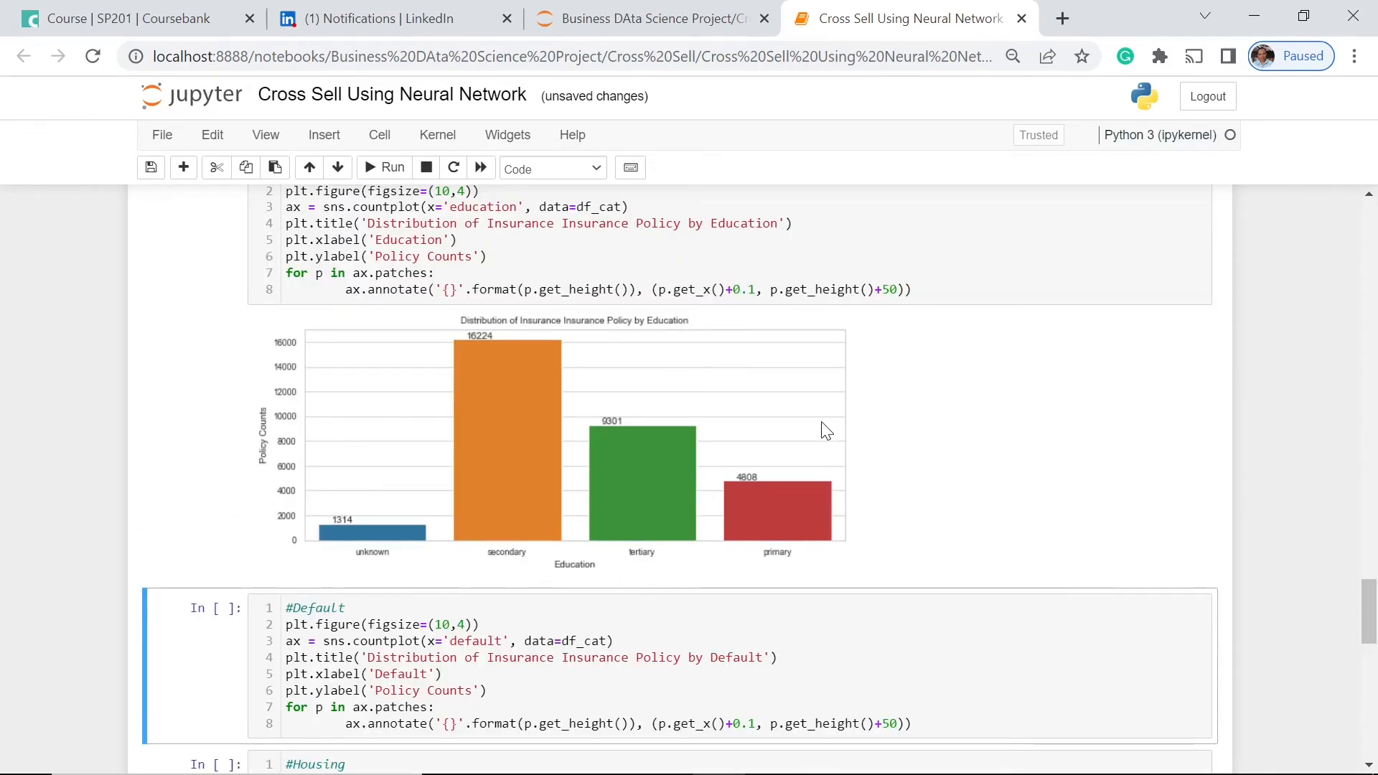
{"action": "mouse_move", "coordinate": [1049, 424]}
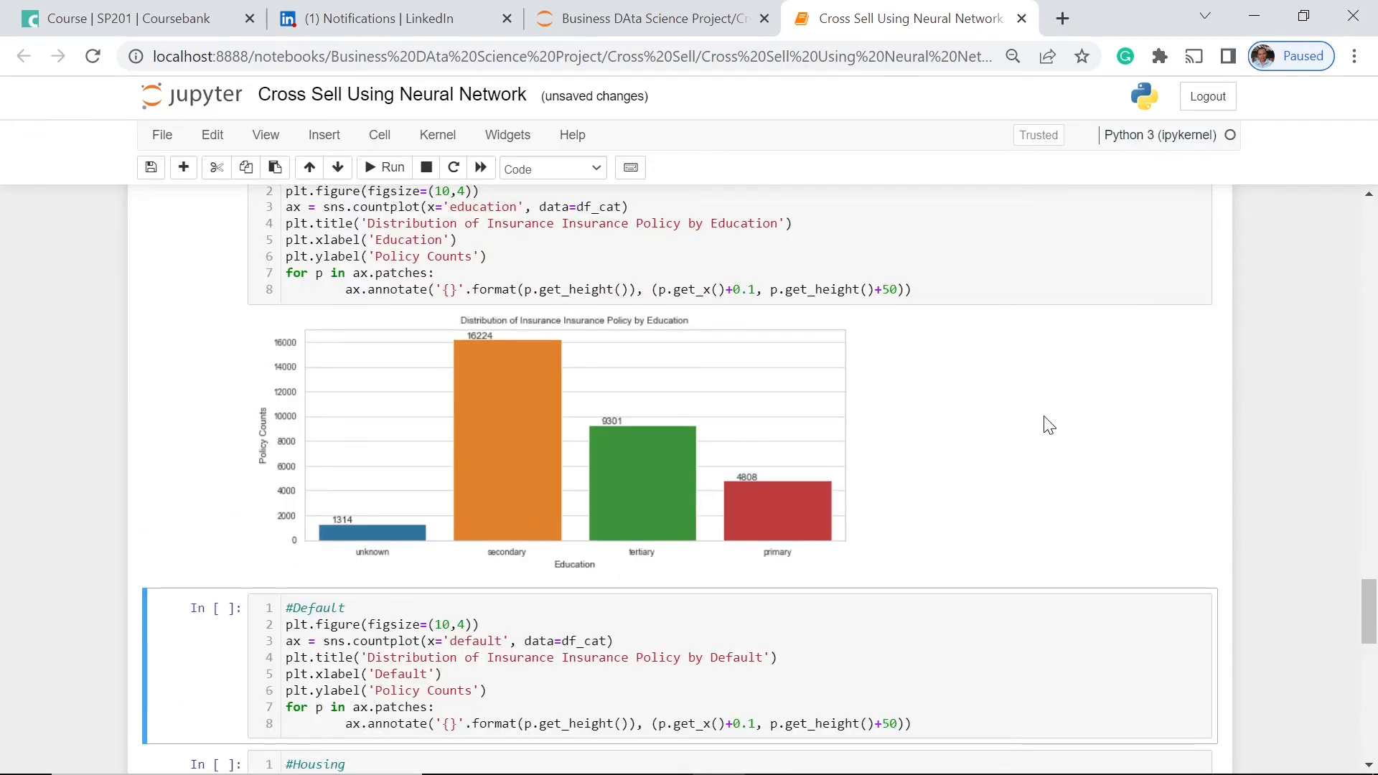
{"action": "mouse_move", "coordinate": [1114, 472]}
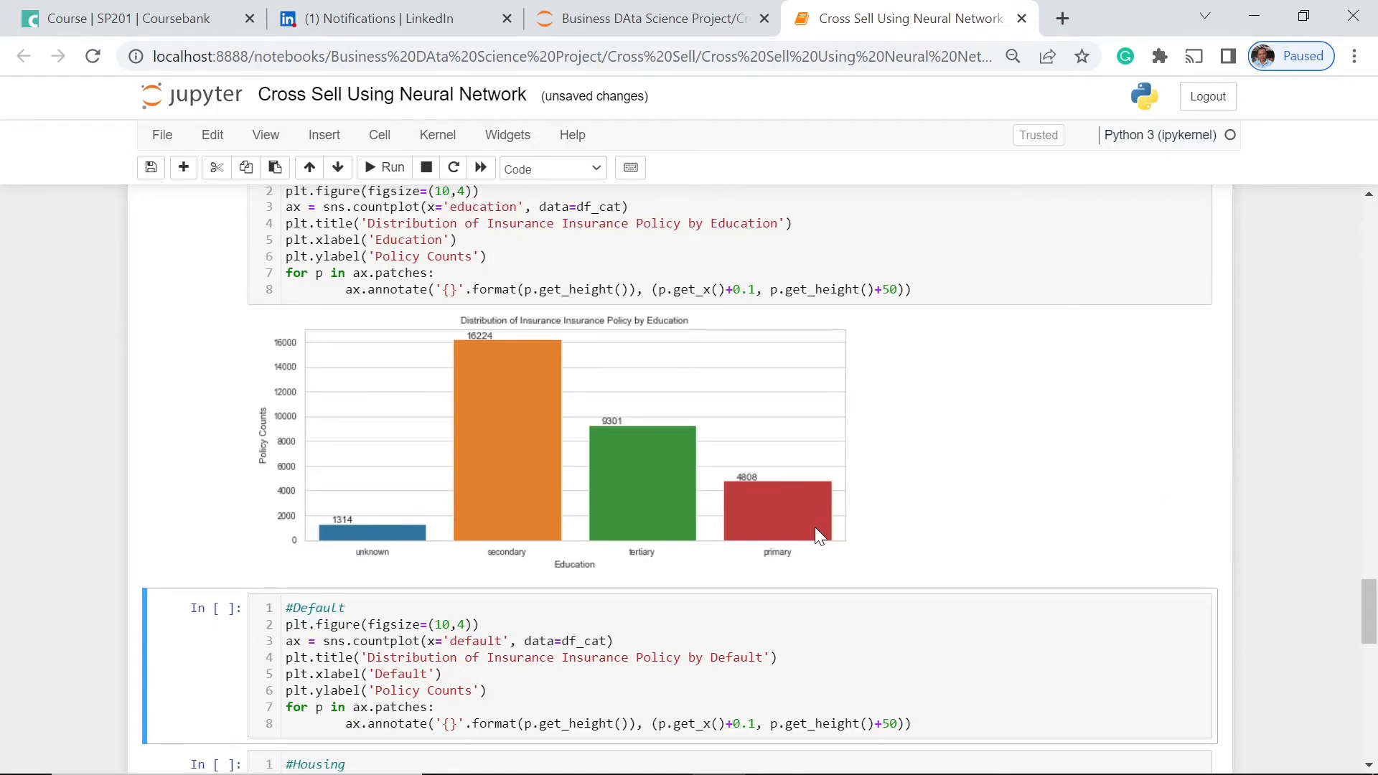
{"action": "mouse_move", "coordinate": [778, 512]}
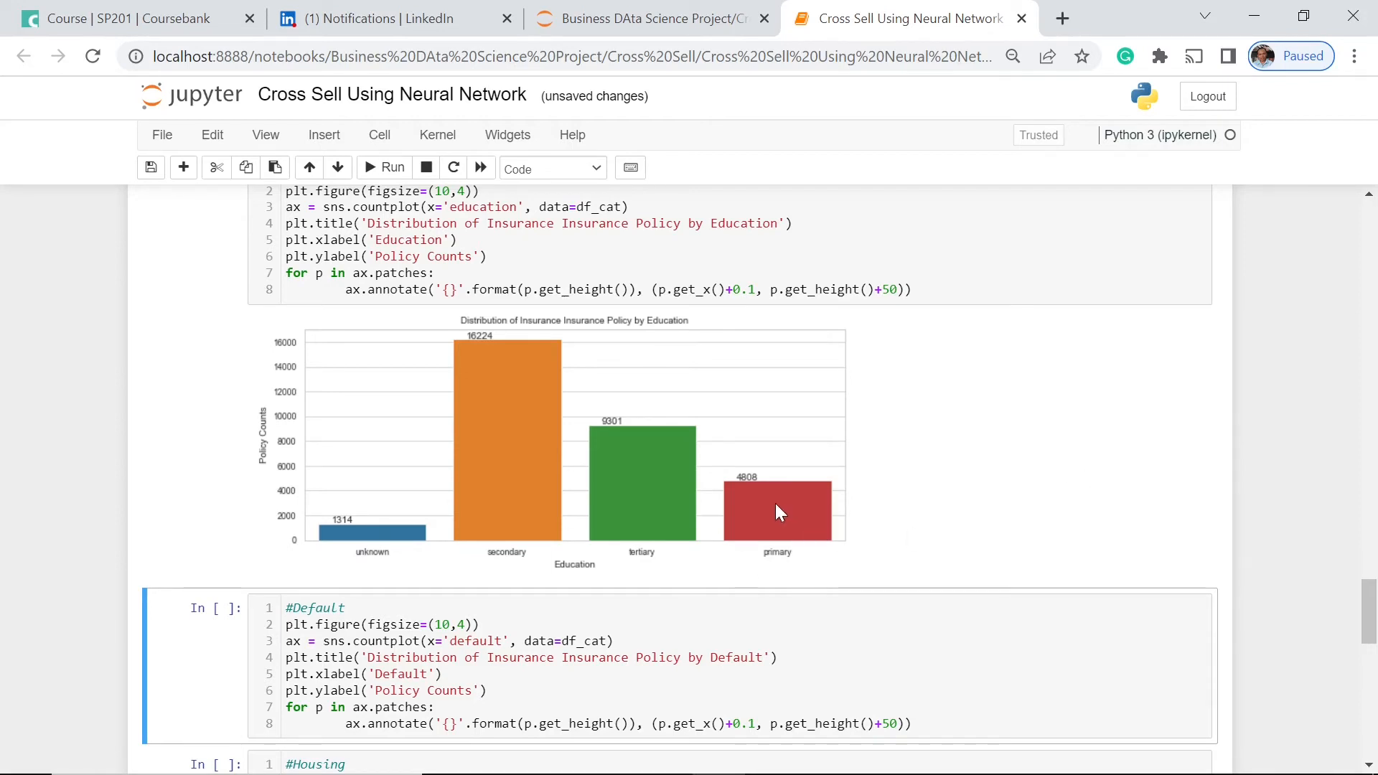
{"action": "mouse_move", "coordinate": [402, 542]}
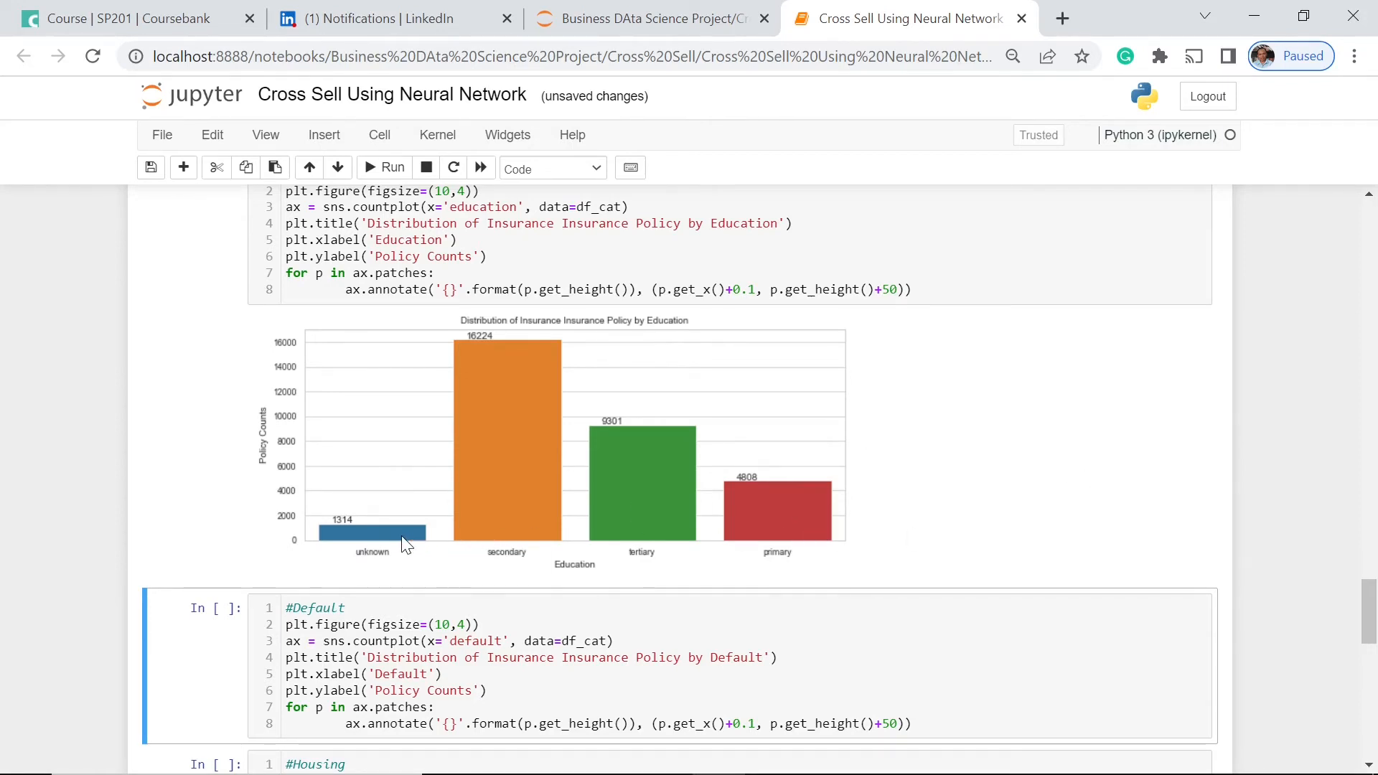
{"action": "mouse_move", "coordinate": [683, 460]}
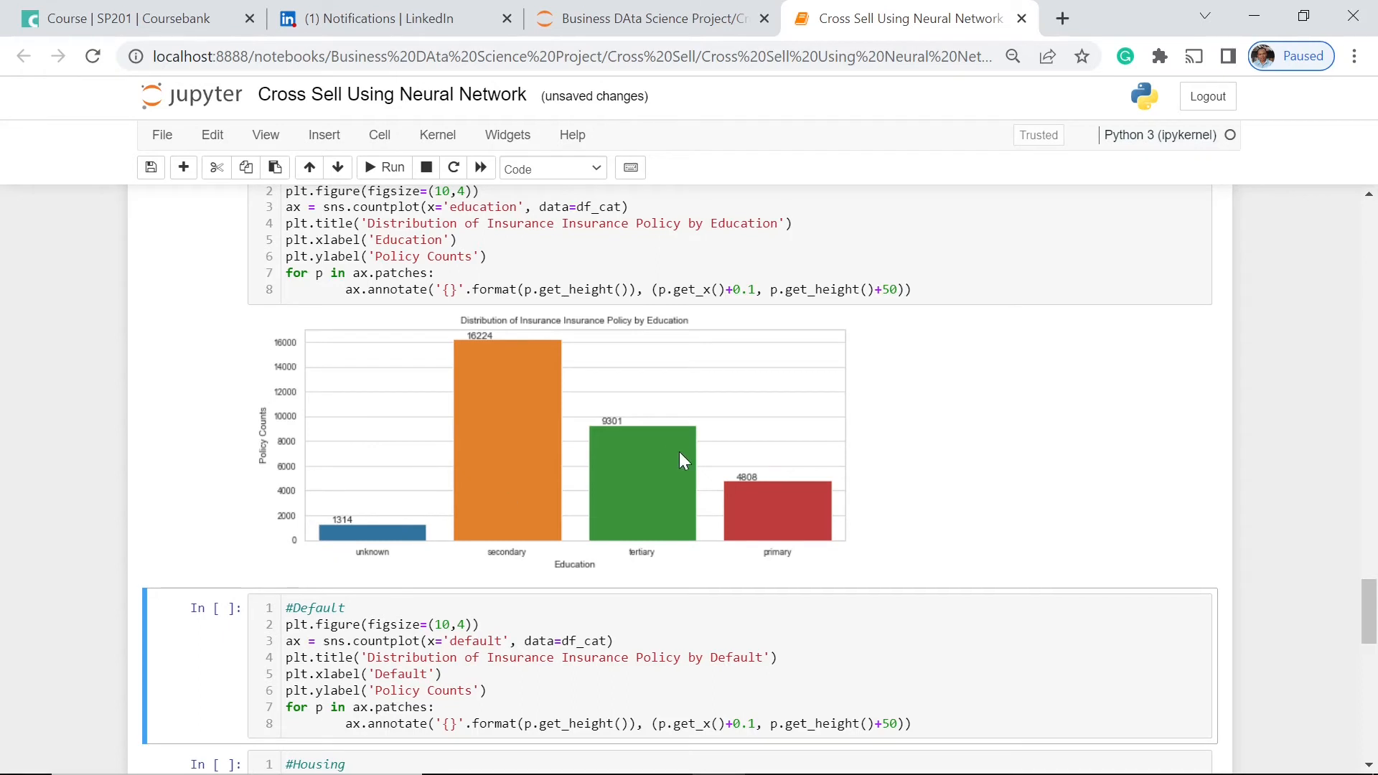
{"action": "mouse_move", "coordinate": [894, 493]}
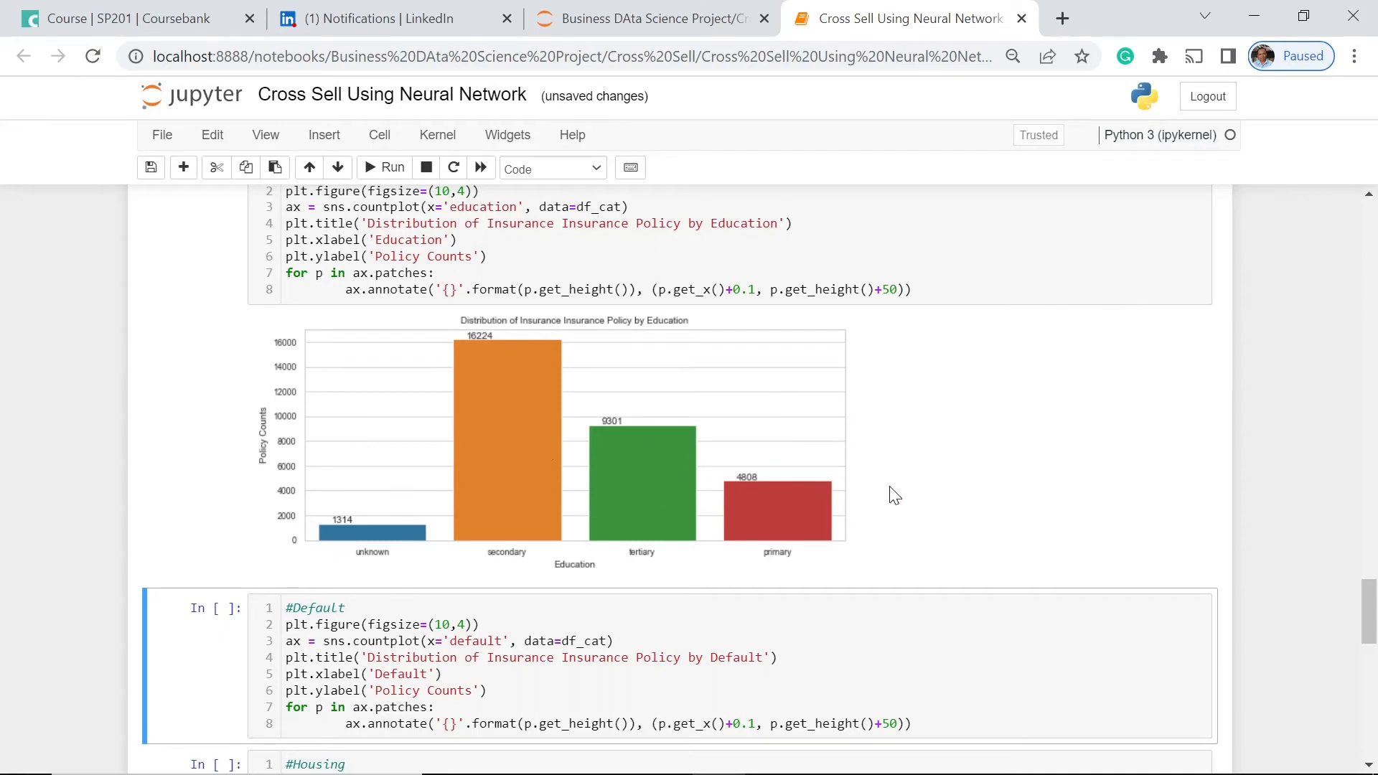
{"action": "mouse_move", "coordinate": [939, 371]}
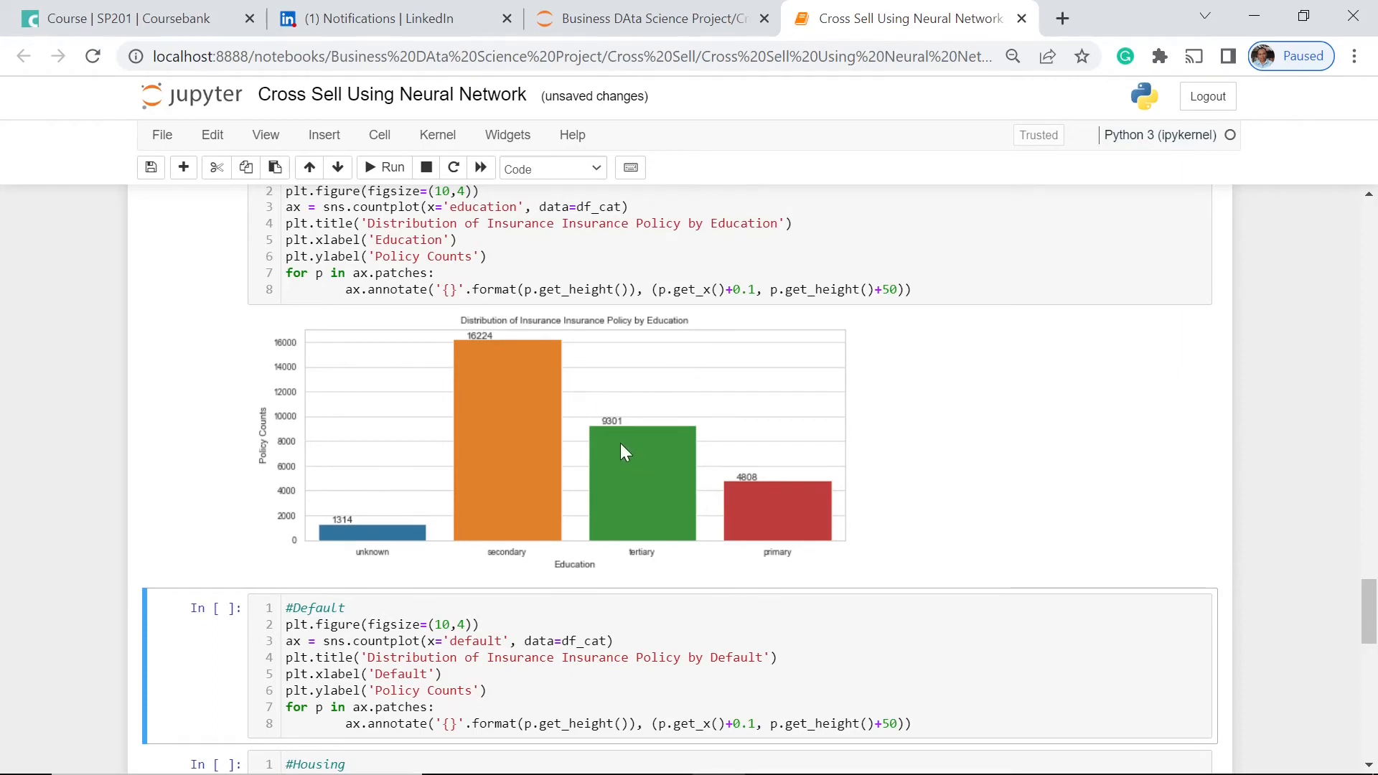
{"action": "mouse_move", "coordinate": [758, 499]}
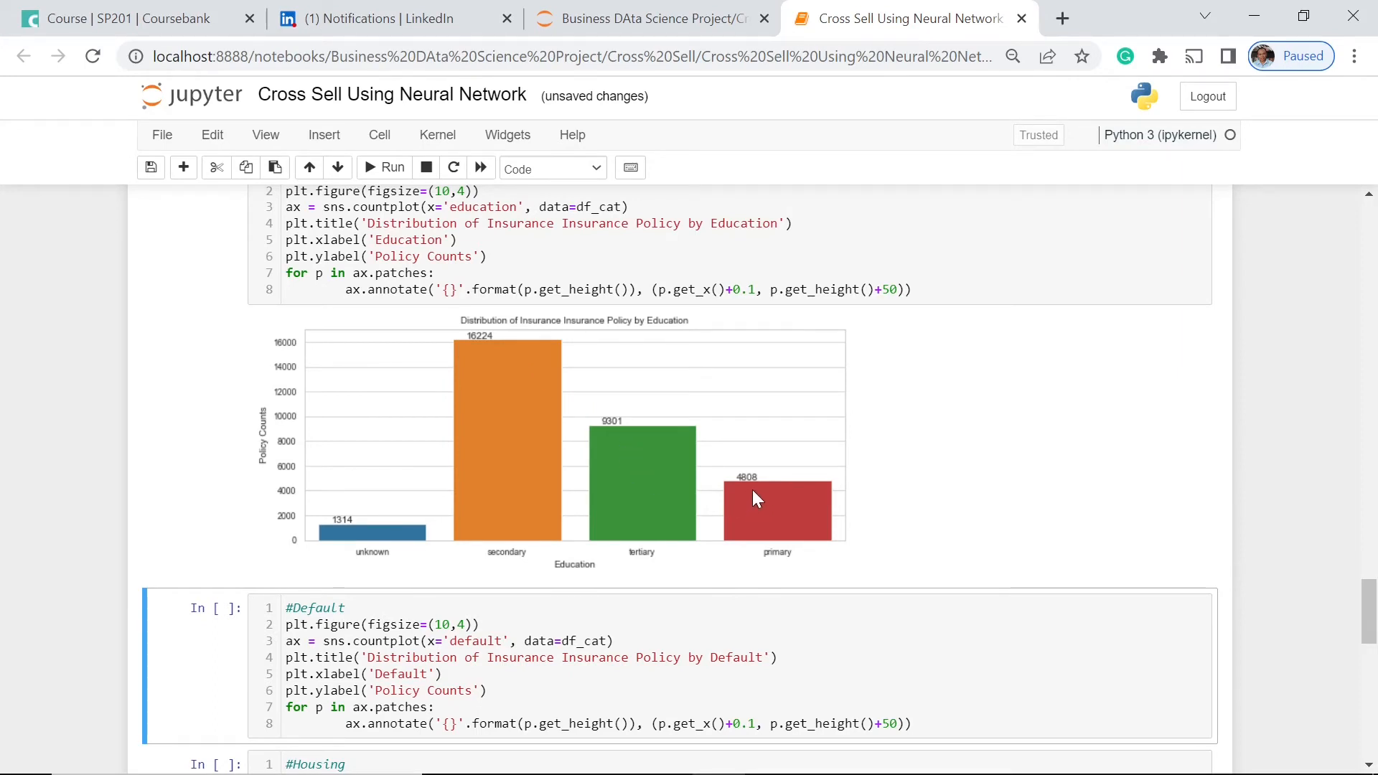
{"action": "mouse_move", "coordinate": [493, 463]}
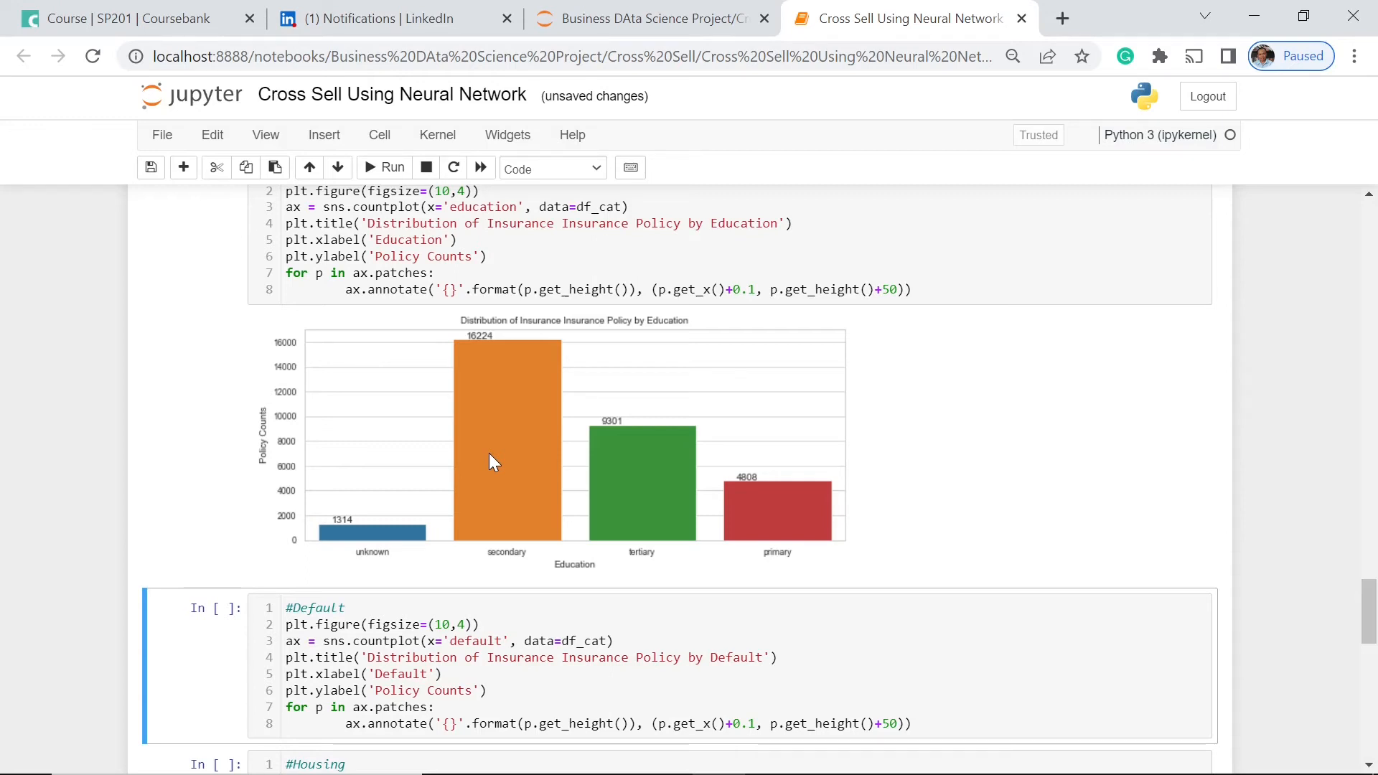
{"action": "mouse_move", "coordinate": [947, 357]}
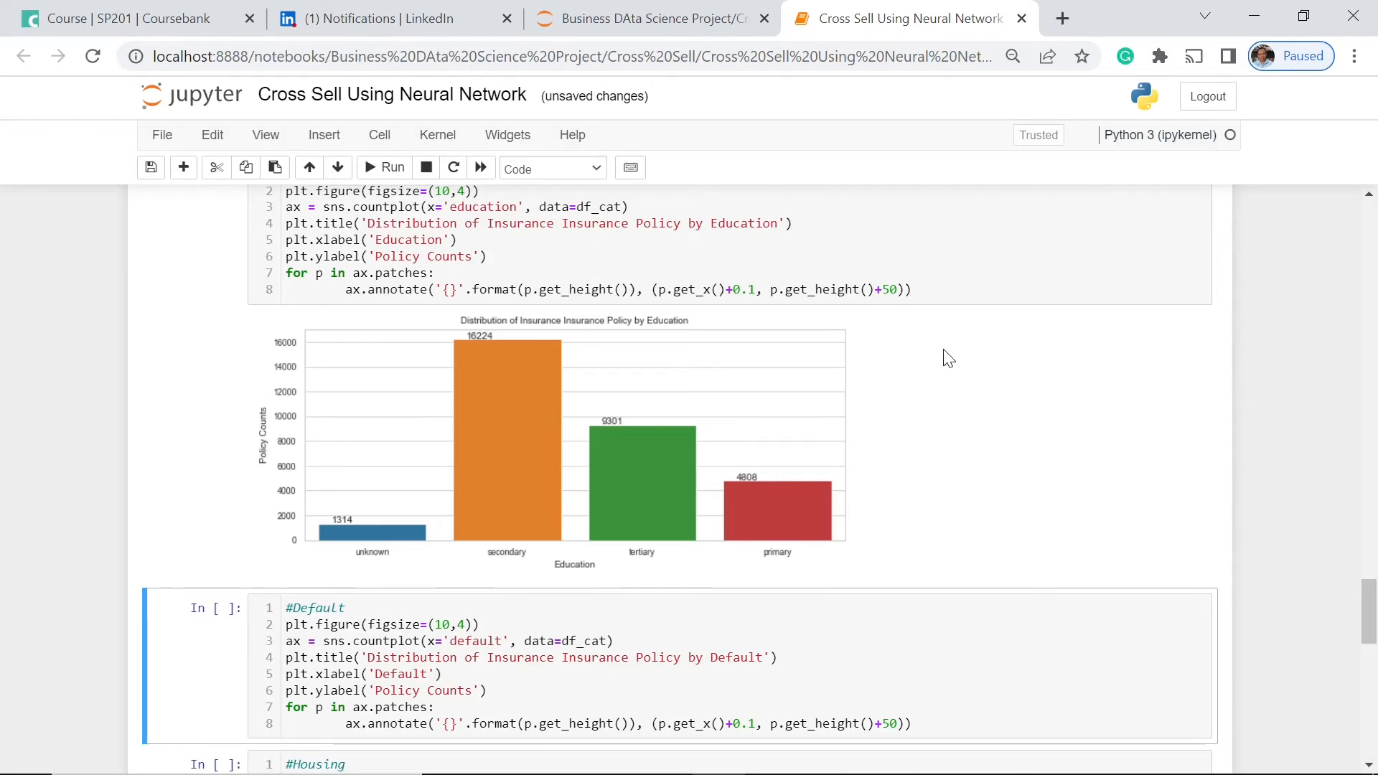
{"action": "mouse_move", "coordinate": [1019, 361]}
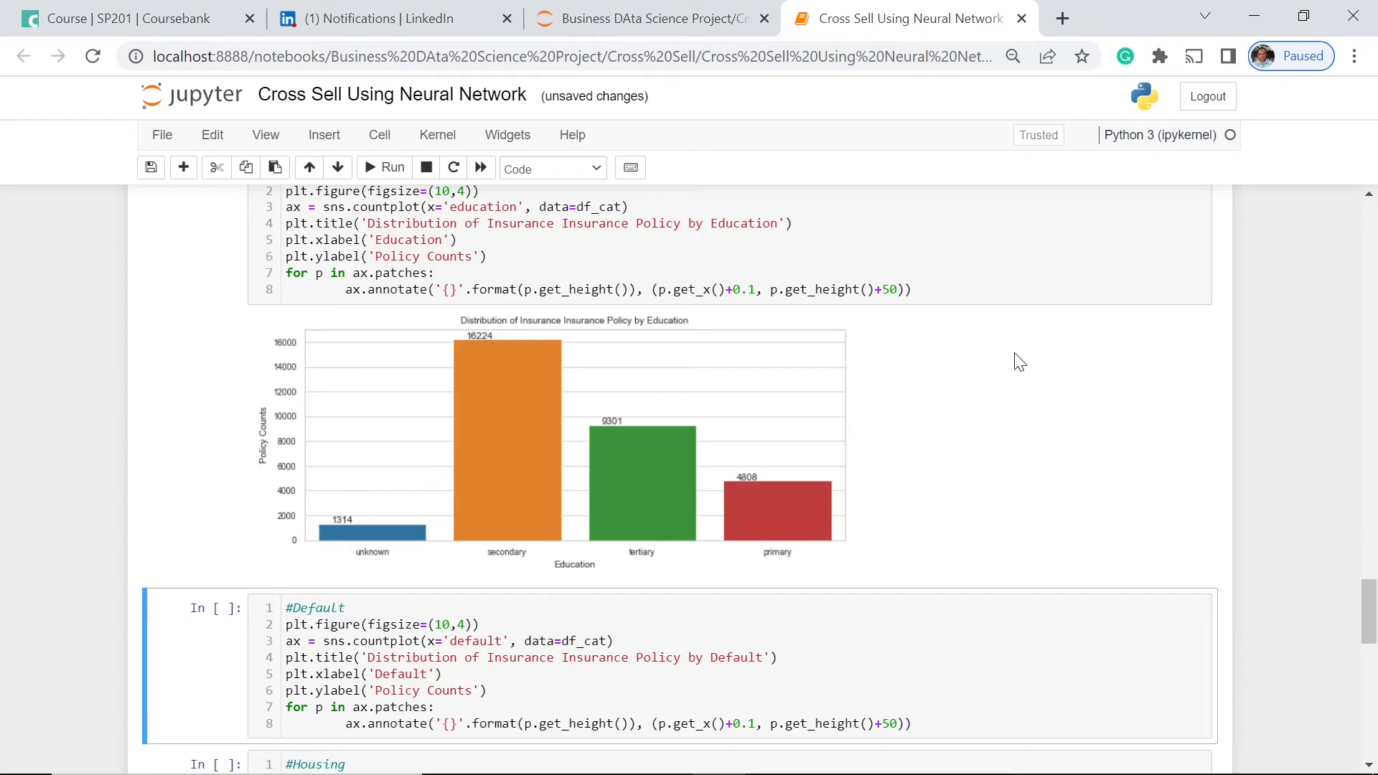
Step: Scroll to view the Default countplot, 31062 no versus 585 yes
{"action": "scroll", "scroll_direction": "down", "scroll_amount": 3}
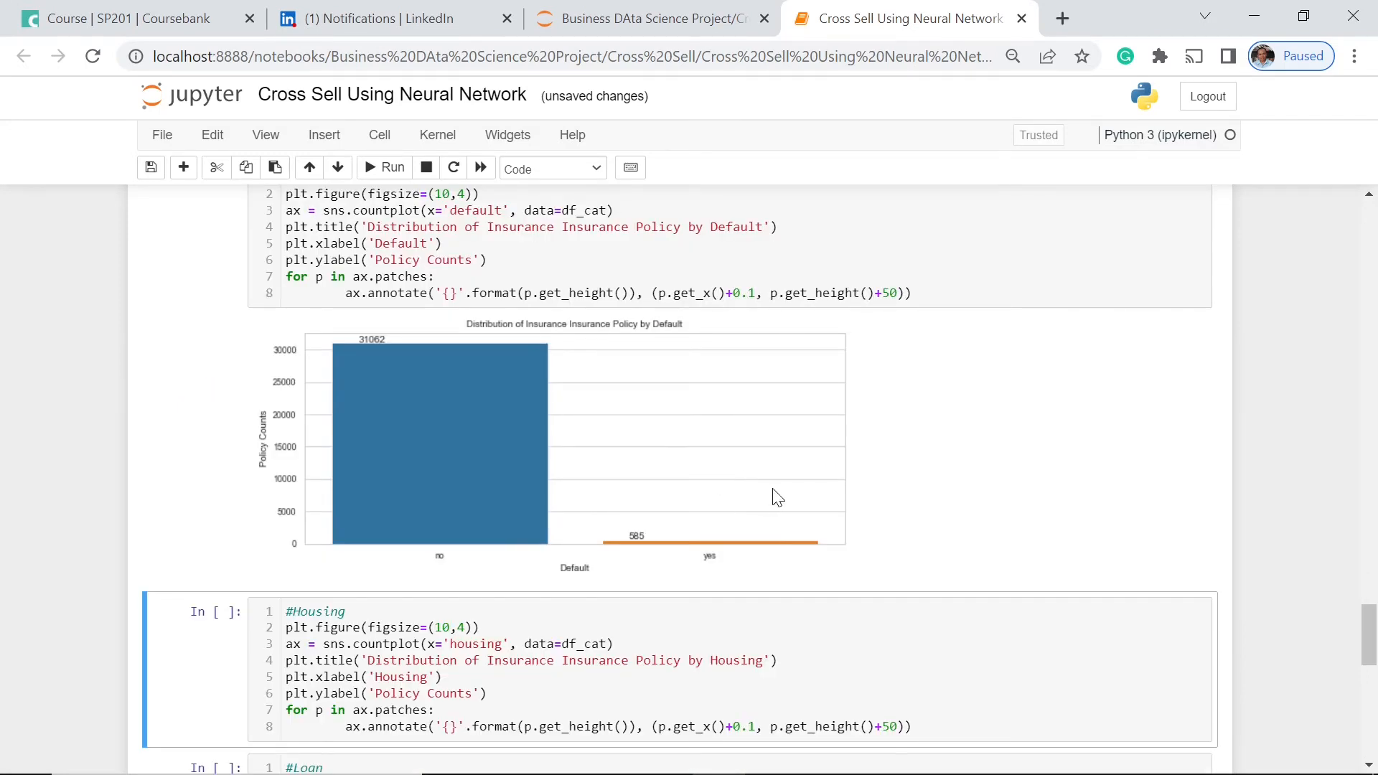
{"action": "mouse_move", "coordinate": [698, 439]}
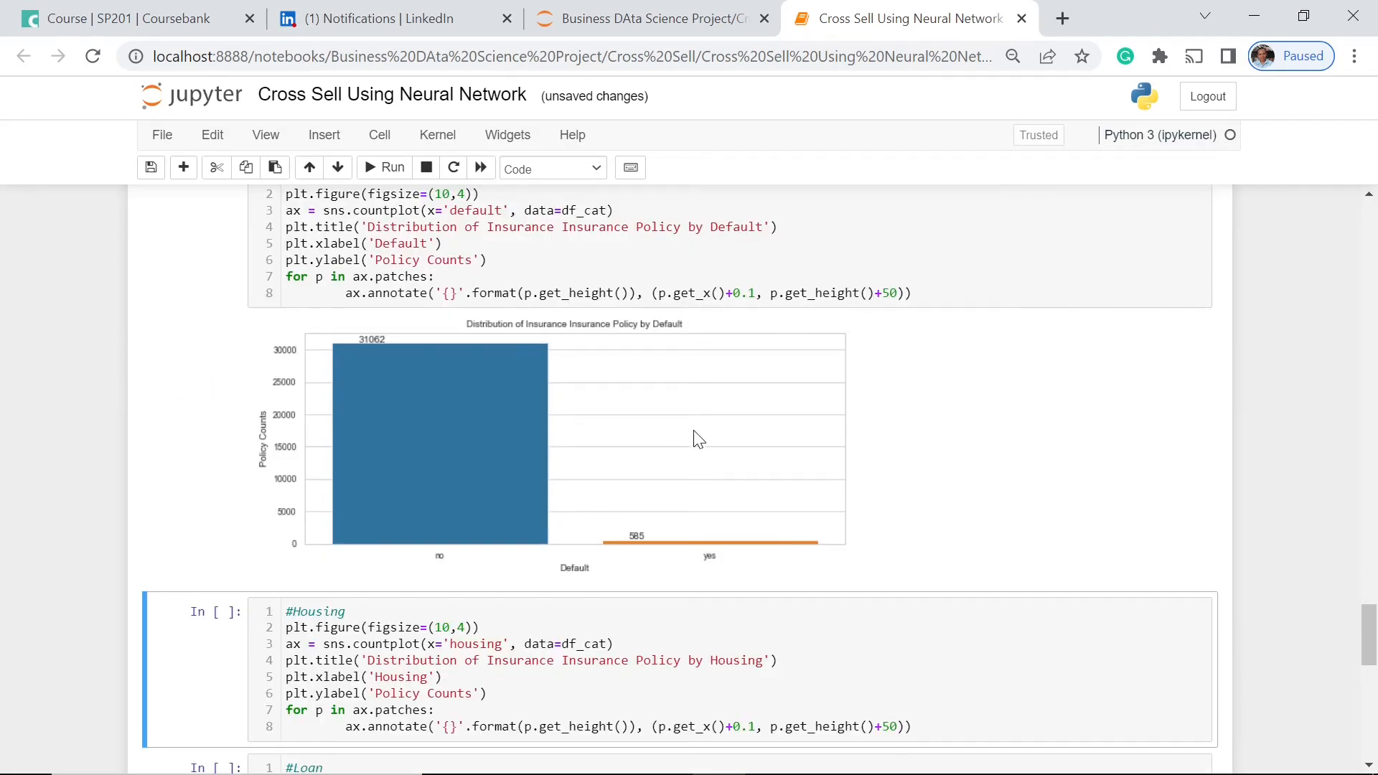
{"action": "scroll", "scroll_direction": "down", "scroll_amount": 3}
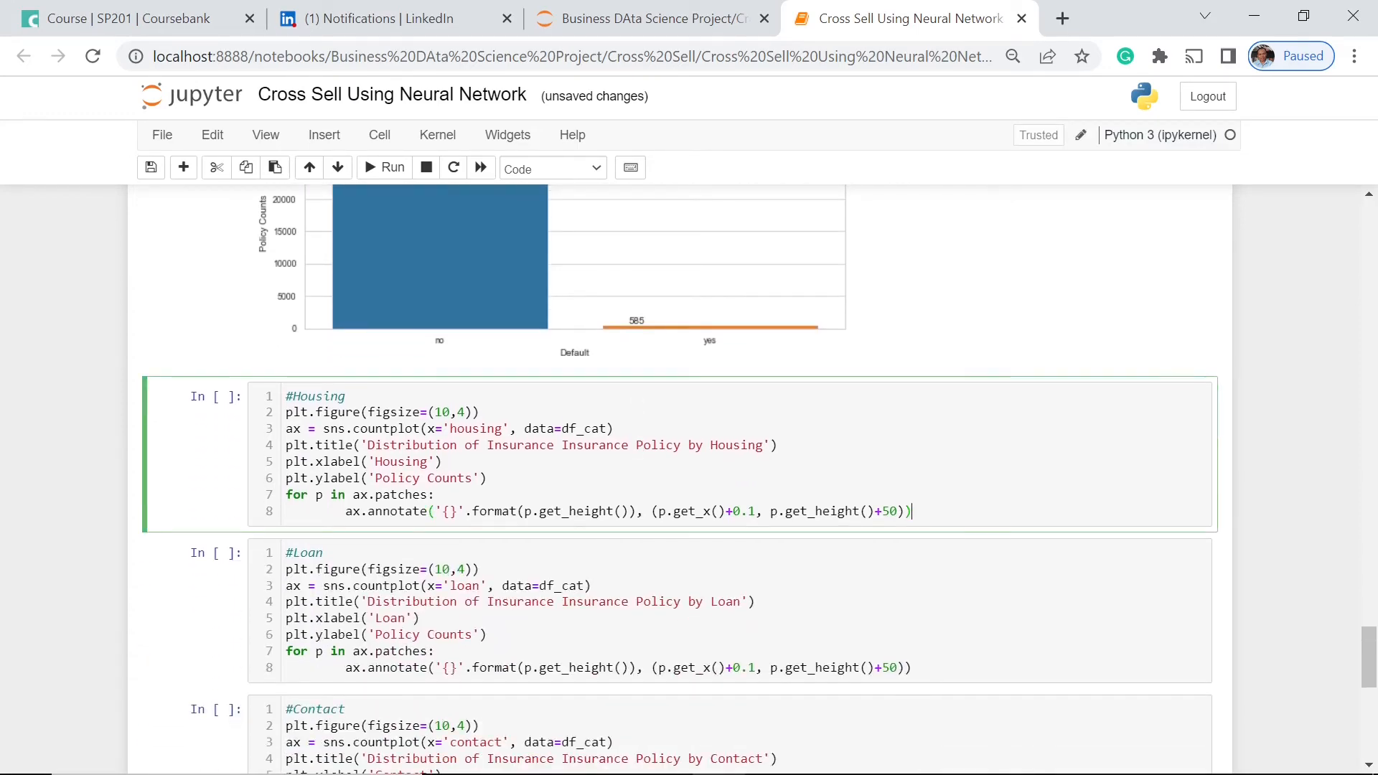
Step: Run the Housing countplot cell and view its bars, 17584 yes versus 14063 no
{"action": "left_click", "coordinate": [385, 168]}
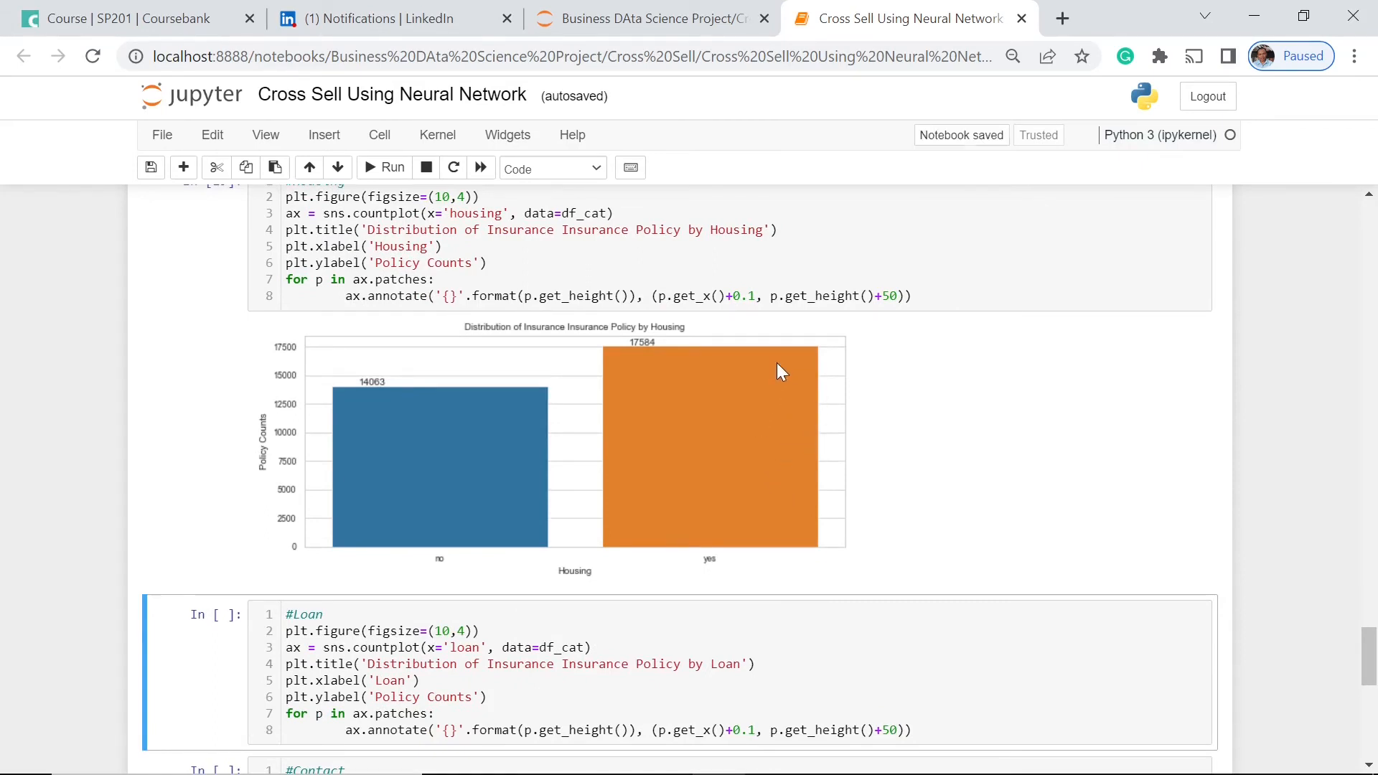
{"action": "scroll", "scroll_direction": "down", "scroll_amount": 3}
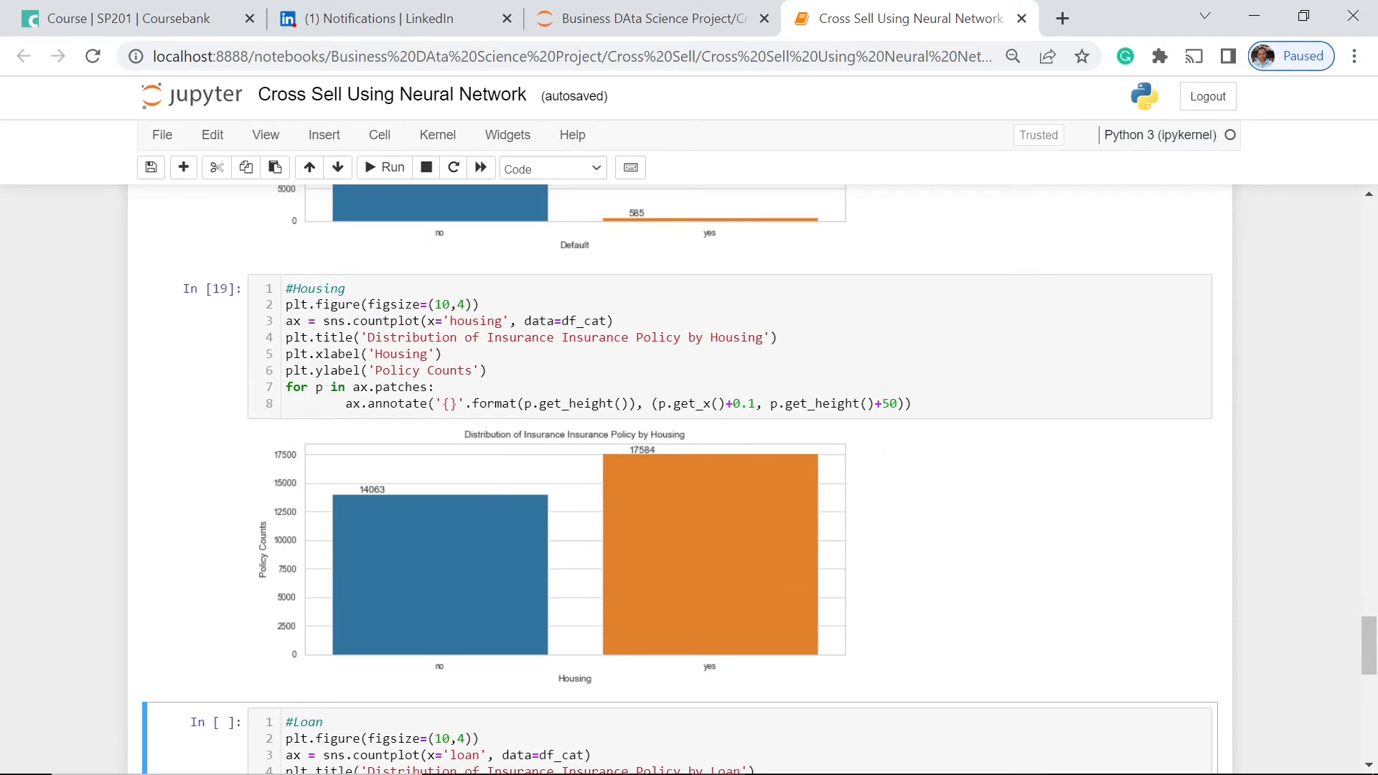
{"action": "scroll", "scroll_direction": "down", "scroll_amount": 3}
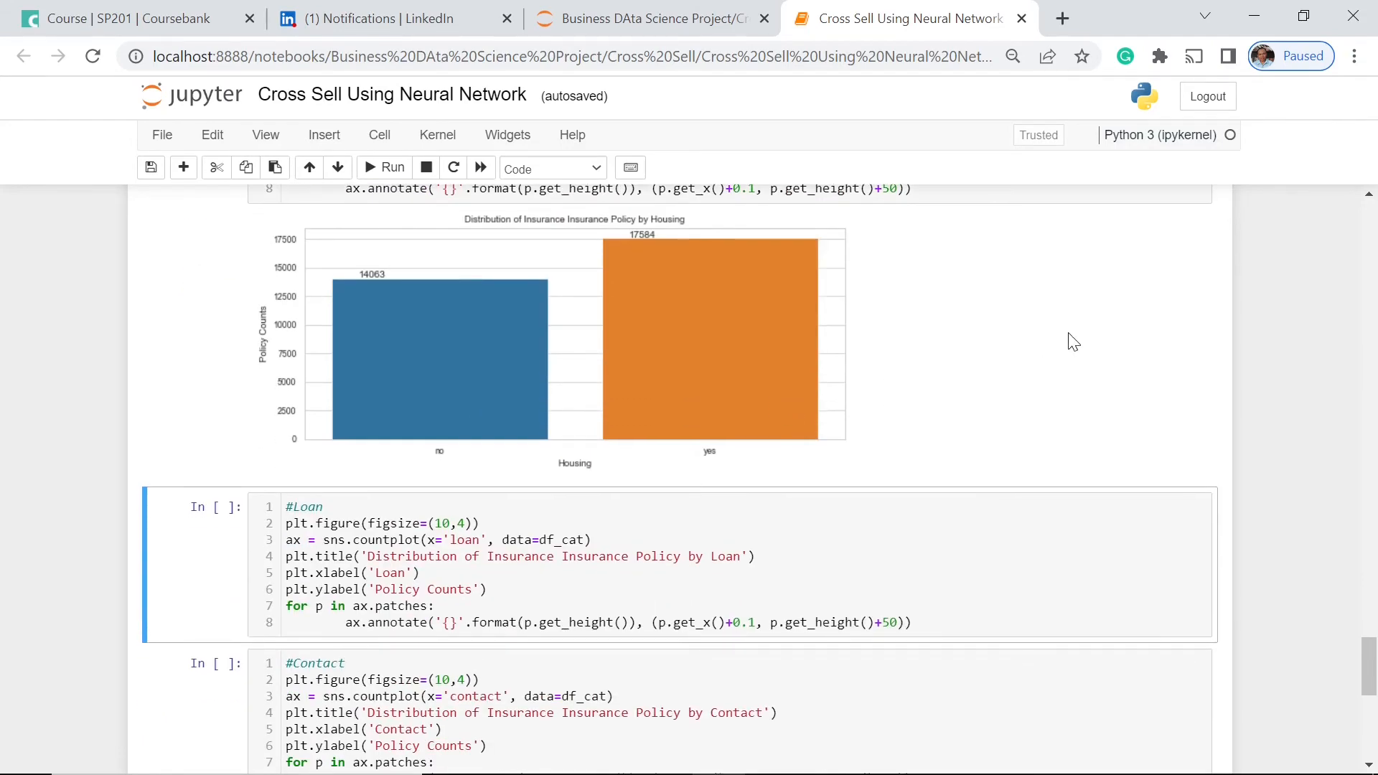
{"action": "mouse_move", "coordinate": [758, 353]}
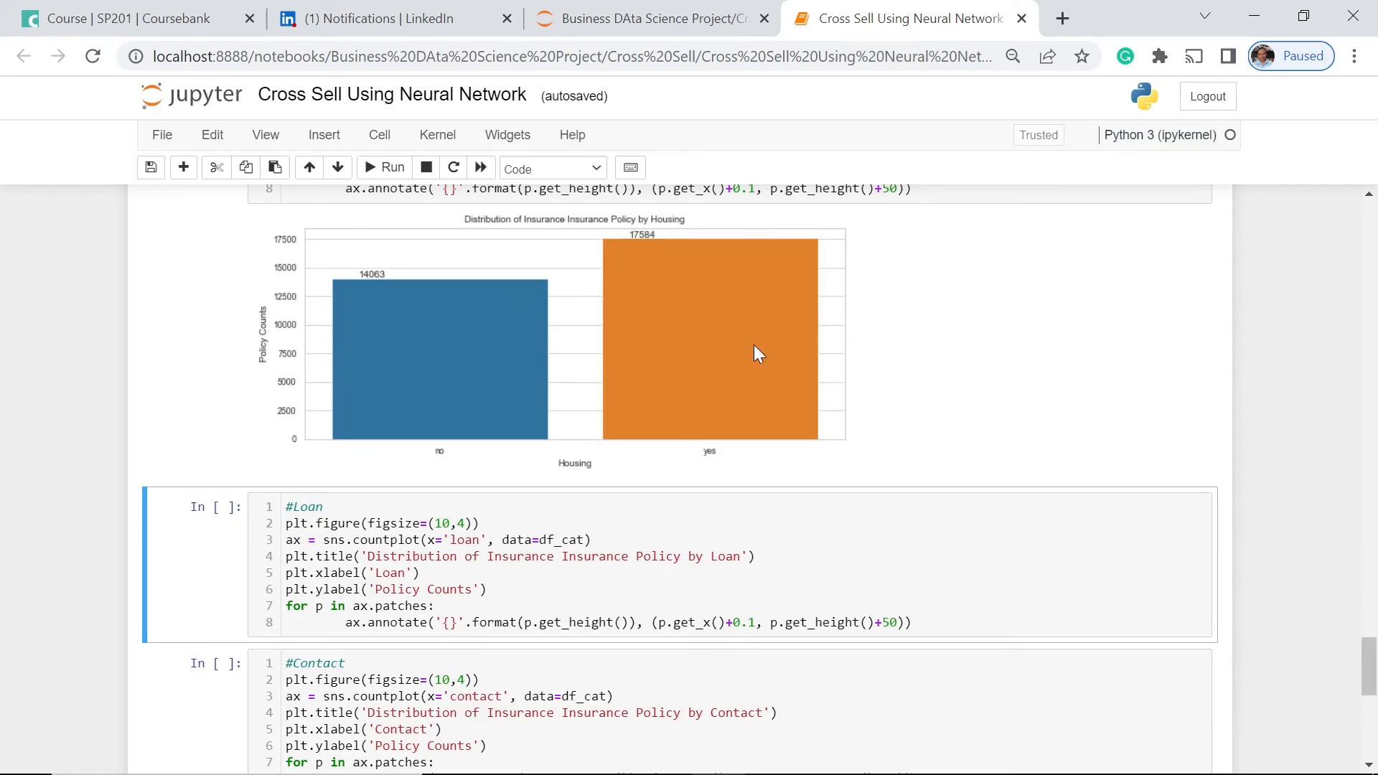
{"action": "mouse_move", "coordinate": [1111, 355]}
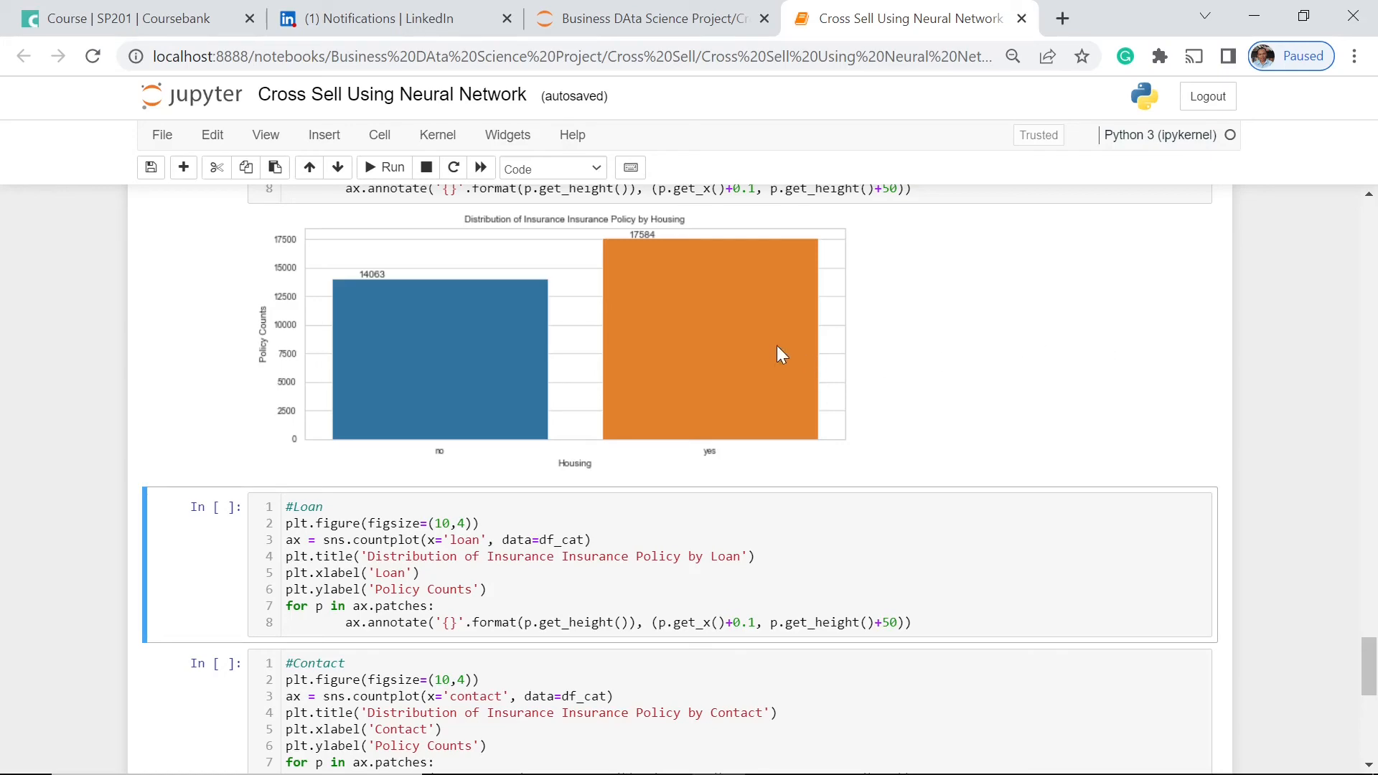
{"action": "scroll", "scroll_direction": "down", "scroll_amount": 3}
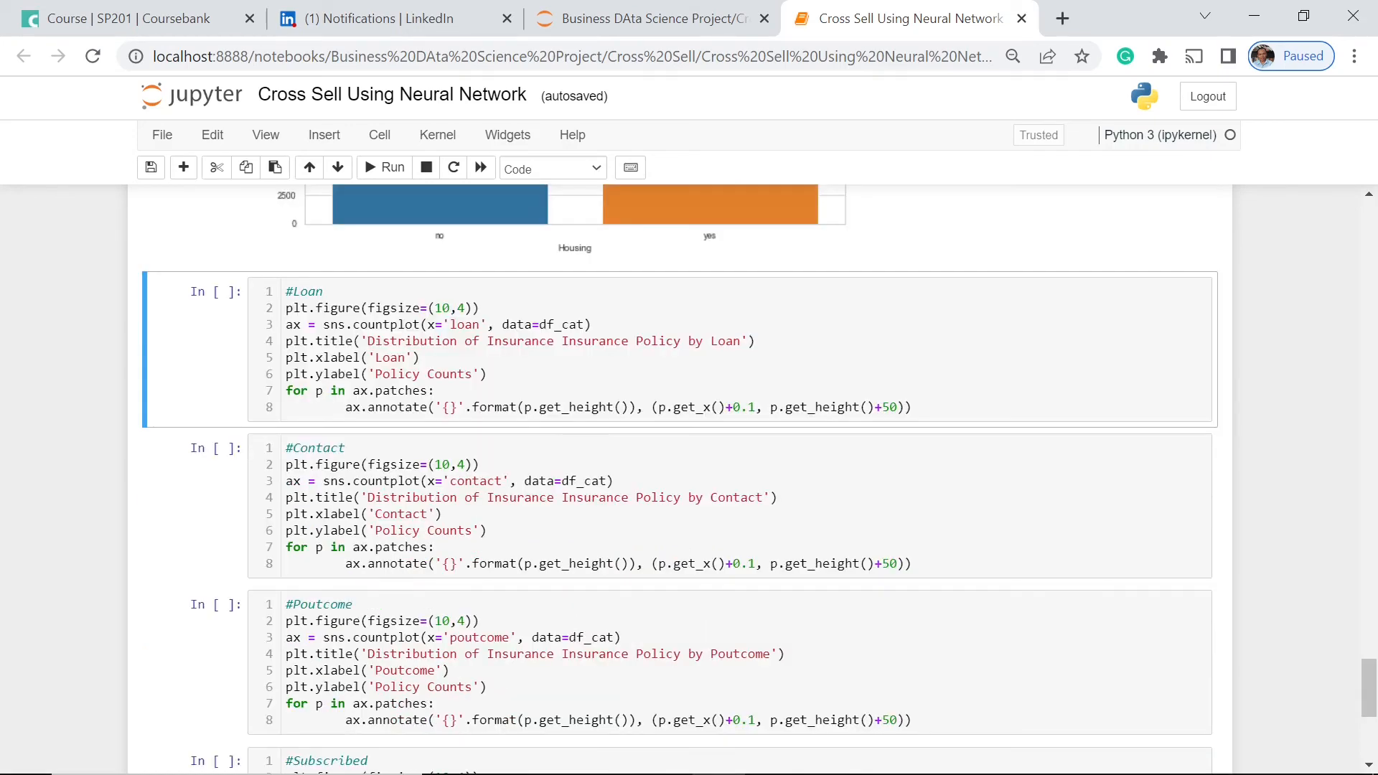
Step: Run the Loan countplot cell, showing 26516 no versus 5131 yes
{"action": "left_click", "coordinate": [385, 167]}
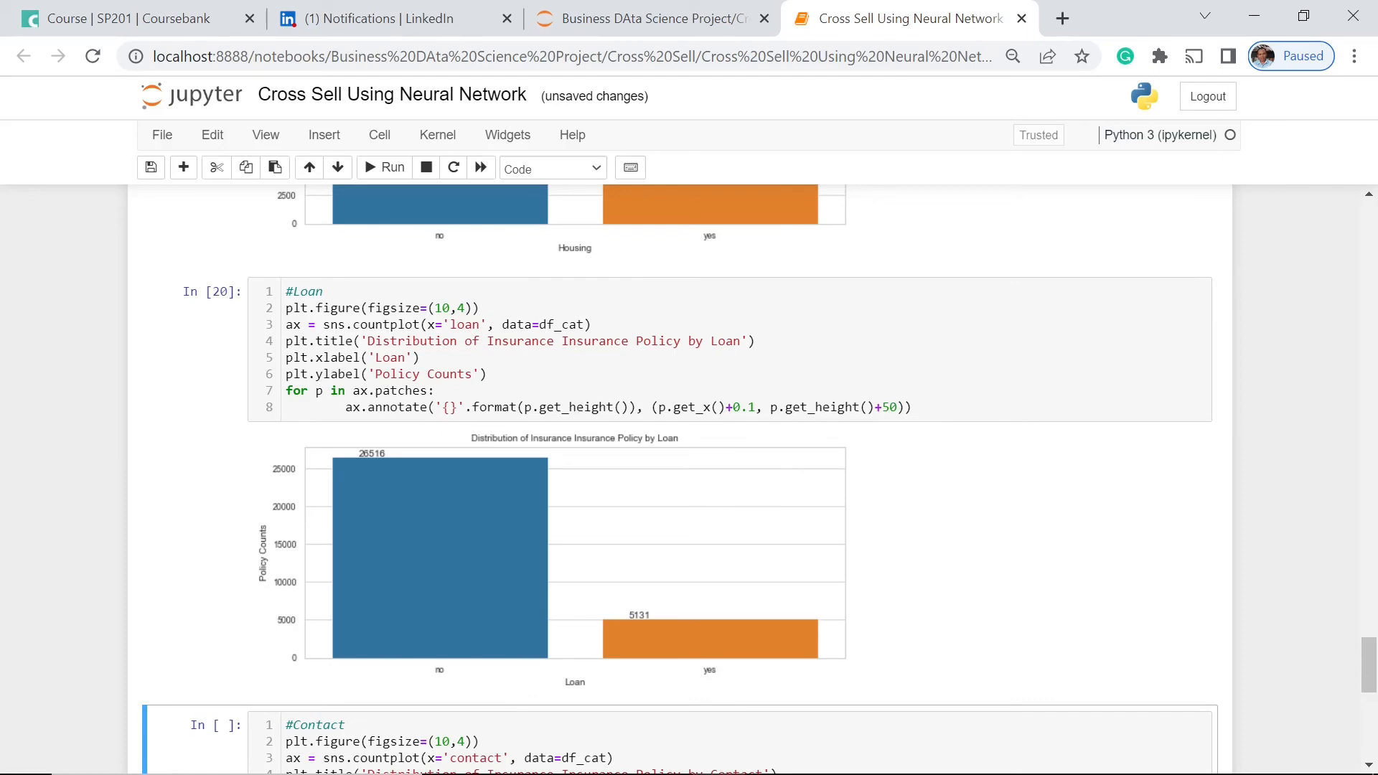
{"action": "mouse_move", "coordinate": [404, 577]}
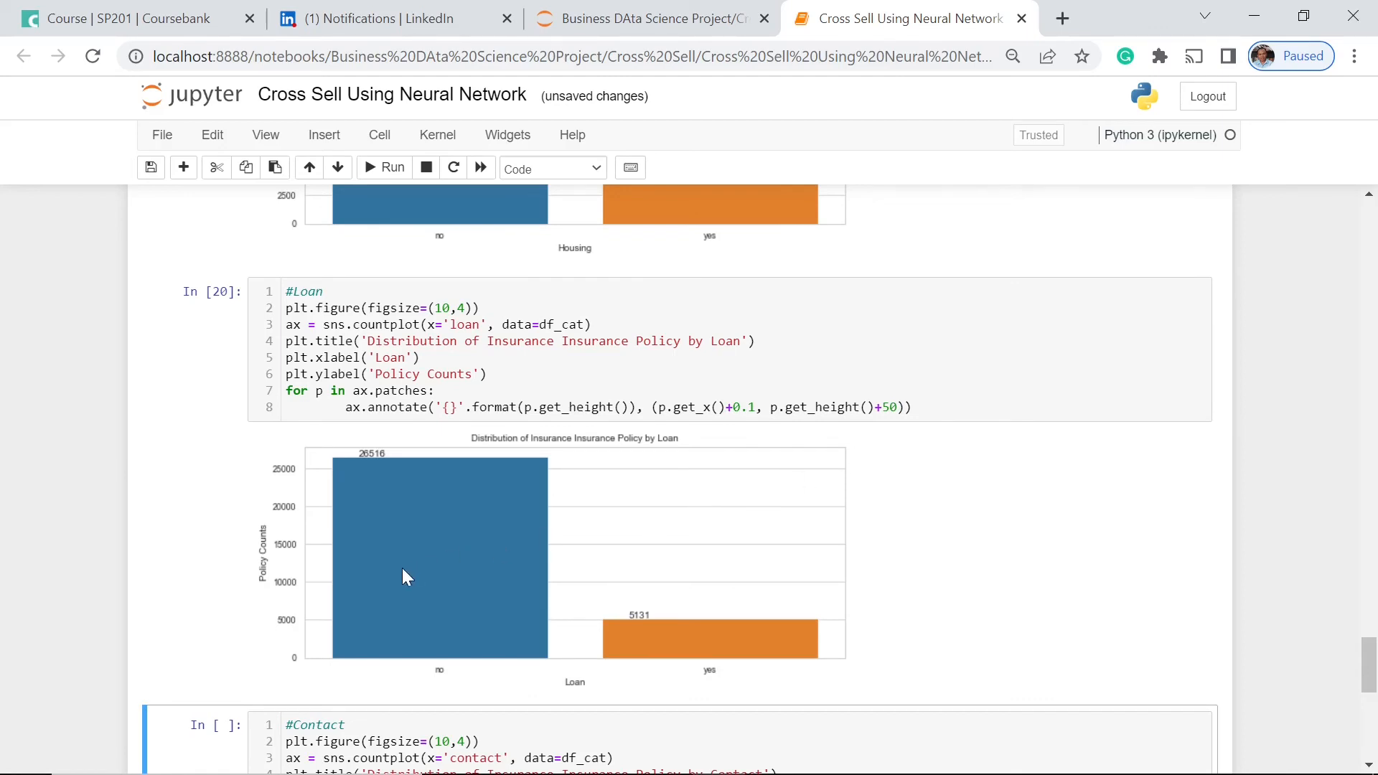
{"action": "mouse_move", "coordinate": [1249, 371]}
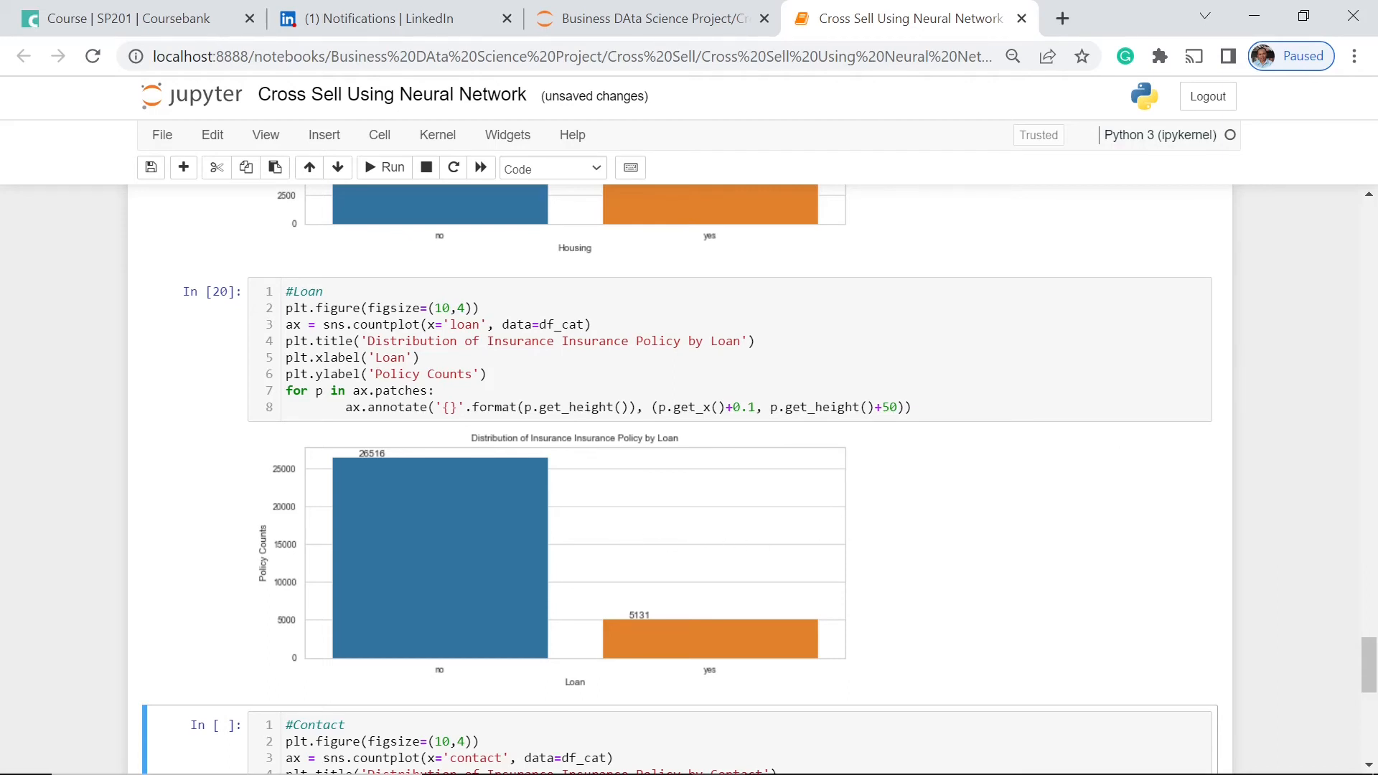
{"action": "mouse_move", "coordinate": [1130, 477]}
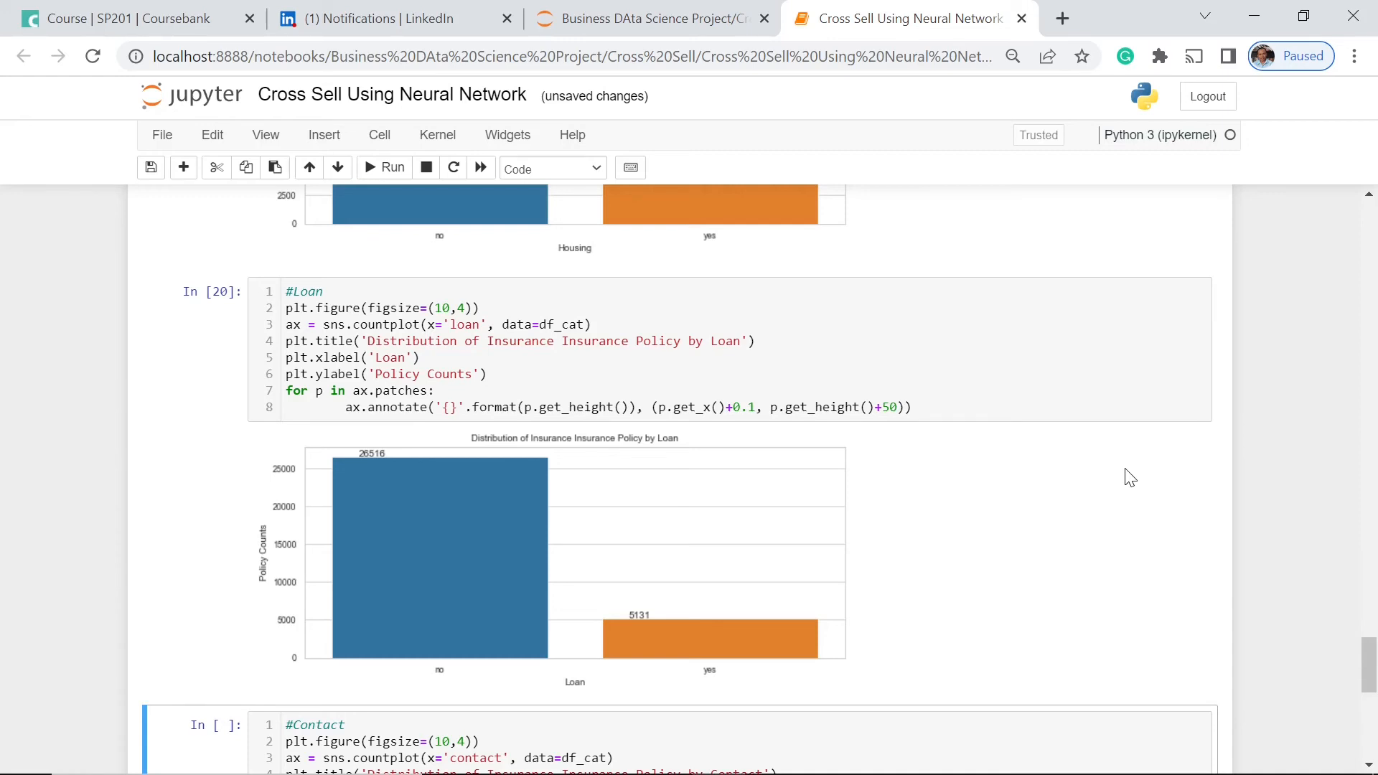
{"action": "mouse_move", "coordinate": [1048, 498]}
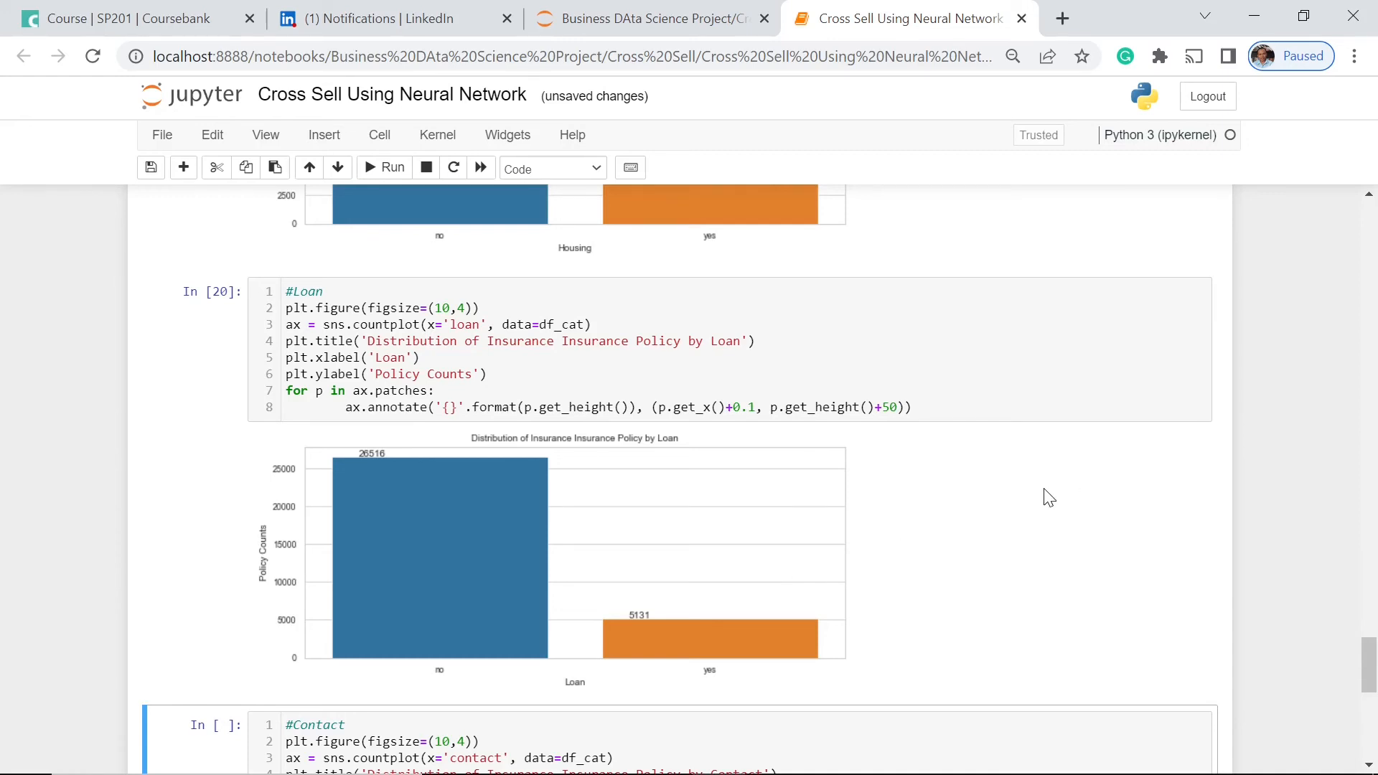
{"action": "scroll", "scroll_direction": "down", "scroll_amount": 3}
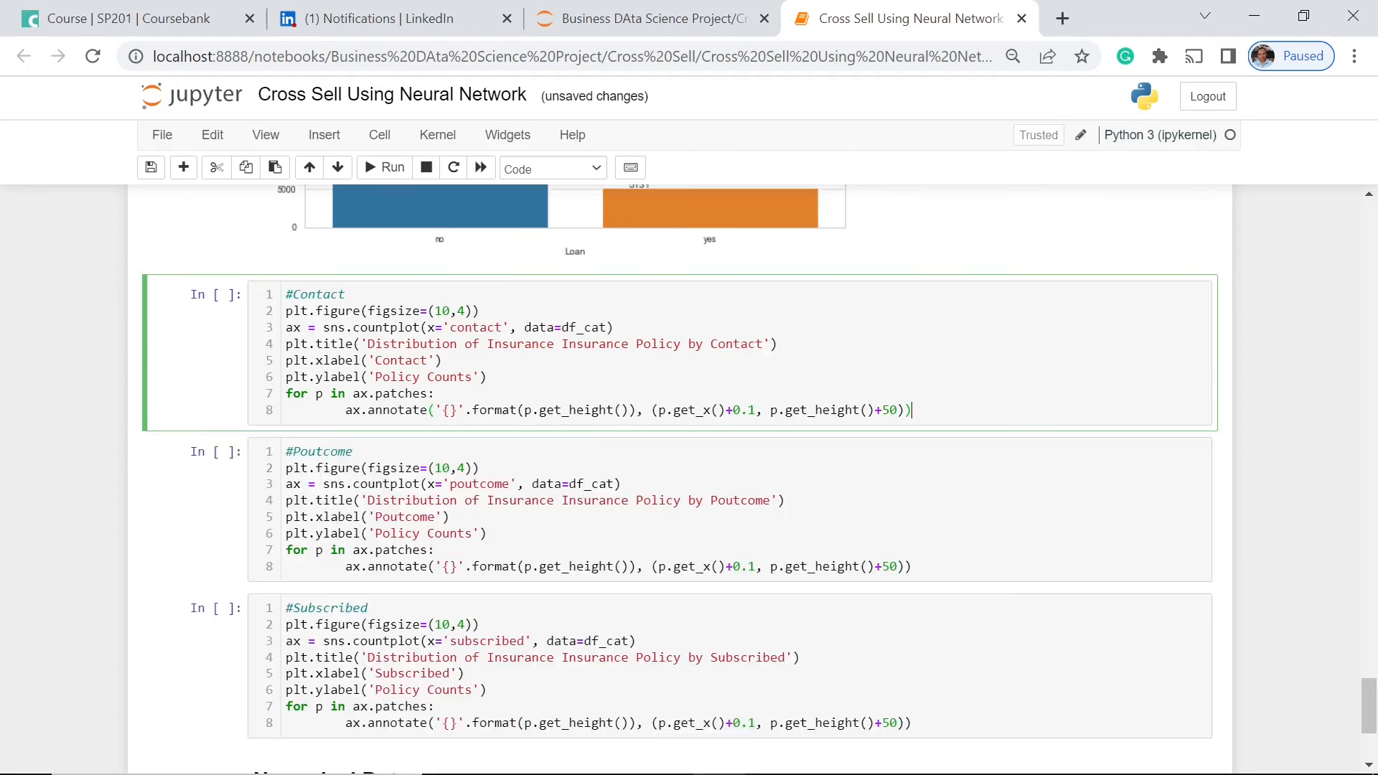
Step: Run the Contact countplot cell: cellular 20423, unknown 9177, telephone 2047
{"action": "left_click", "coordinate": [393, 168]}
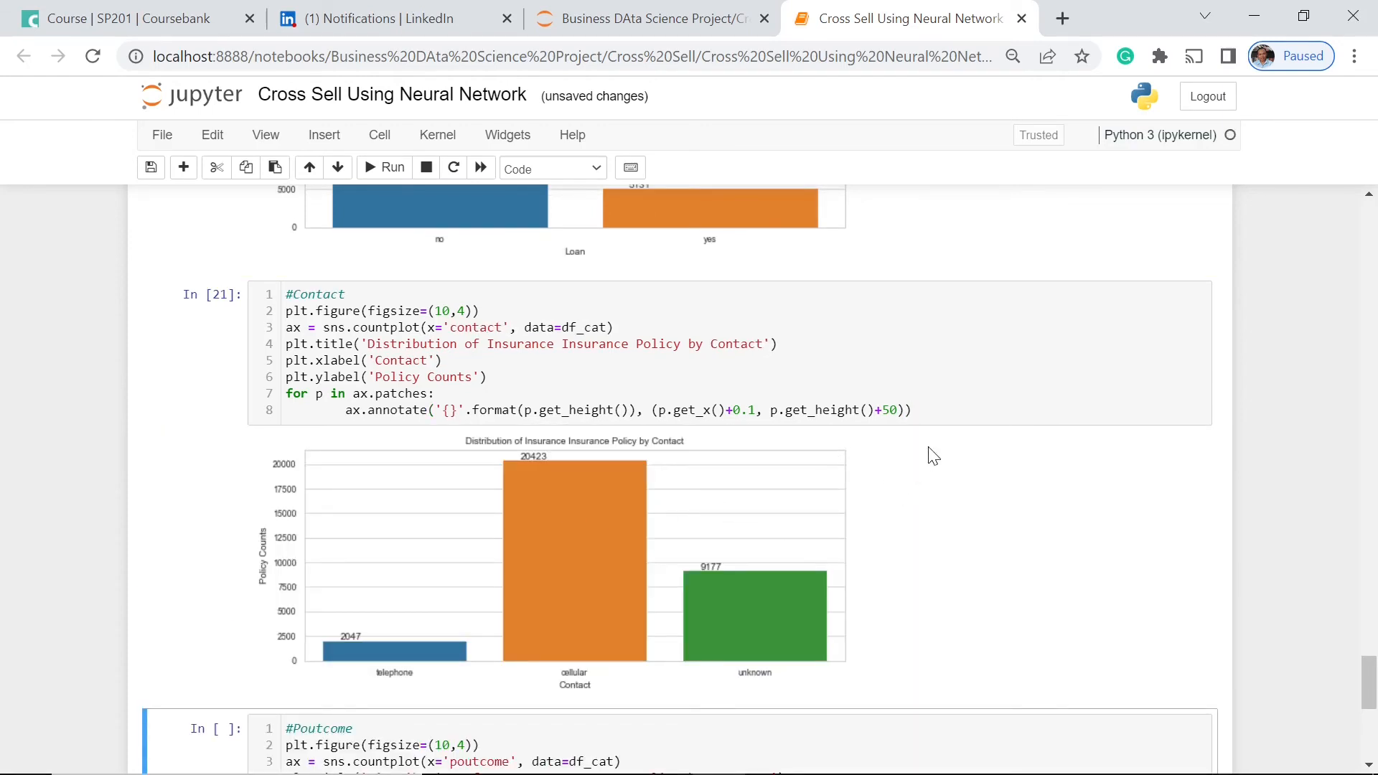
{"action": "scroll", "scroll_direction": "down", "scroll_amount": 3}
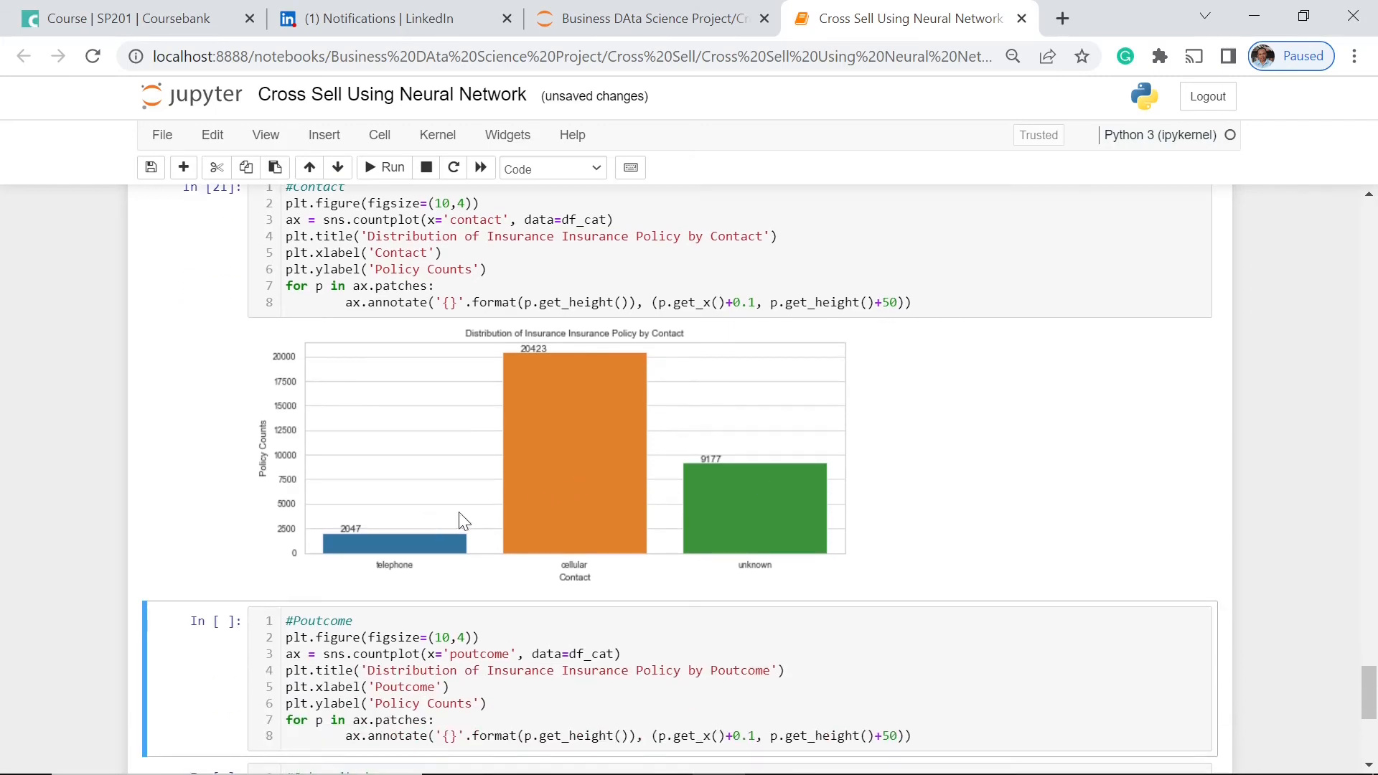
{"action": "mouse_move", "coordinate": [1169, 396]}
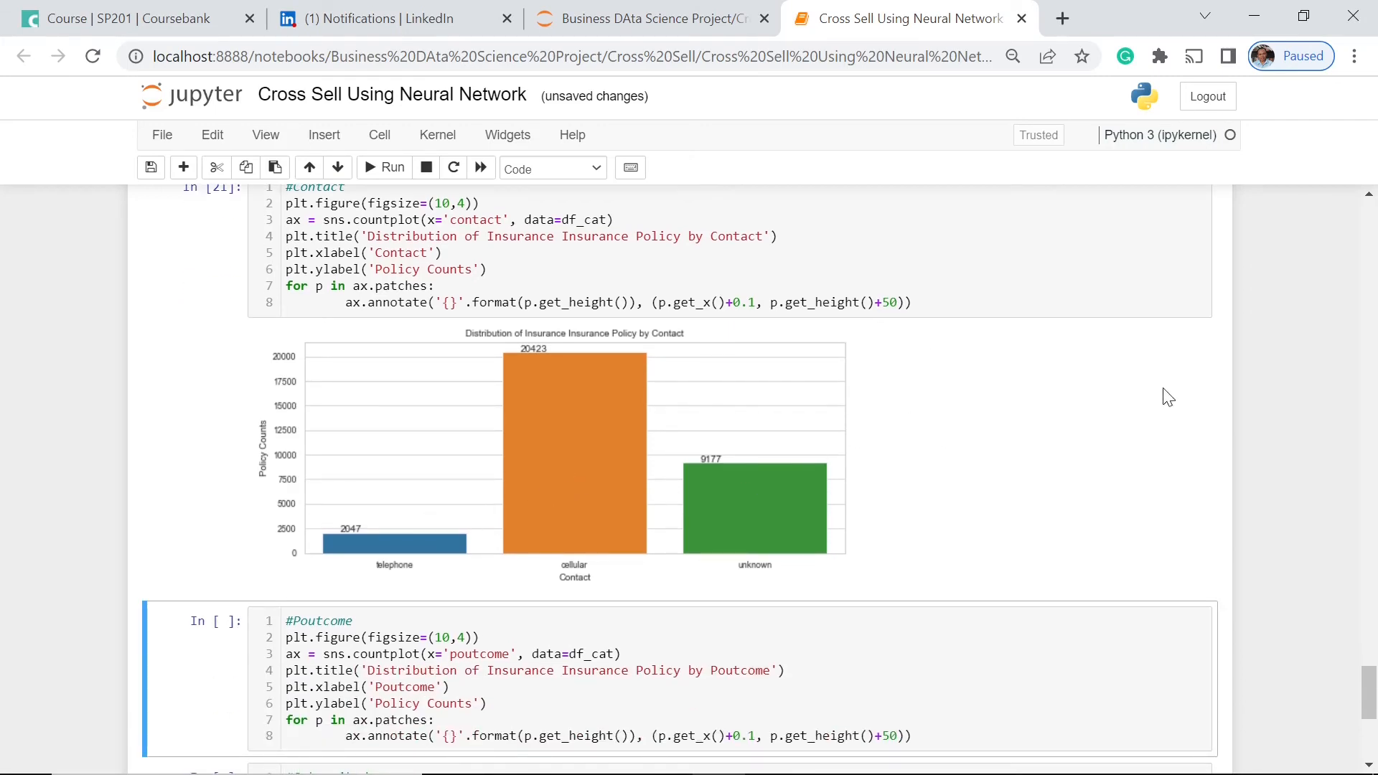
{"action": "mouse_move", "coordinate": [511, 526]}
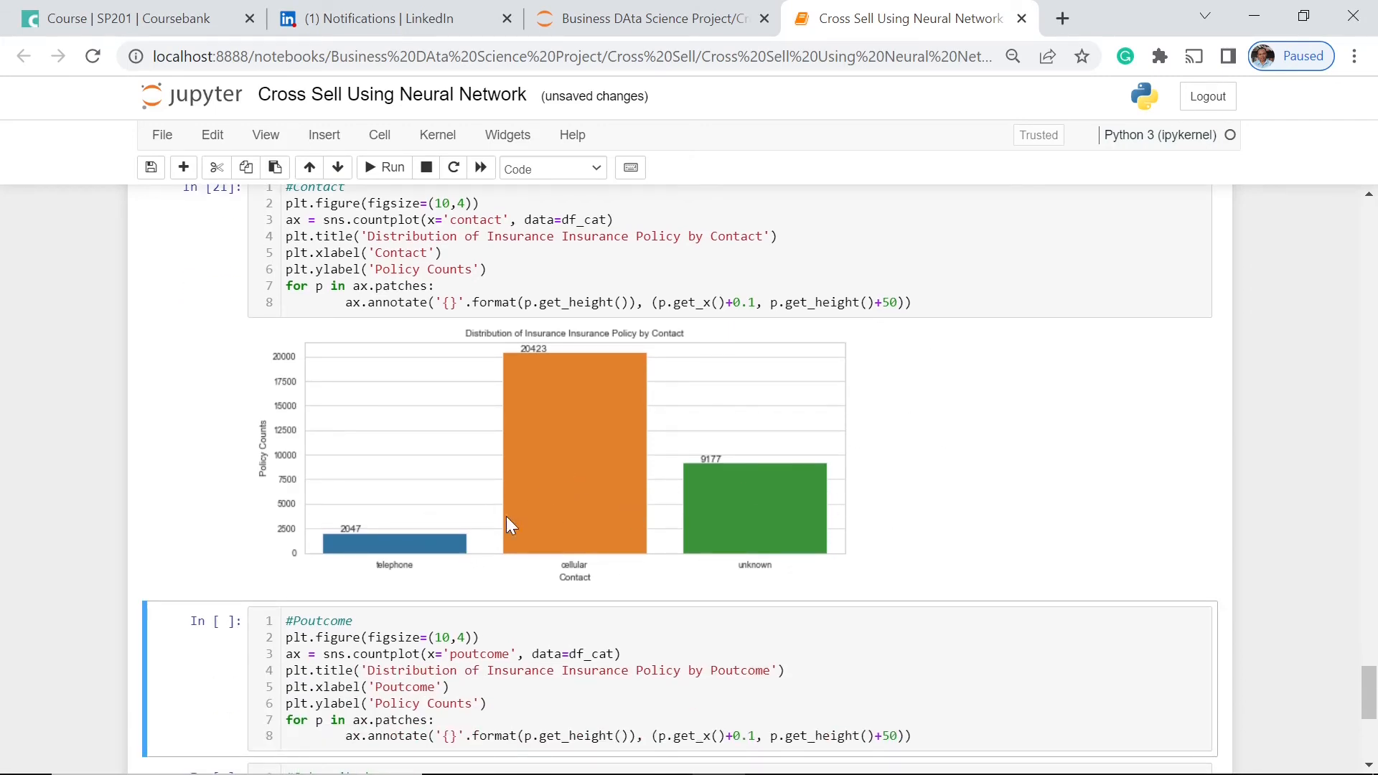
{"action": "mouse_move", "coordinate": [409, 576]}
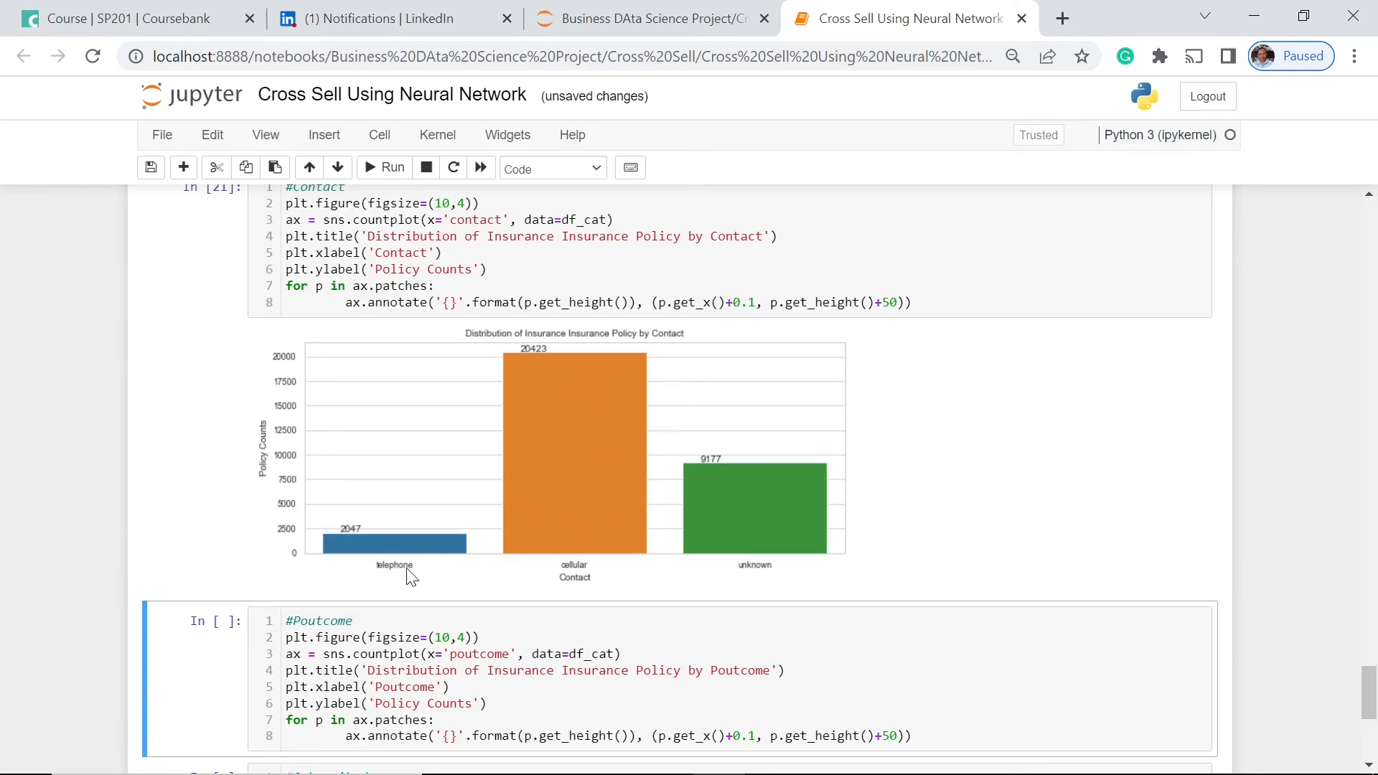
{"action": "mouse_move", "coordinate": [1097, 483]}
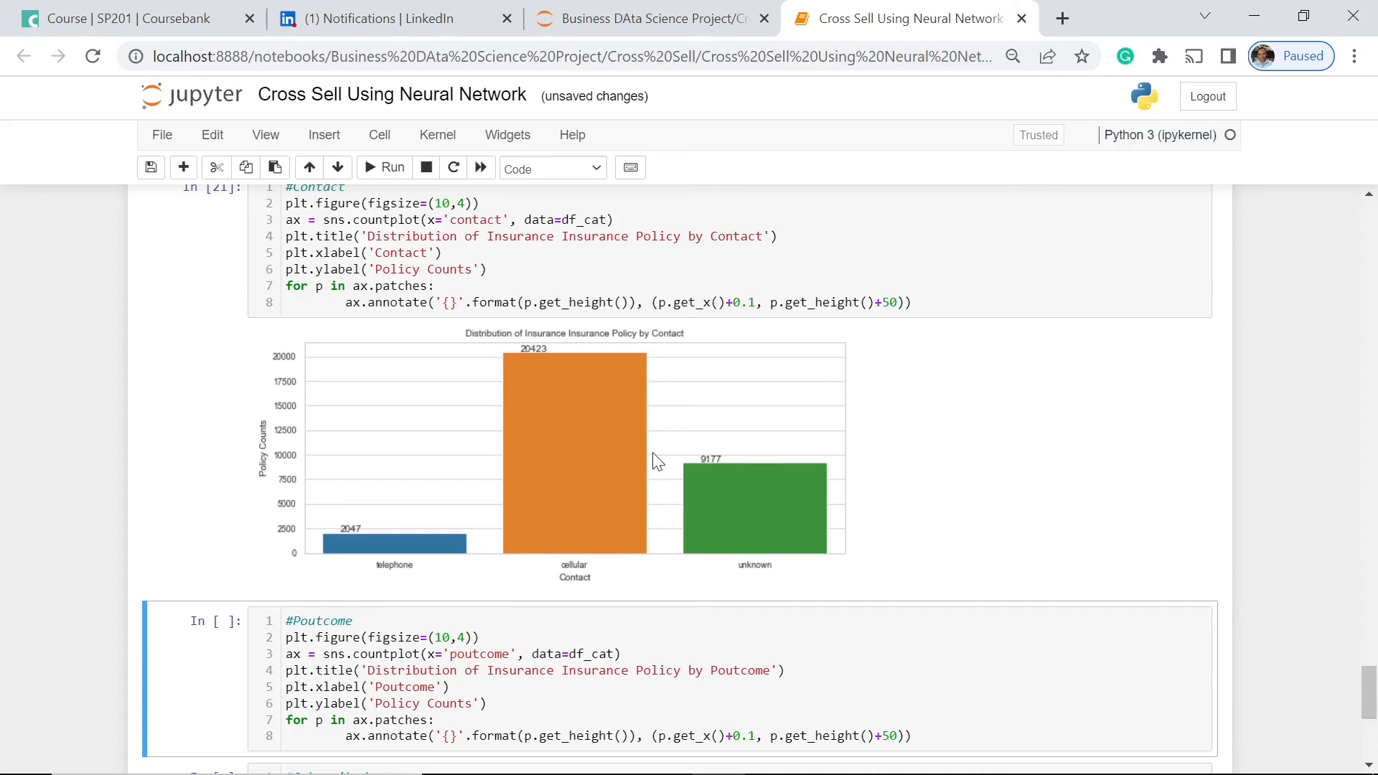
{"action": "mouse_move", "coordinate": [609, 554]}
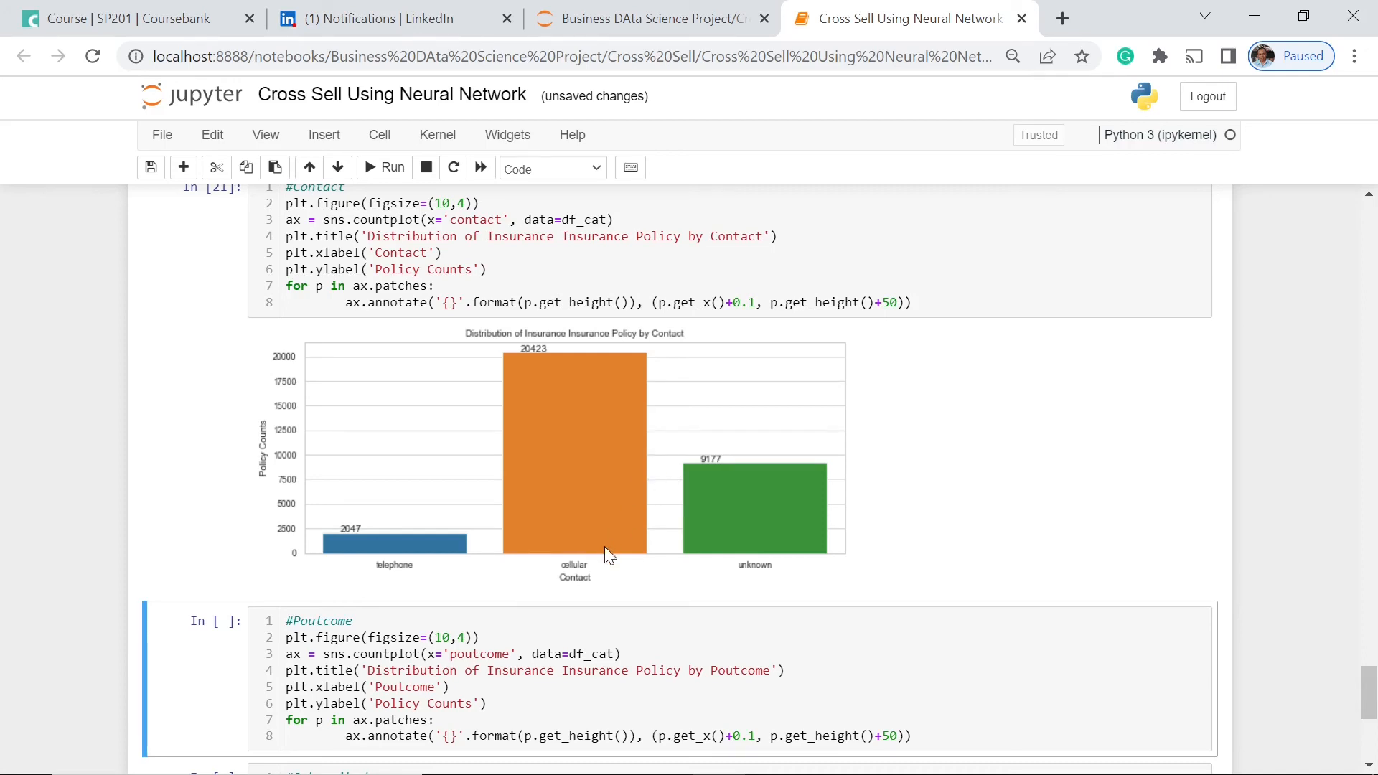
{"action": "mouse_move", "coordinate": [1053, 409]}
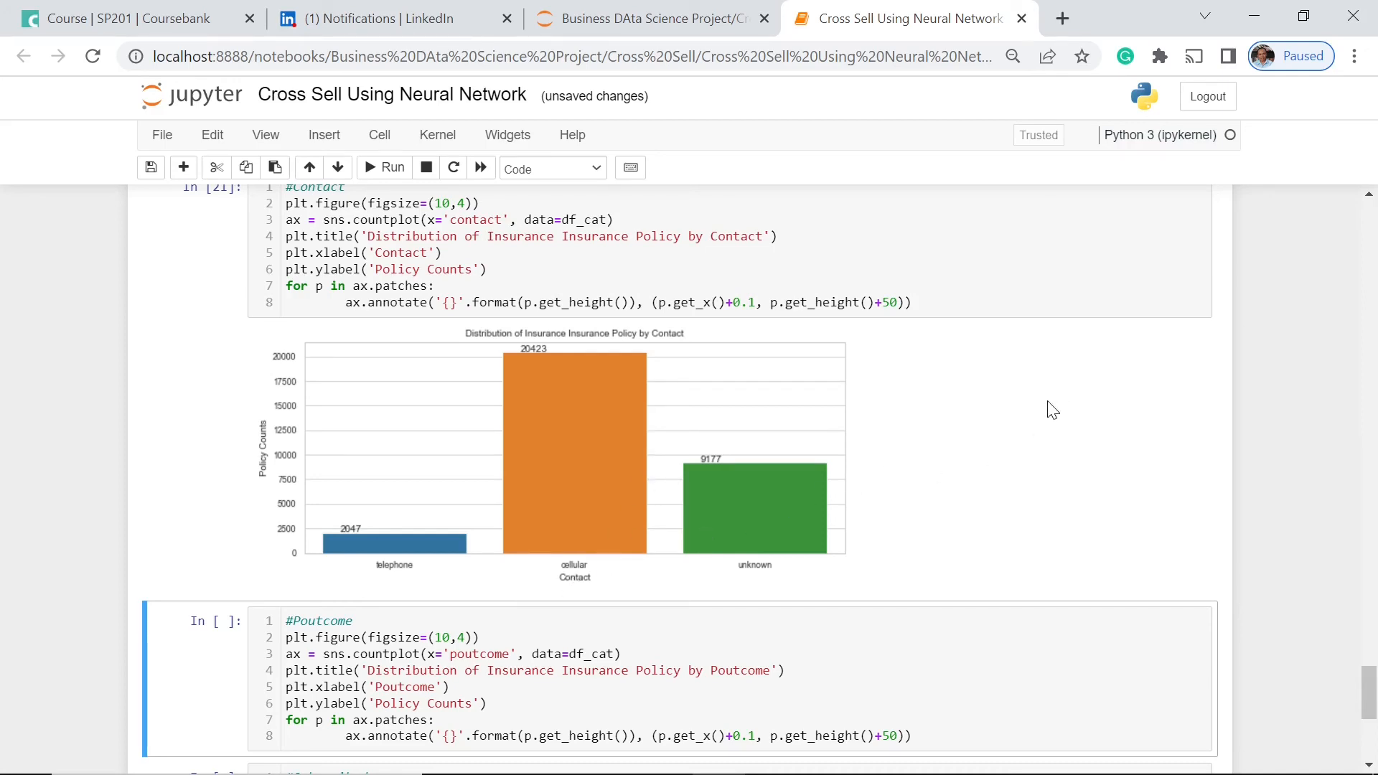
{"action": "mouse_move", "coordinate": [712, 518]}
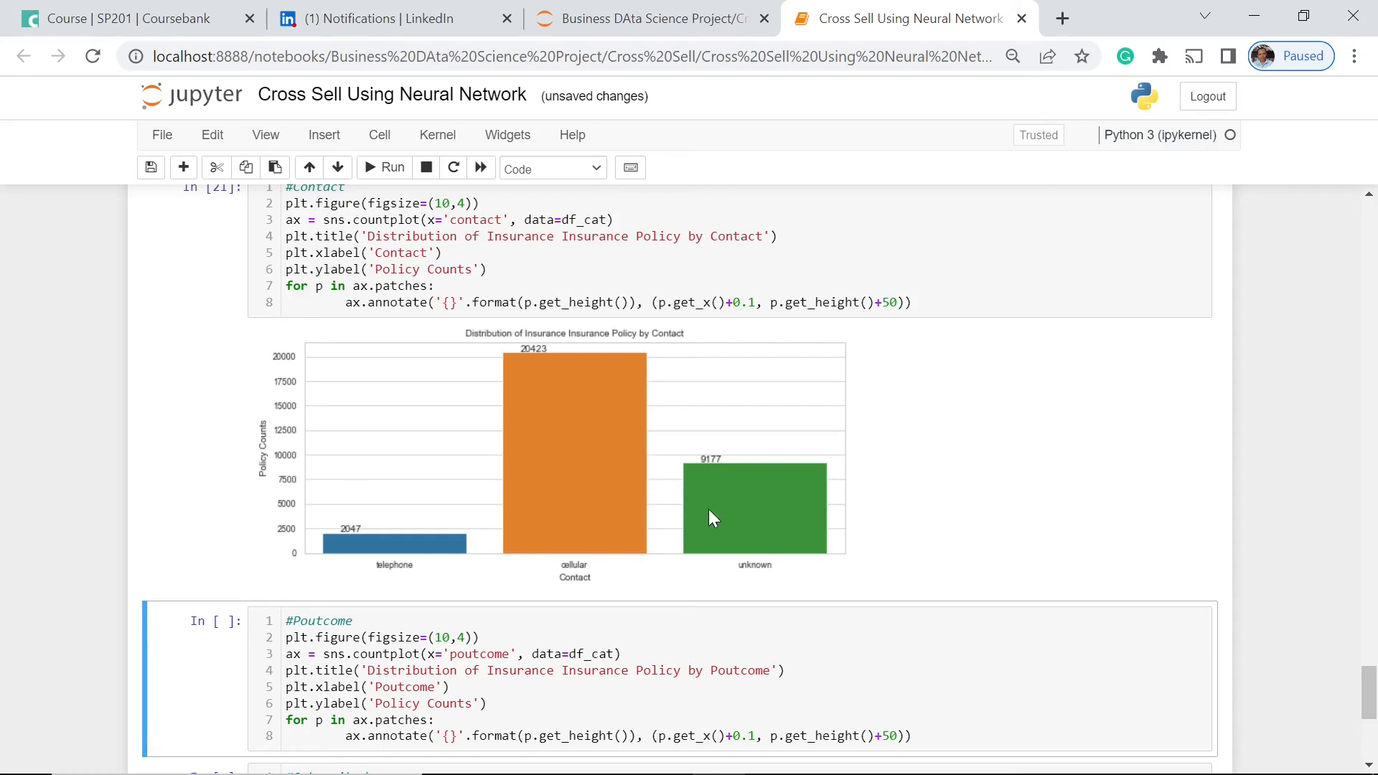
{"action": "scroll", "scroll_direction": "down", "scroll_amount": 3}
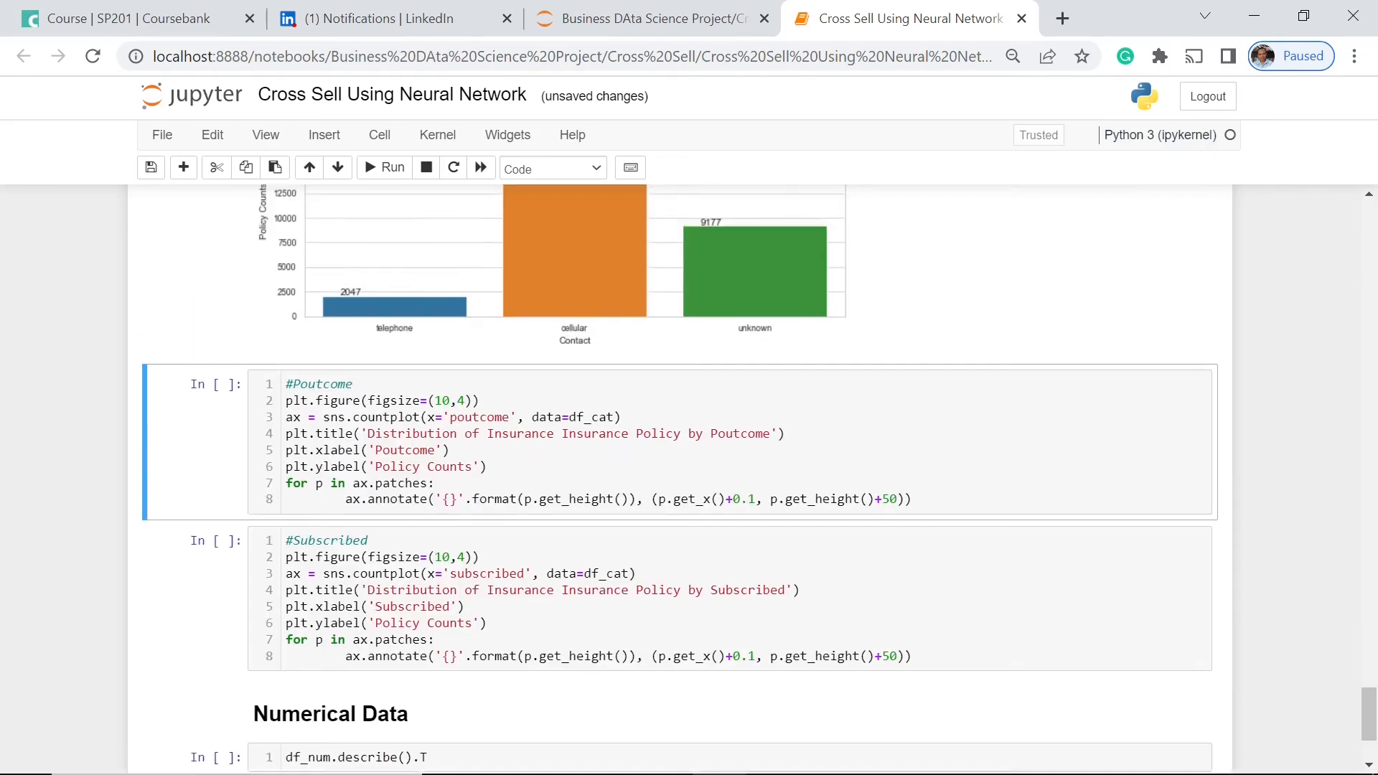
Step: Run the Poutcome countplot cell: unknown 25929, failure 3362, other 1288, success 1068
{"action": "left_click", "coordinate": [392, 168]}
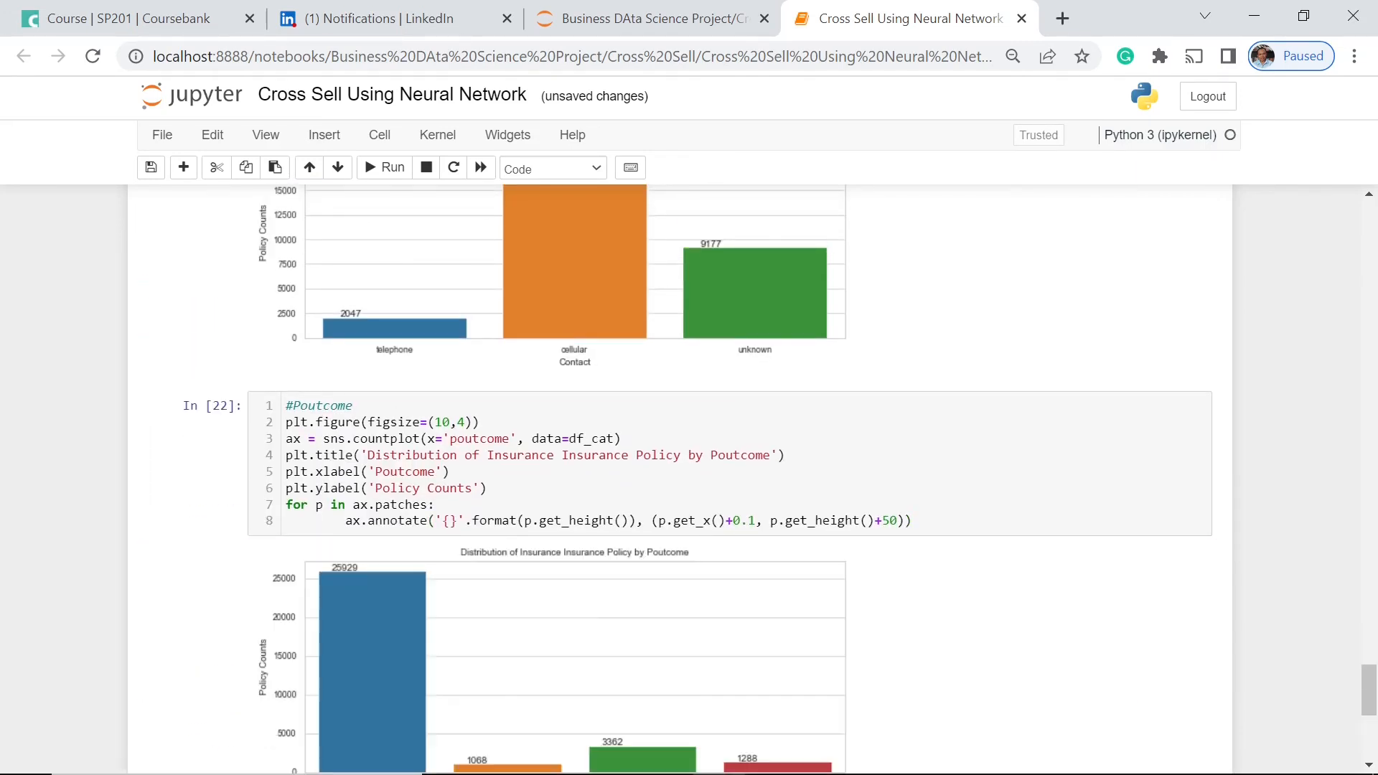
{"action": "scroll", "scroll_direction": "down", "scroll_amount": 3}
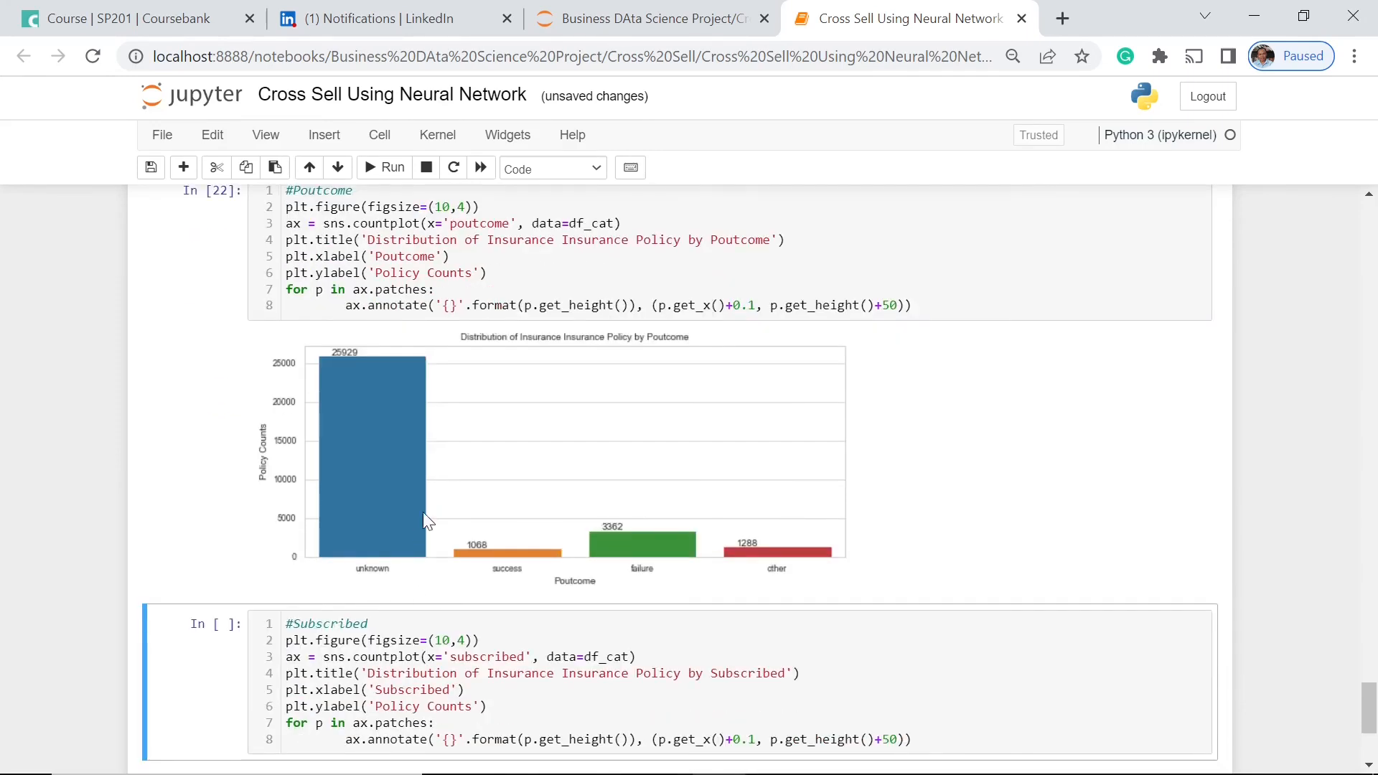
{"action": "scroll", "scroll_direction": "down", "scroll_amount": 3}
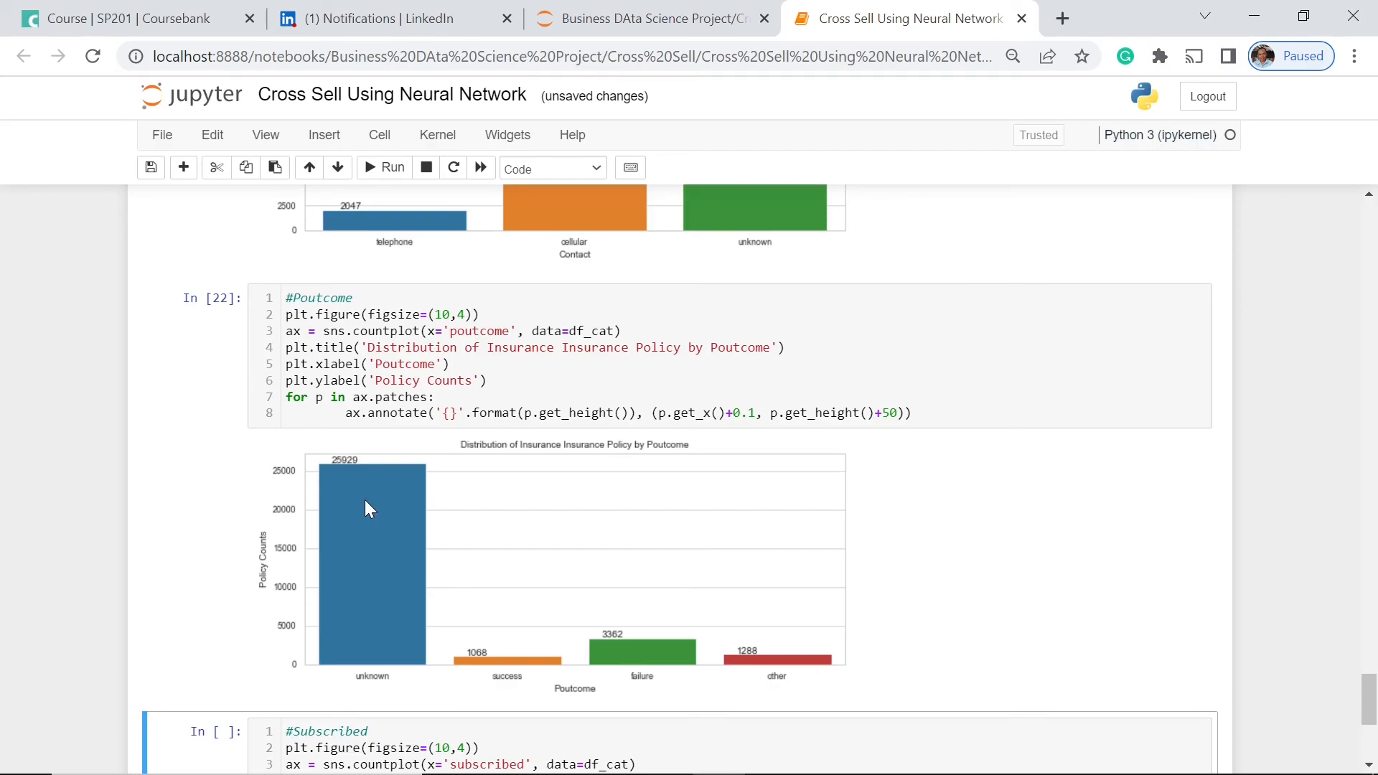
{"action": "mouse_move", "coordinate": [644, 570]}
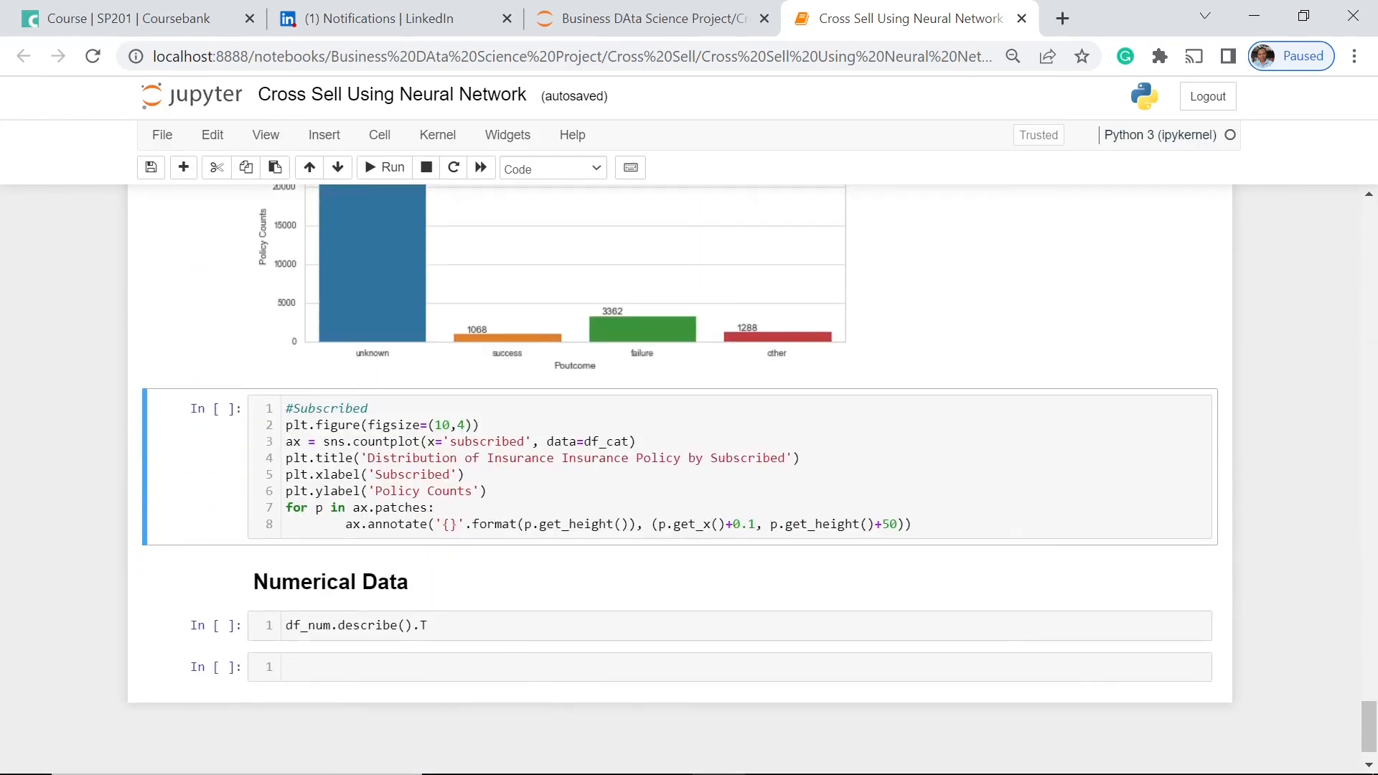
Step: Run the Subscribed countplot cell, showing 27932 no versus 3715 yes
{"action": "left_click", "coordinate": [393, 166]}
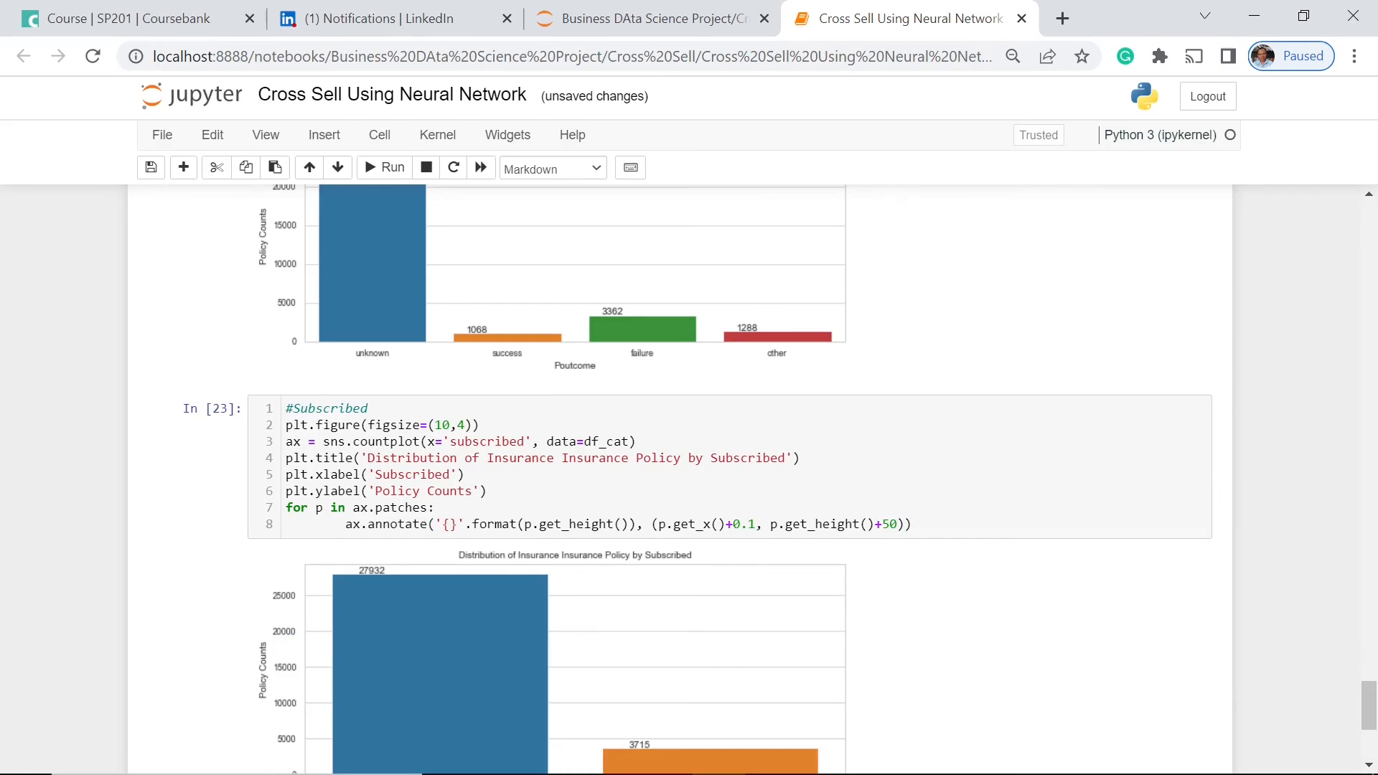
{"action": "scroll", "scroll_direction": "down", "scroll_amount": 3}
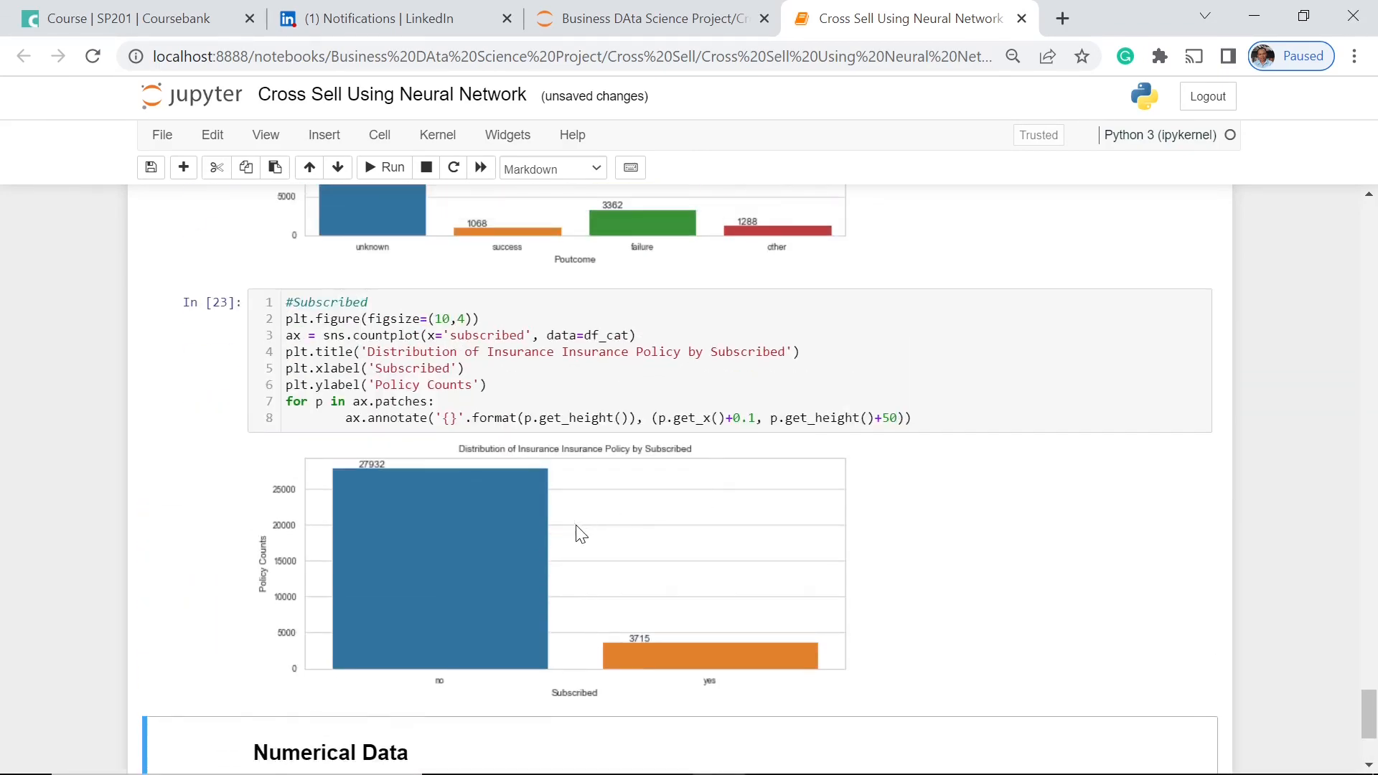
{"action": "mouse_move", "coordinate": [550, 518]}
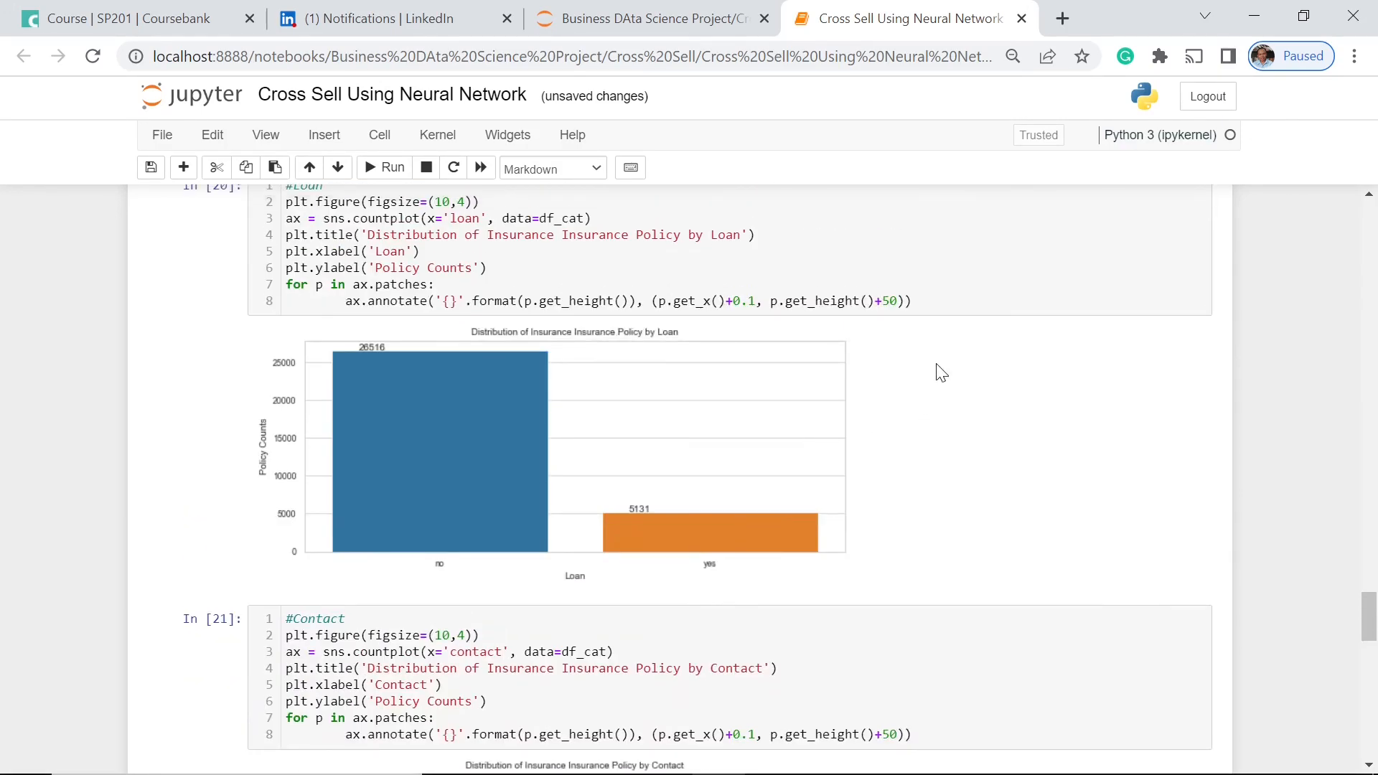
{"action": "scroll", "scroll_direction": "down", "scroll_amount": 3}
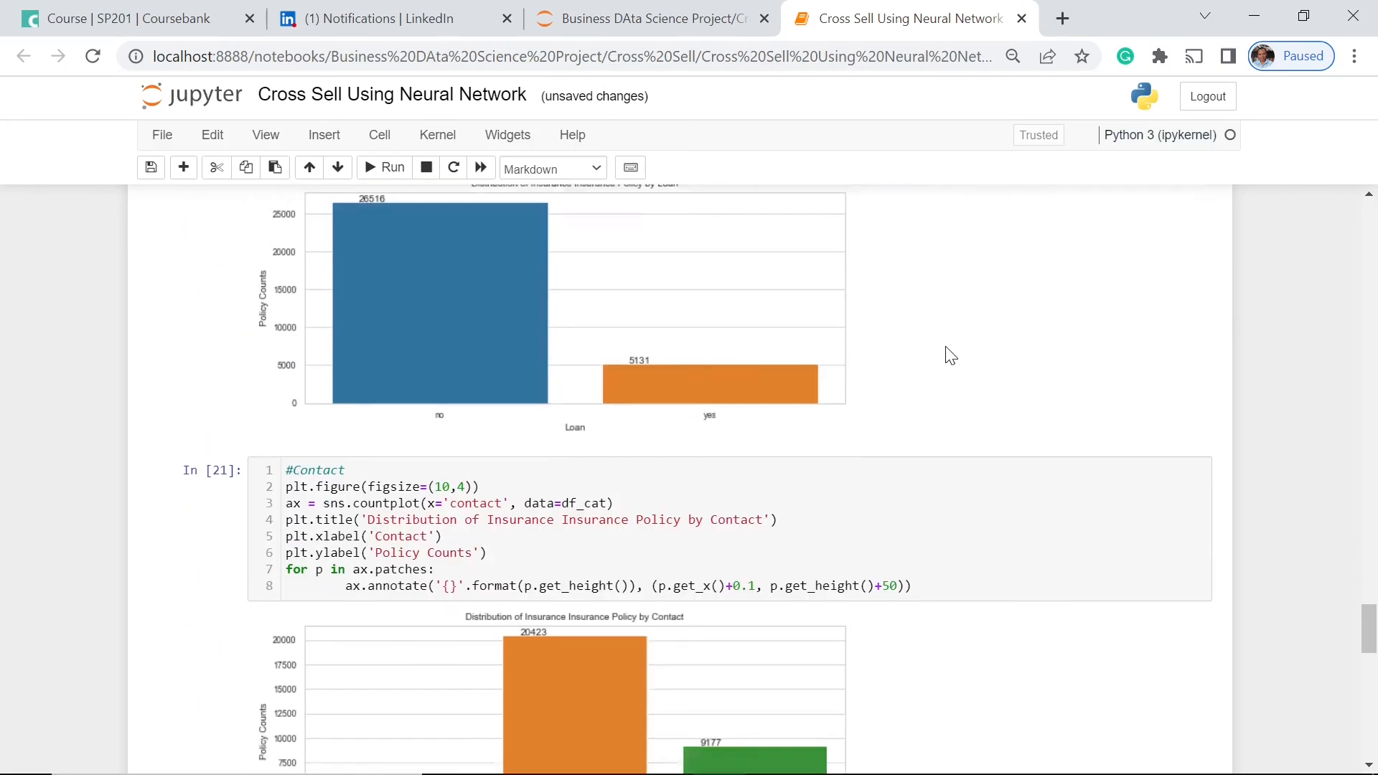
{"action": "scroll", "scroll_direction": "down", "scroll_amount": 3}
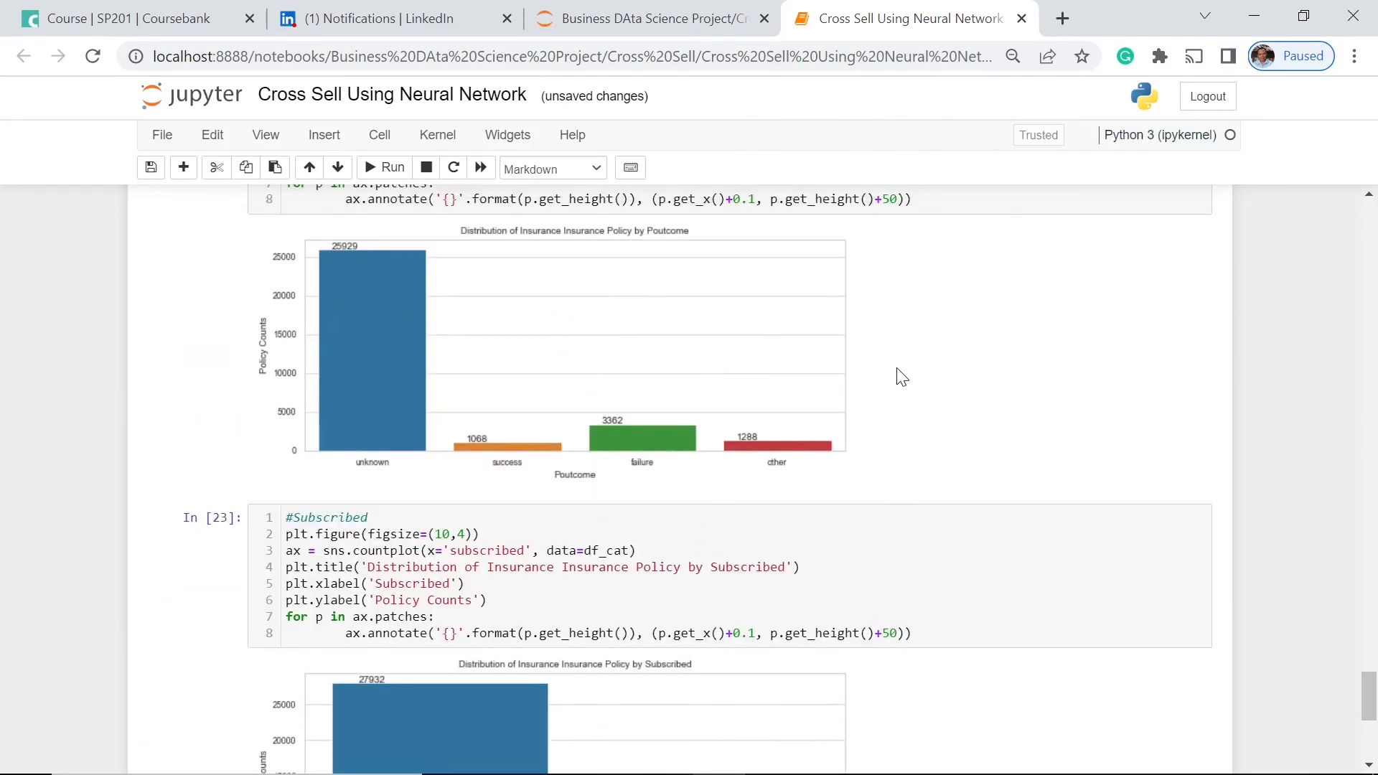
{"action": "scroll", "scroll_direction": "down", "scroll_amount": 3}
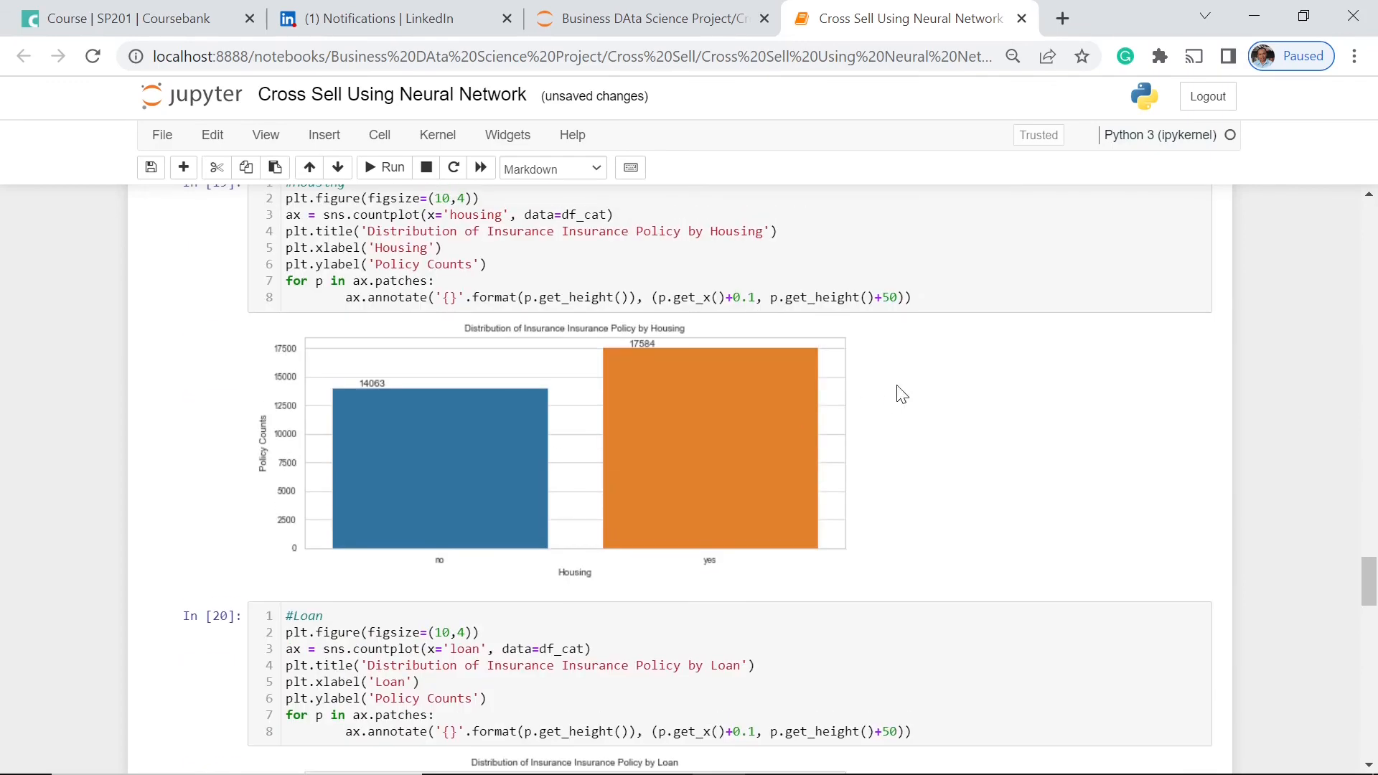
{"action": "scroll", "scroll_direction": "down", "scroll_amount": 3}
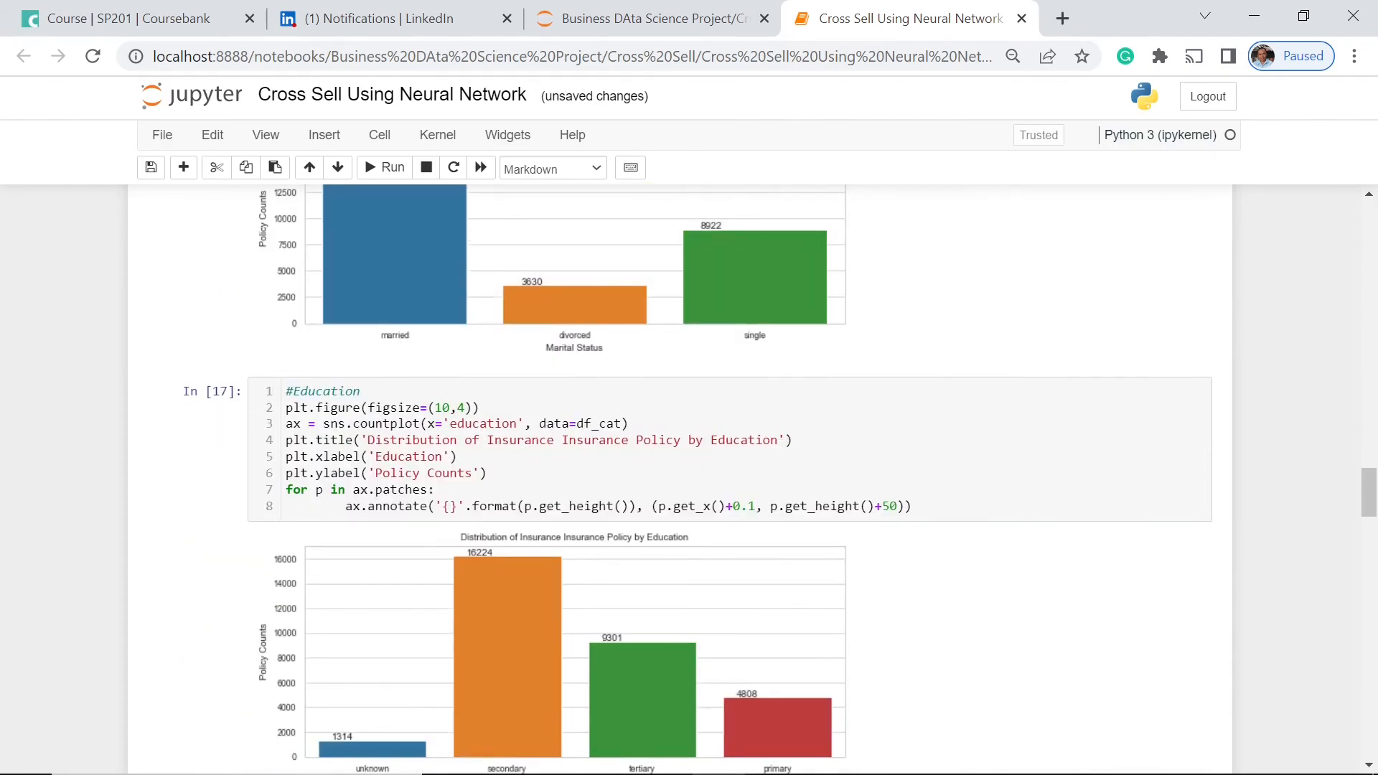
{"action": "scroll", "scroll_direction": "down", "scroll_amount": 3}
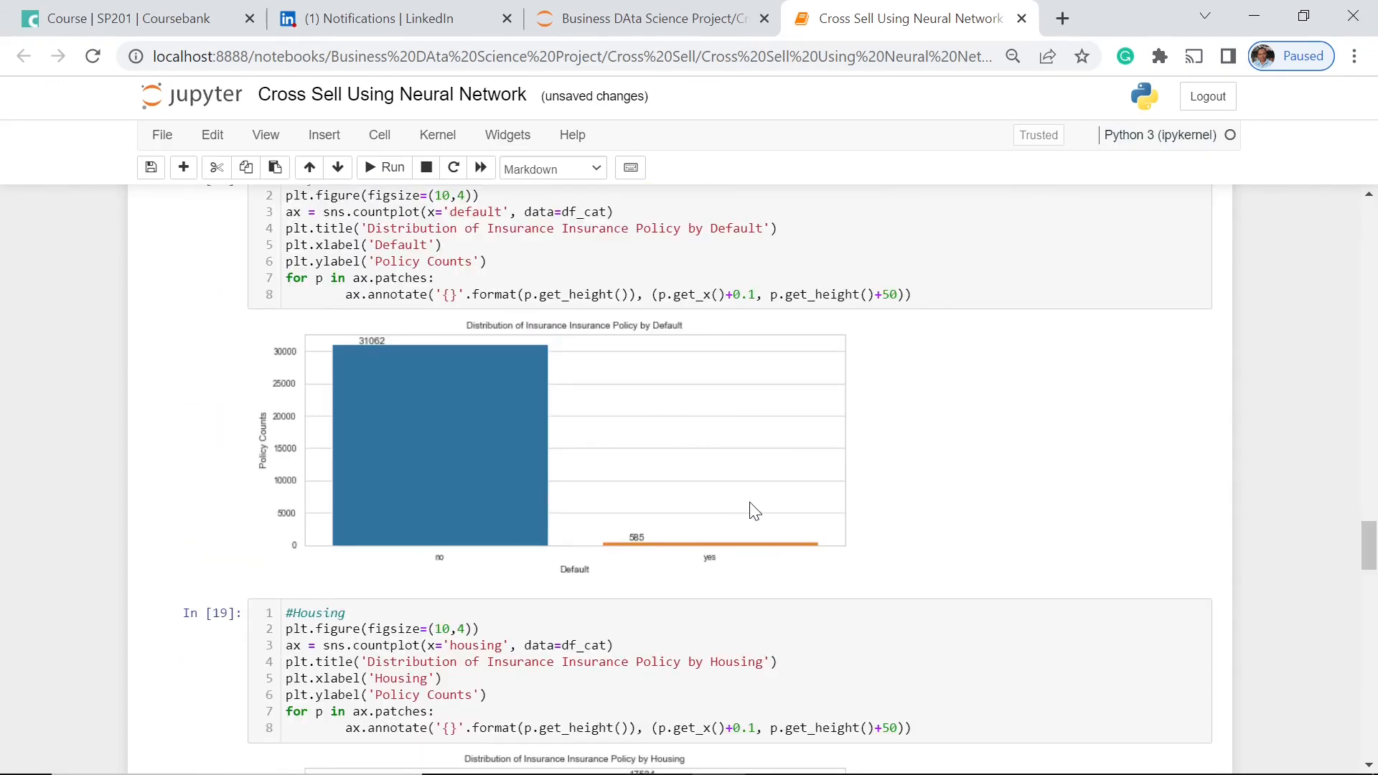
{"action": "mouse_move", "coordinate": [821, 518]}
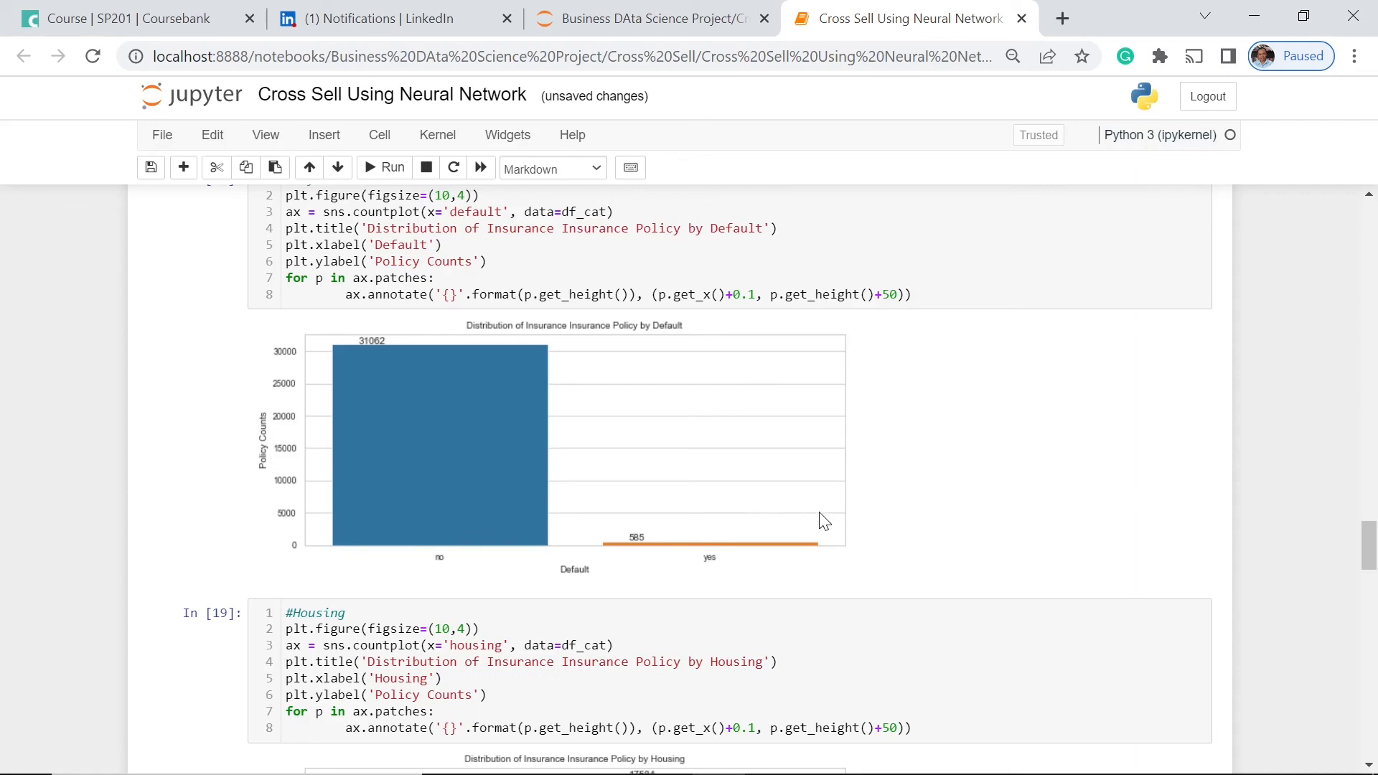
{"action": "mouse_move", "coordinate": [953, 532]}
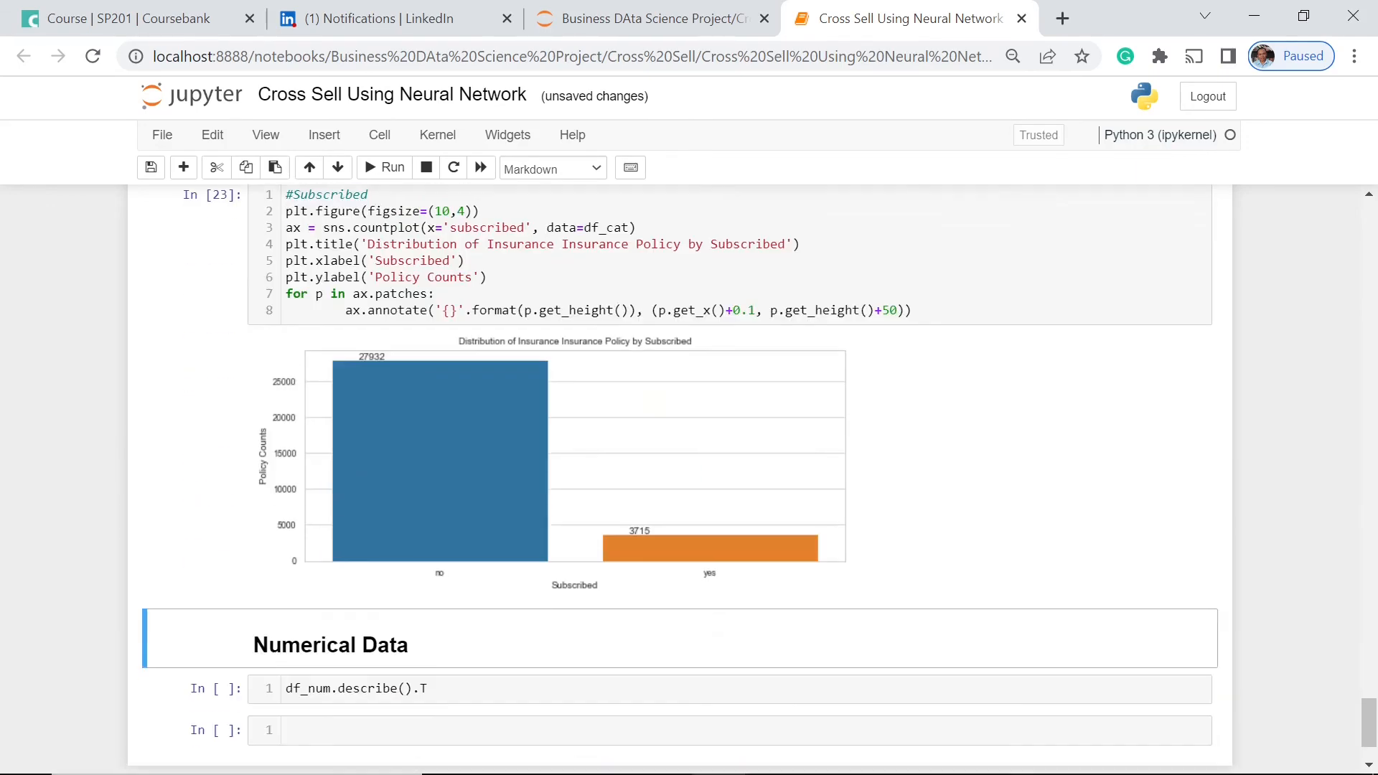
{"action": "scroll", "scroll_direction": "down", "scroll_amount": 3}
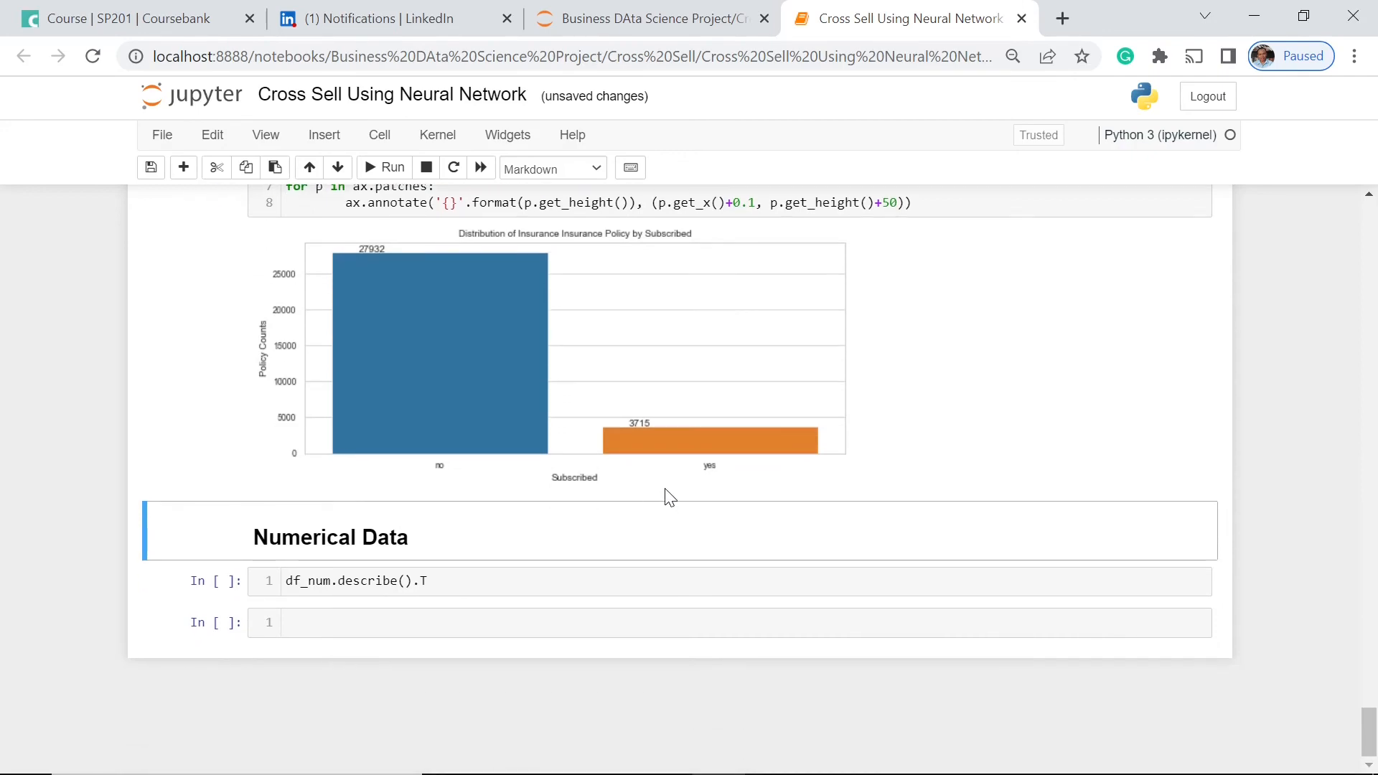
{"action": "mouse_move", "coordinate": [698, 465]}
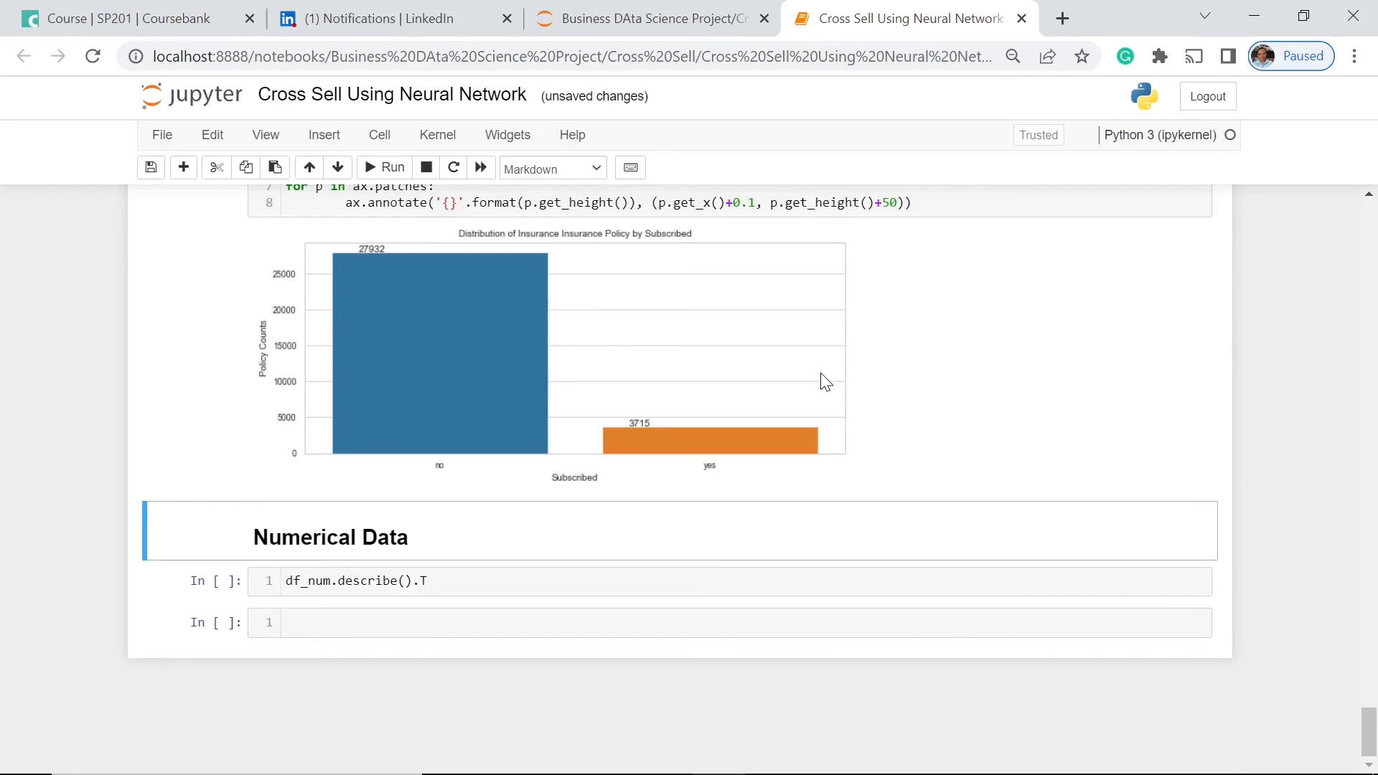
{"action": "mouse_move", "coordinate": [439, 563]}
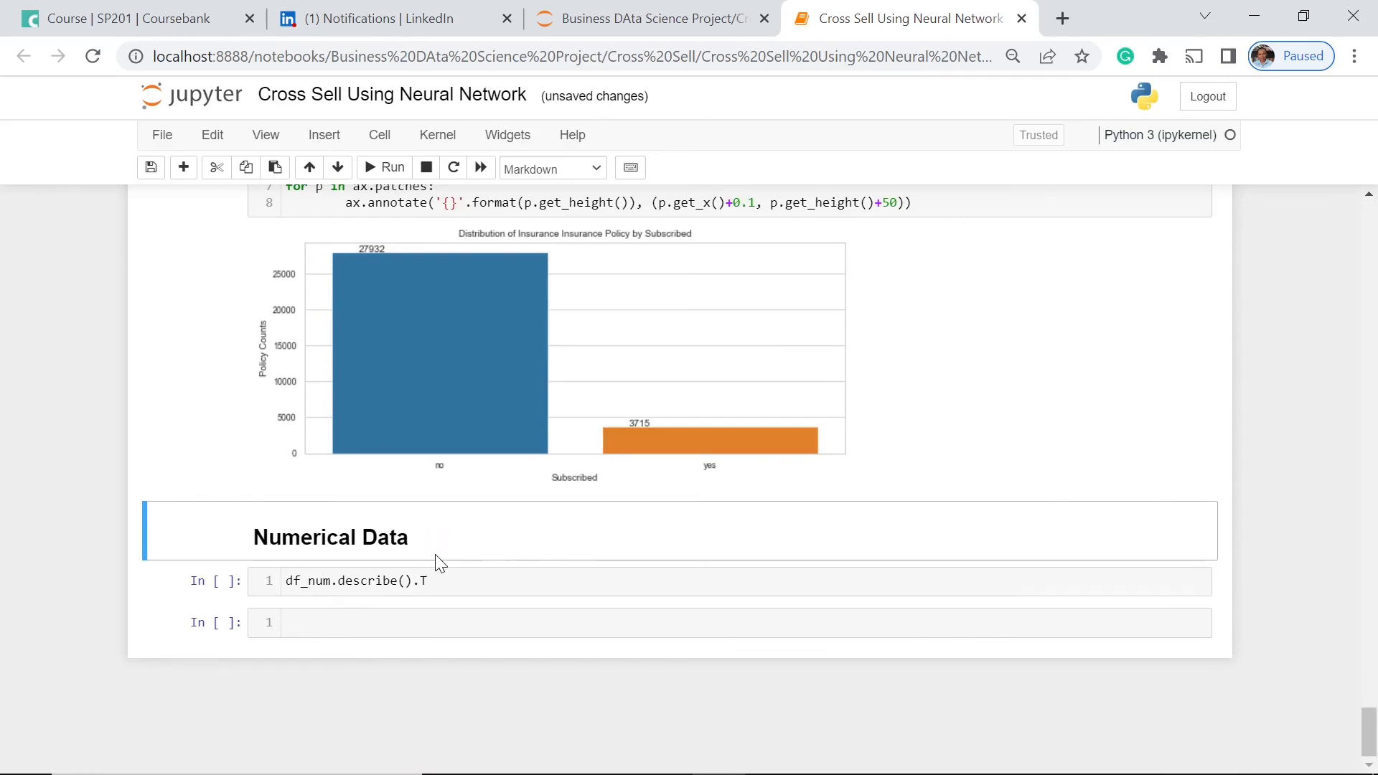